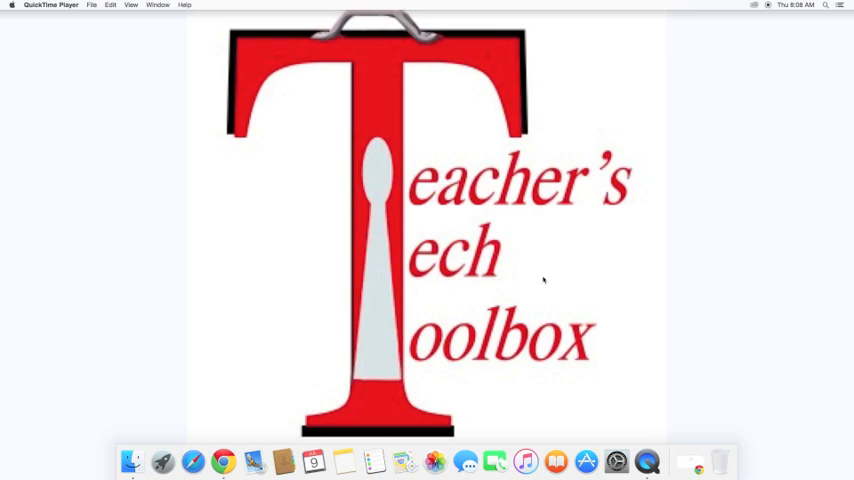
- Search Google for 'socrative' to list results for the Socrative site
click(224, 460)
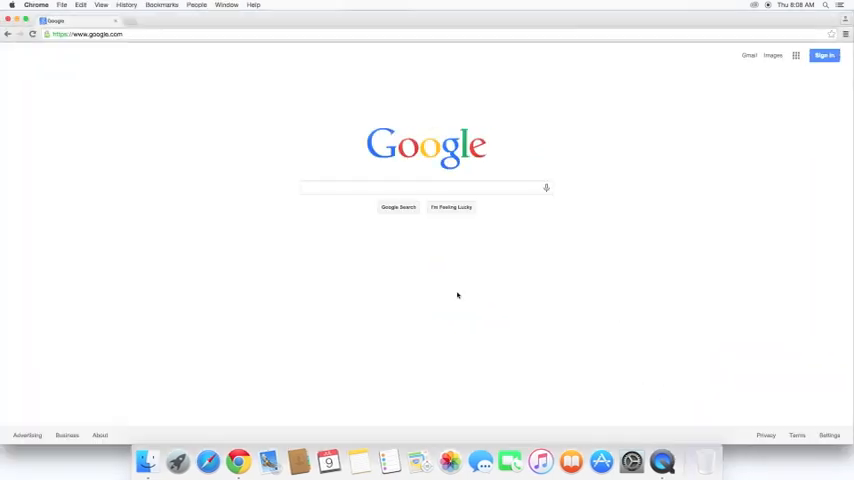
click(424, 188)
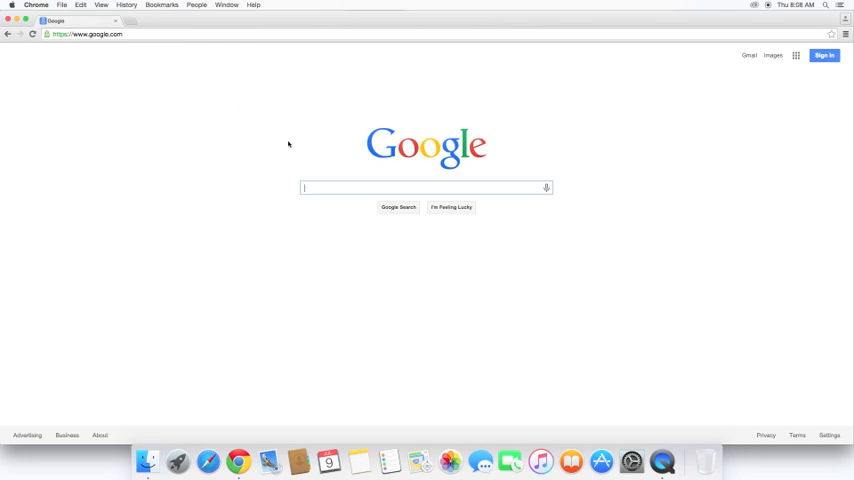
mouse_move(366, 154)
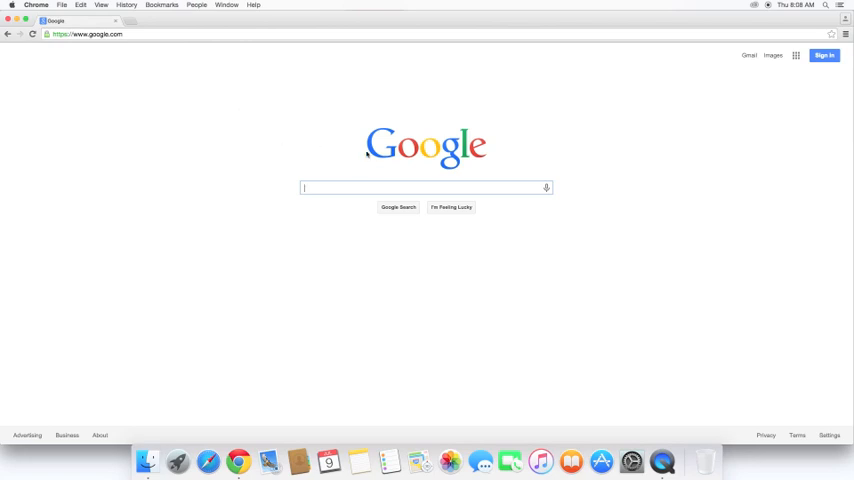
mouse_move(306, 204)
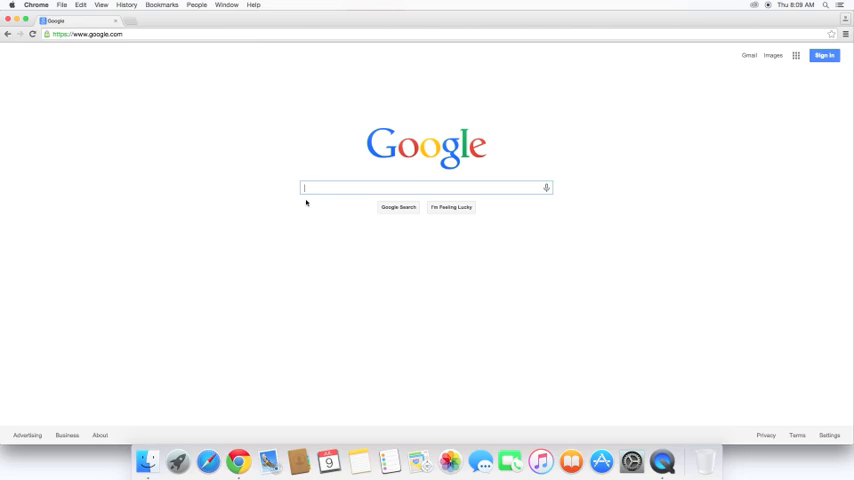
text(socrative)
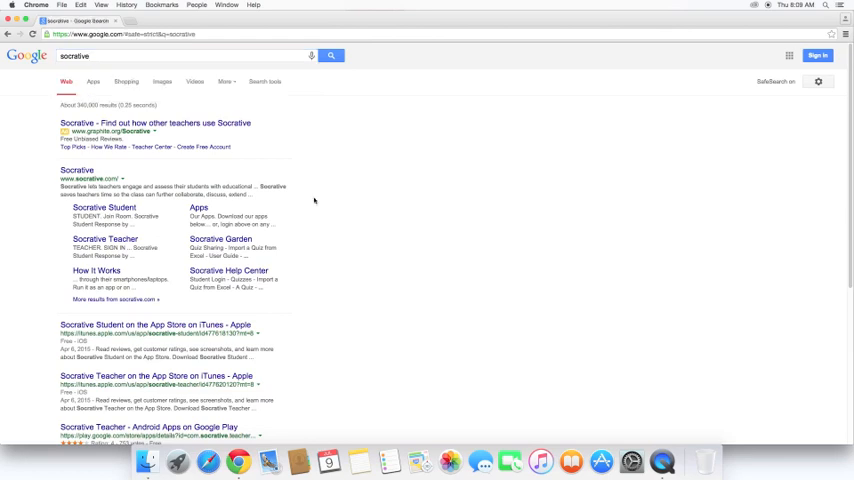
mouse_move(314, 200)
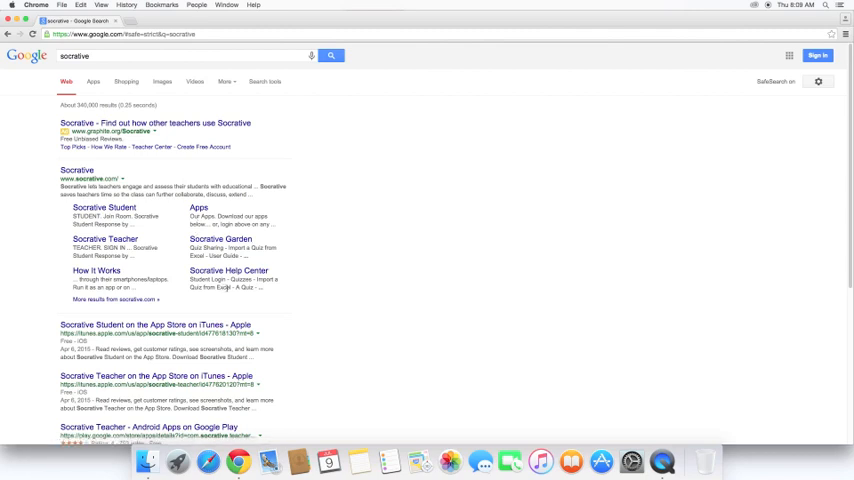
- Reach the free teacher account sign-up form via the Socrative site's Teacher Login
click(76, 168)
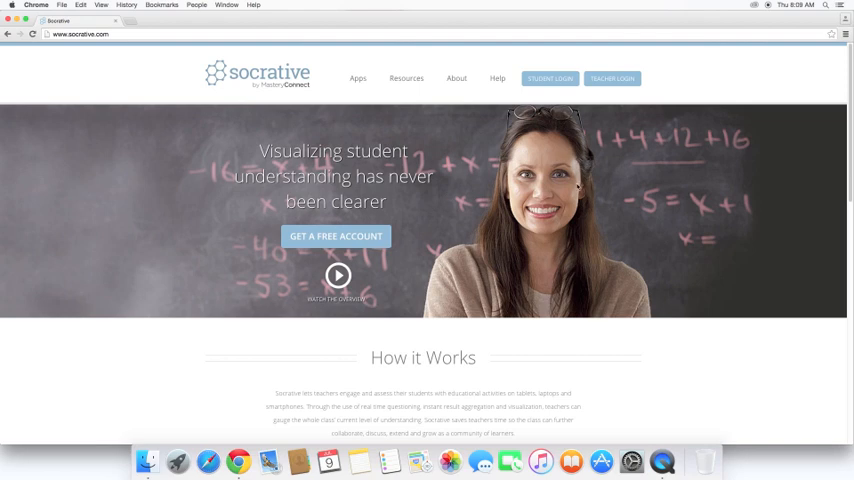
mouse_move(636, 132)
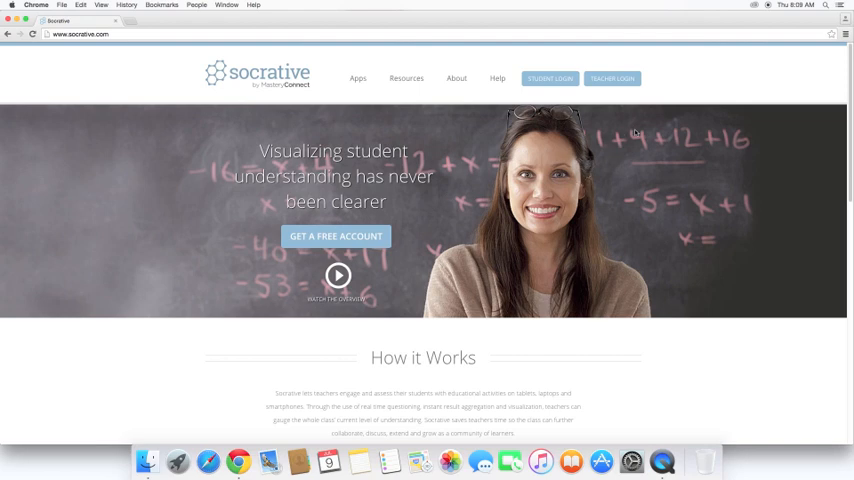
mouse_move(612, 78)
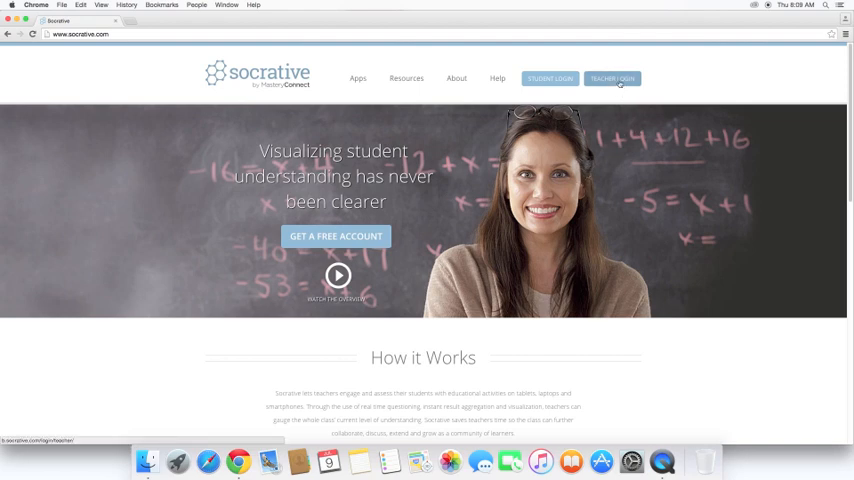
click(612, 78)
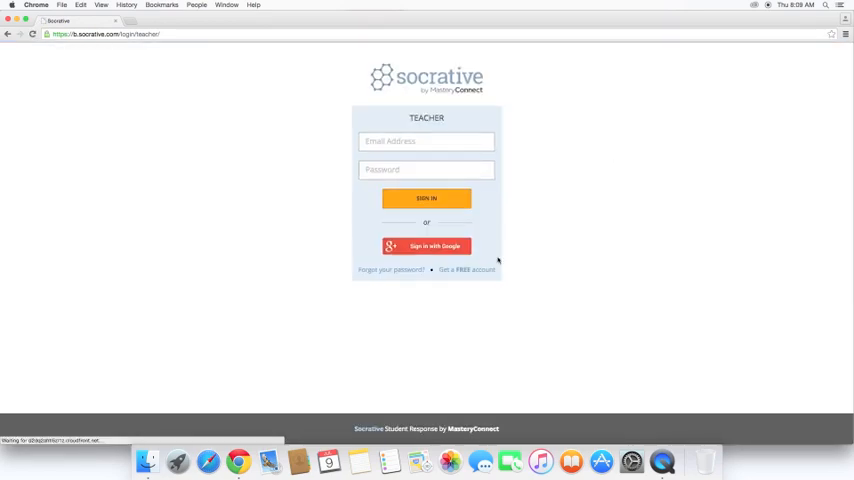
click(474, 270)
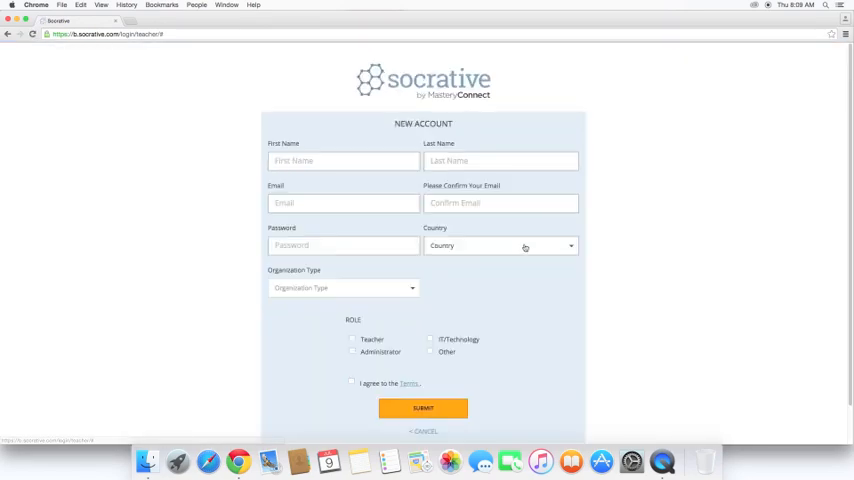
- Submit the sign-up form and dismiss the Welcome to Socrative popup to reach the dashboard
click(422, 408)
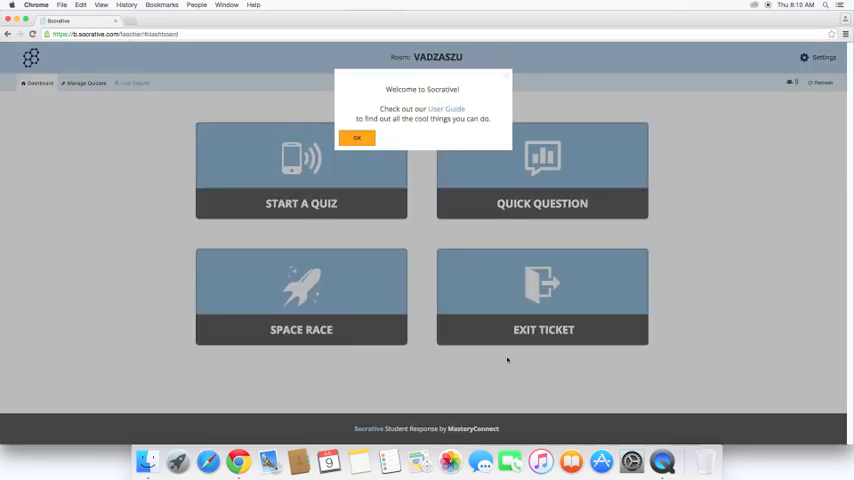
mouse_move(390, 170)
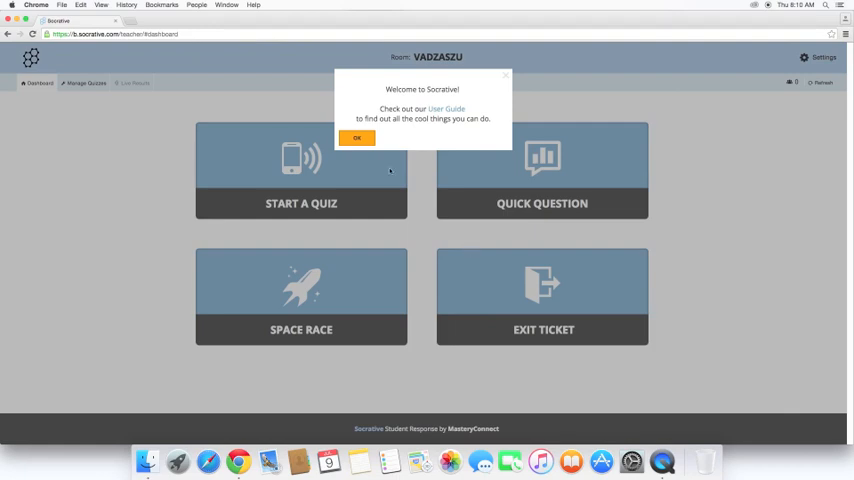
click(356, 136)
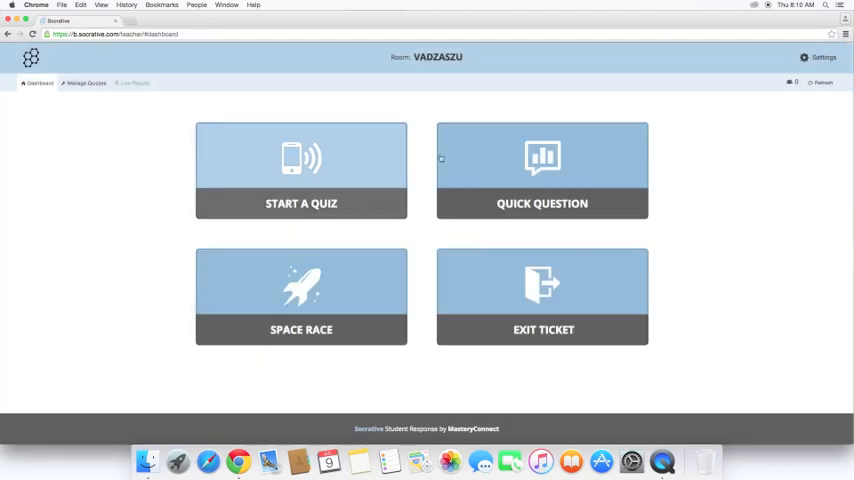
mouse_move(760, 168)
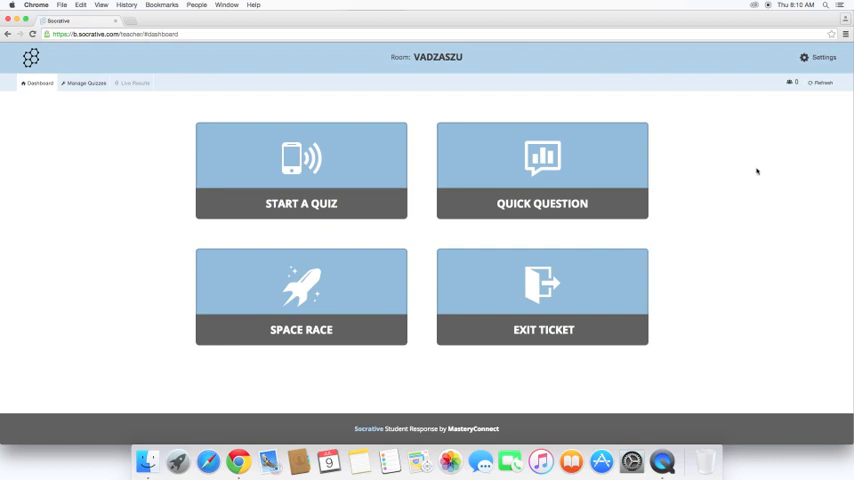
mouse_move(700, 170)
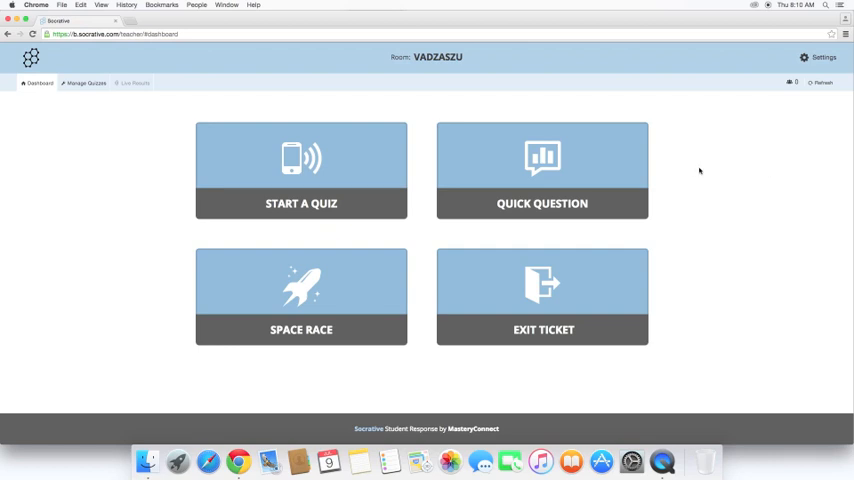
mouse_move(668, 158)
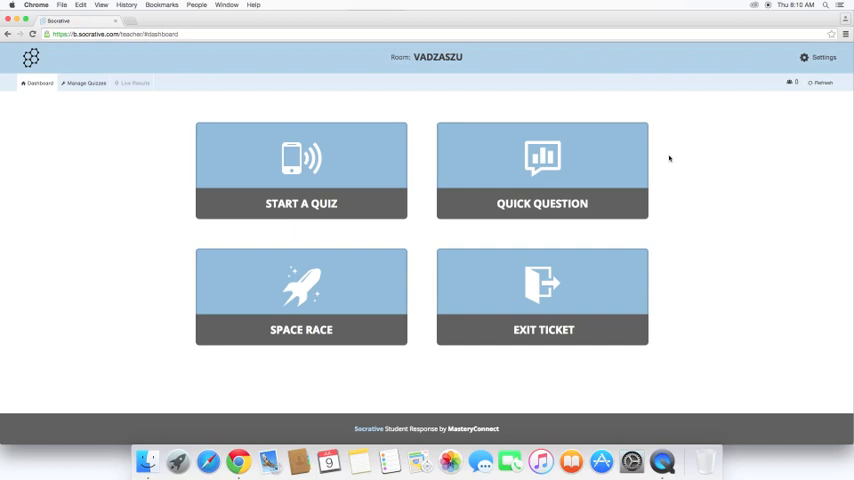
mouse_move(728, 160)
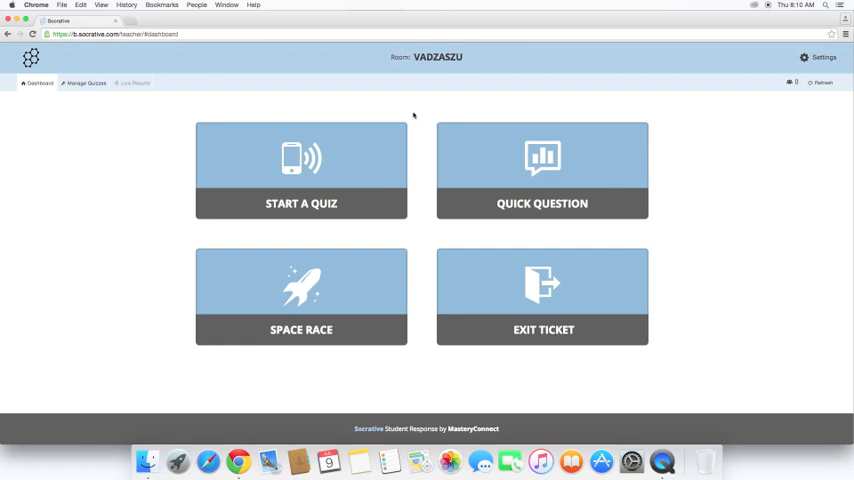
mouse_move(336, 284)
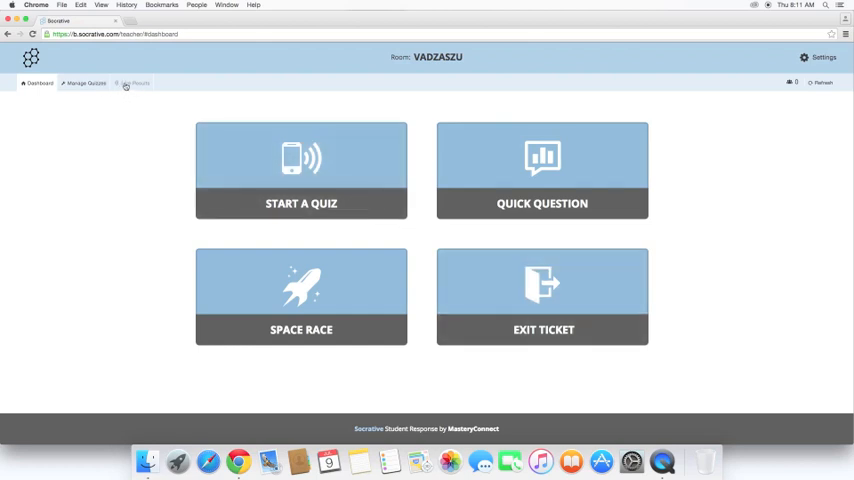
mouse_move(140, 144)
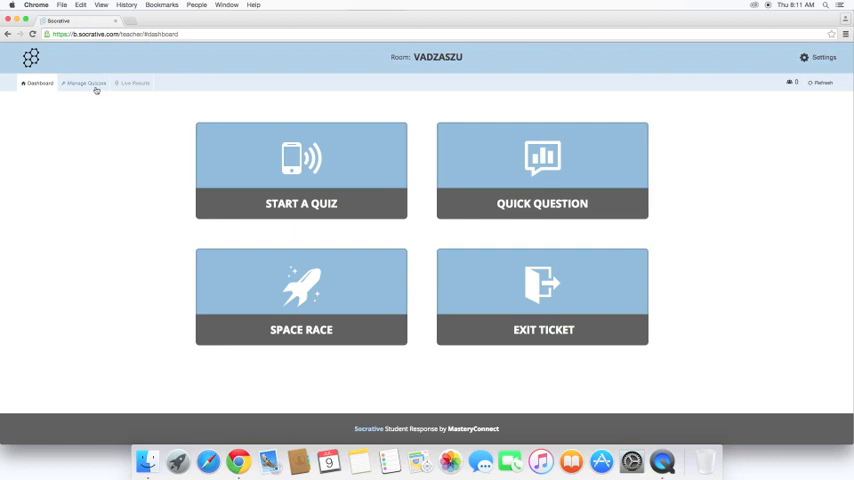
- Show the Manage Quizzes page with create, import, browse and reports options
click(88, 84)
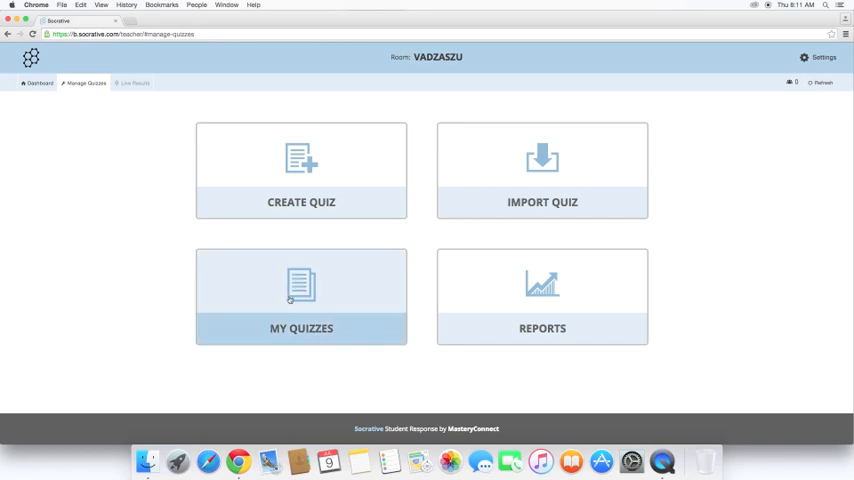
mouse_move(542, 170)
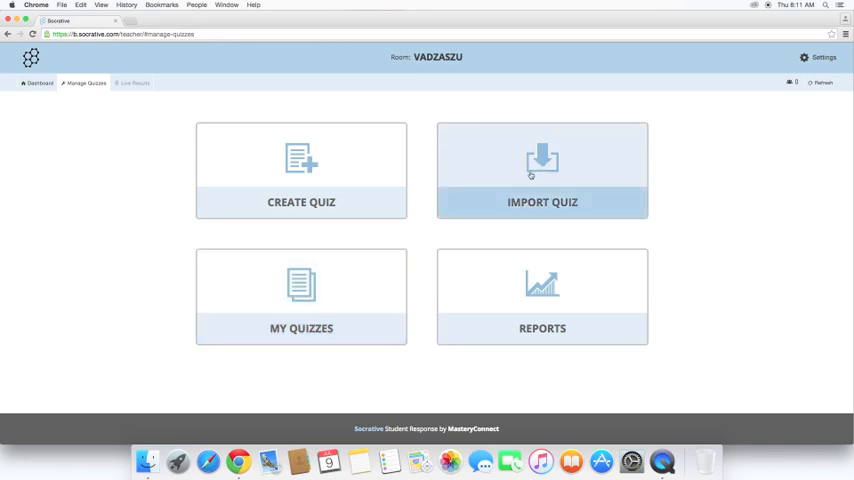
mouse_move(556, 182)
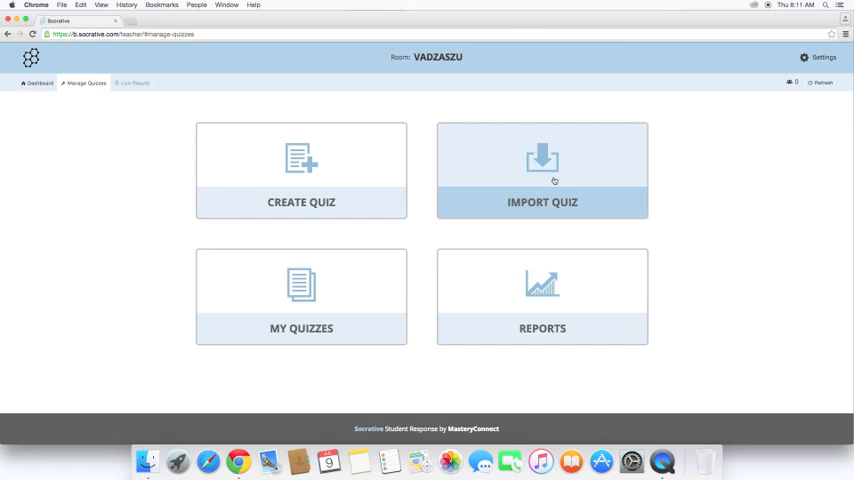
mouse_move(542, 290)
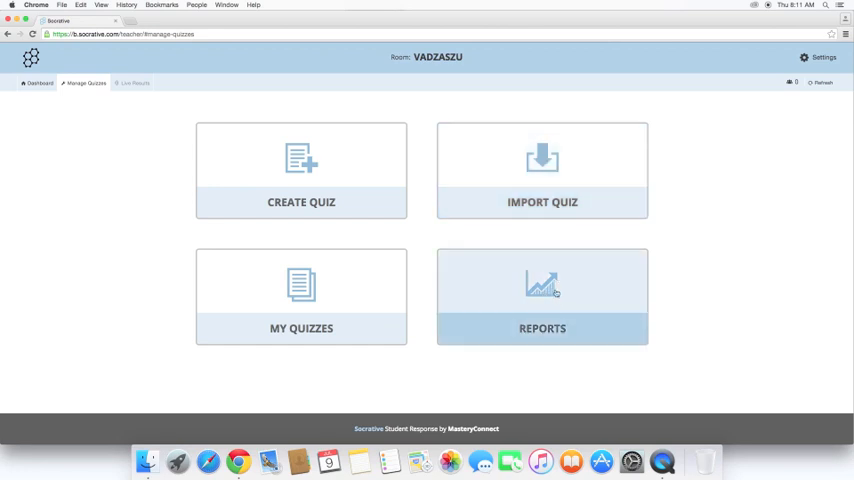
mouse_move(576, 290)
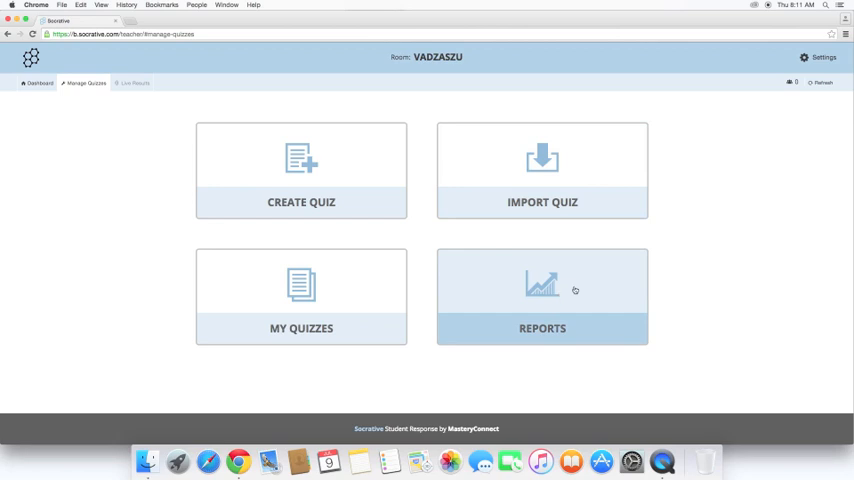
mouse_move(360, 200)
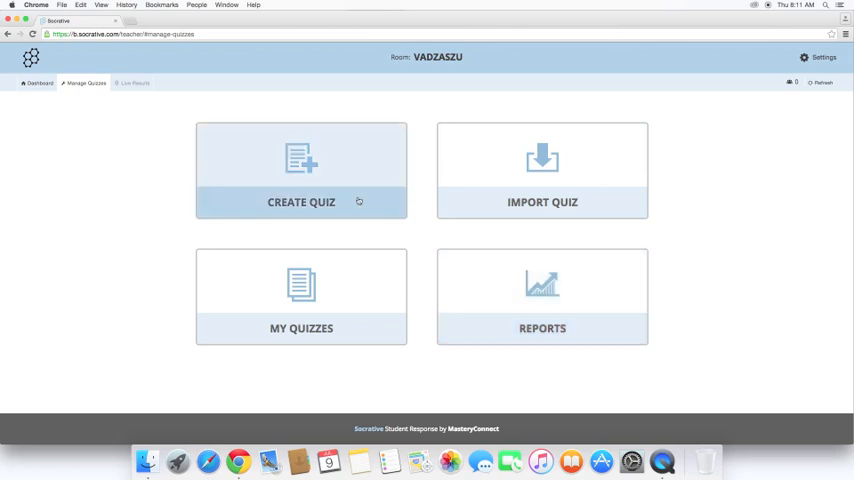
- Create a new quiz and name it 'Demo Quiz'
click(300, 170)
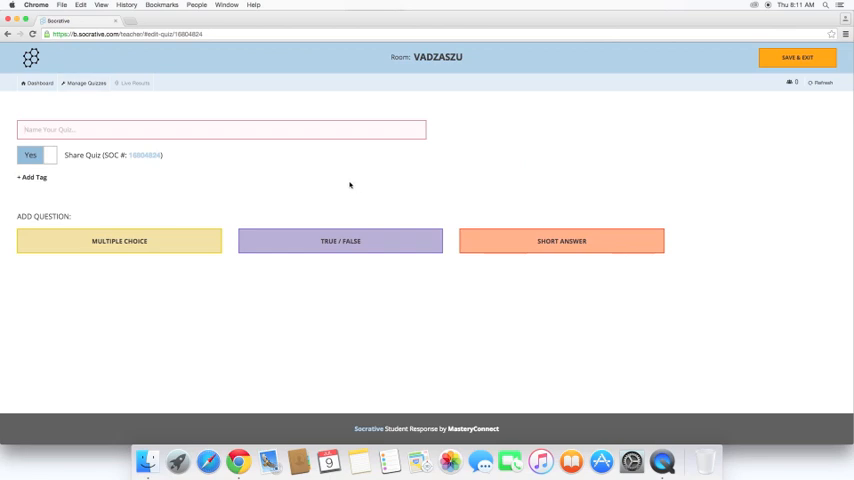
mouse_move(240, 158)
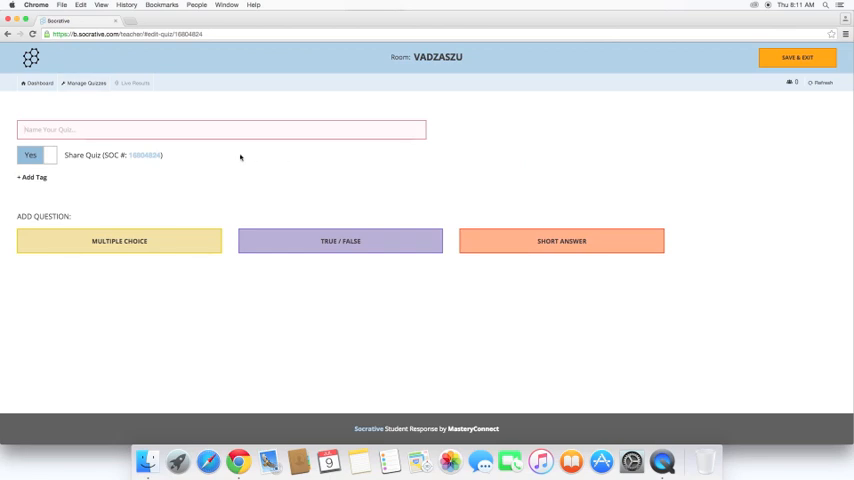
text(Demo Quiz)
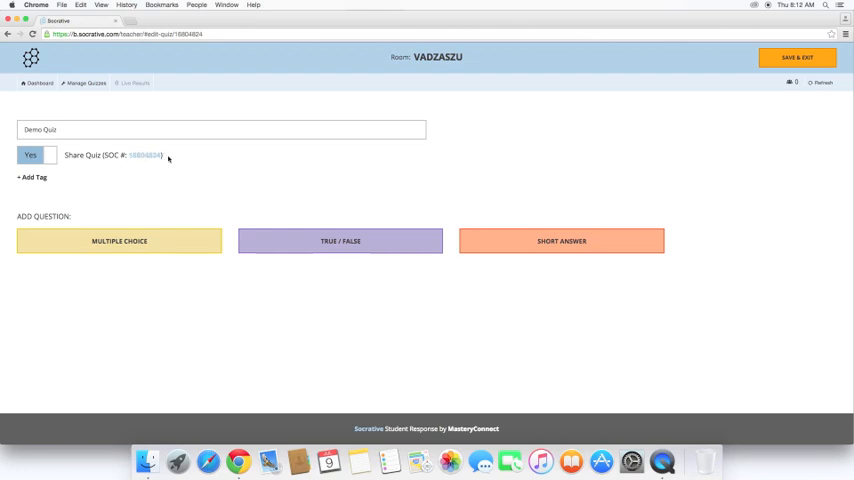
mouse_move(144, 196)
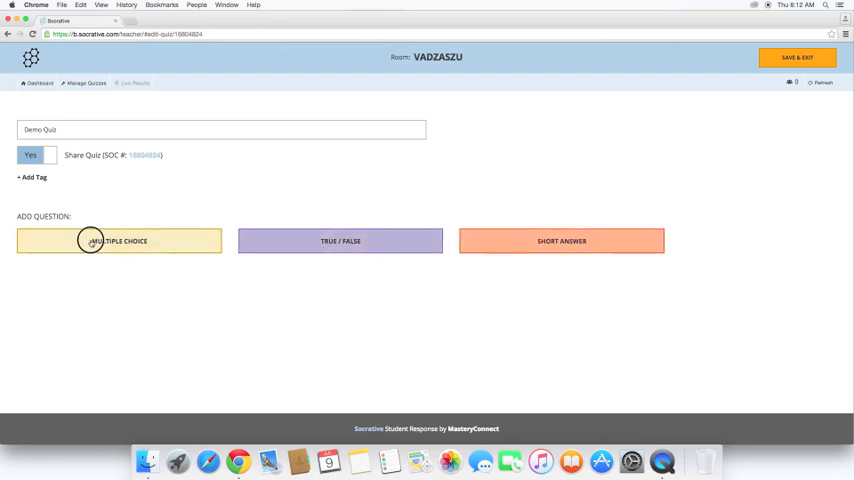
- Add a multiple choice question with answers A–D, removing row E and marking C correct
click(118, 240)
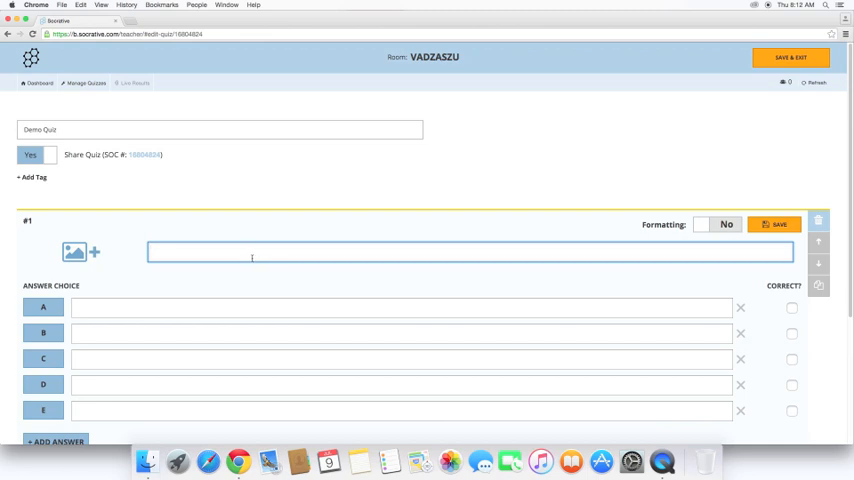
text(Multiple CHoice Quest)
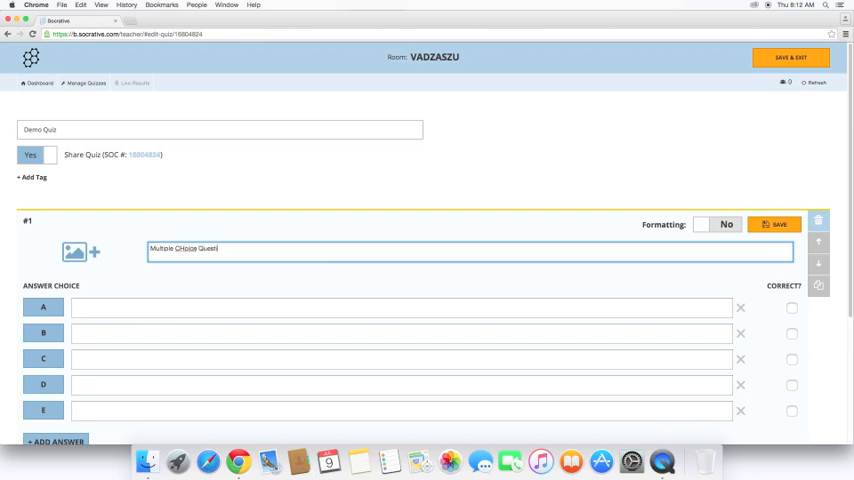
text(on)
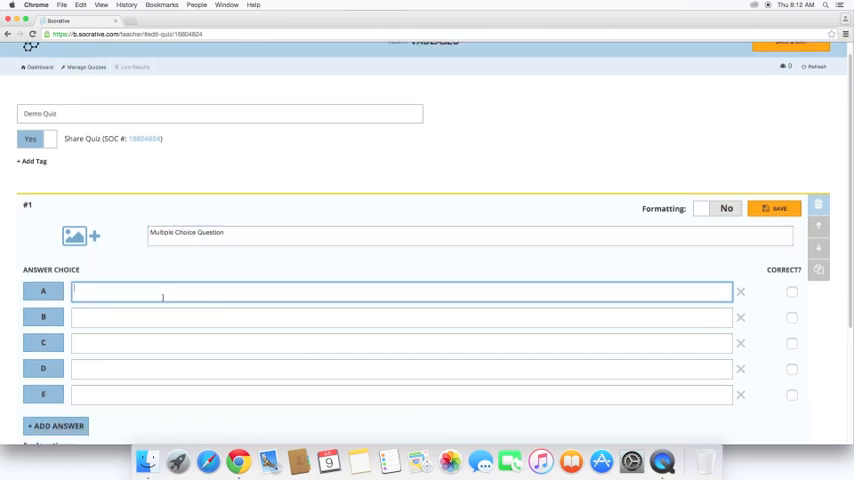
text(A)
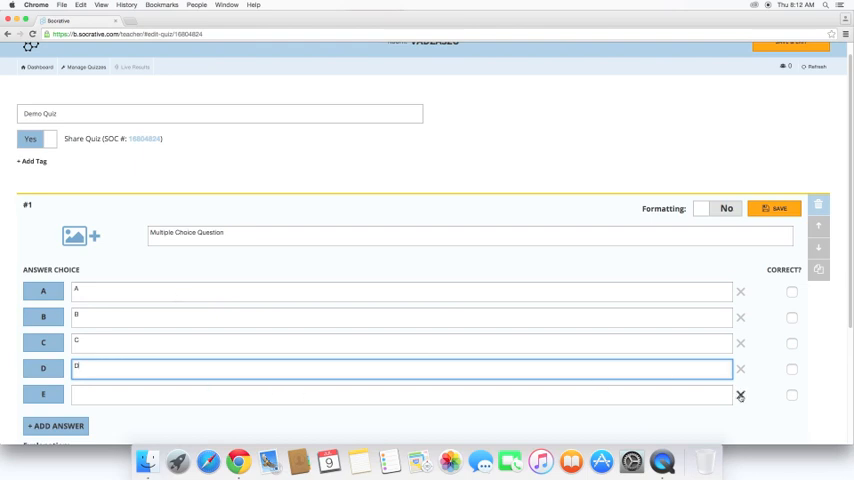
click(740, 394)
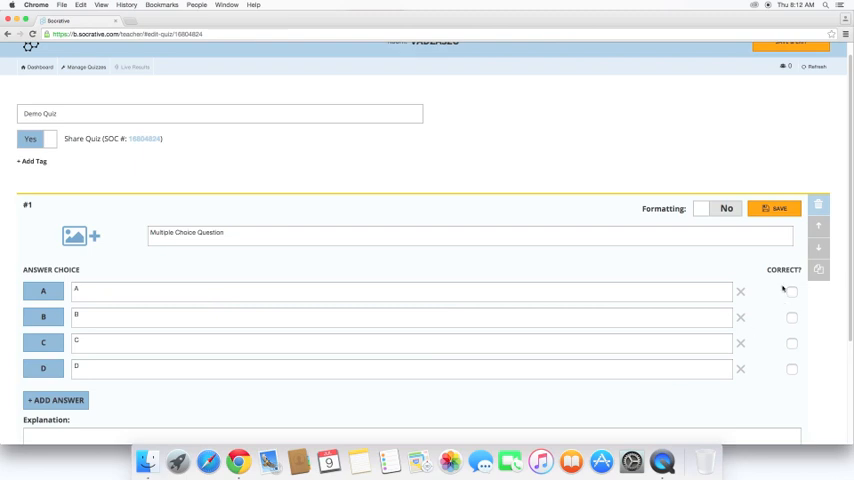
mouse_move(786, 290)
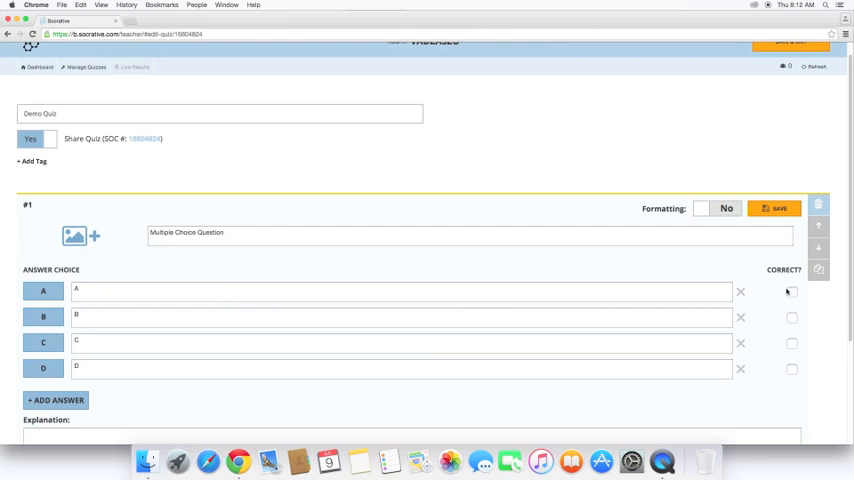
click(792, 344)
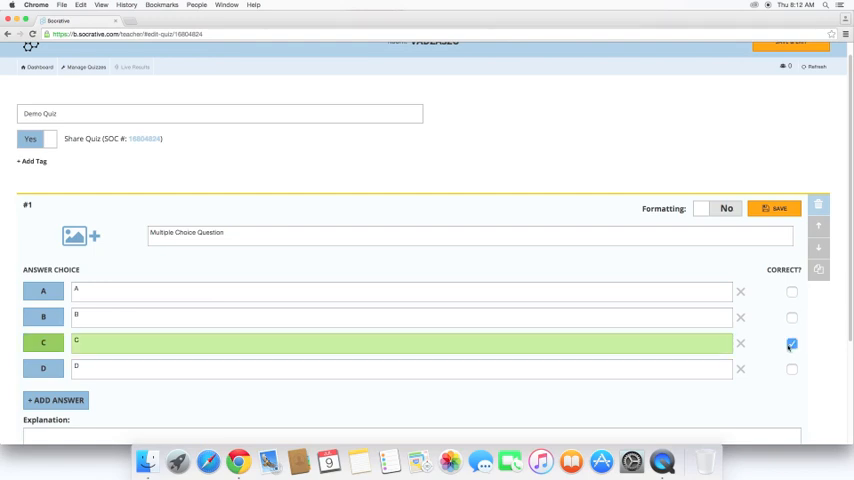
- Write the explanation 'C is the correct answer, we ... during the lesson on this' and save the question
scroll(down, 3)
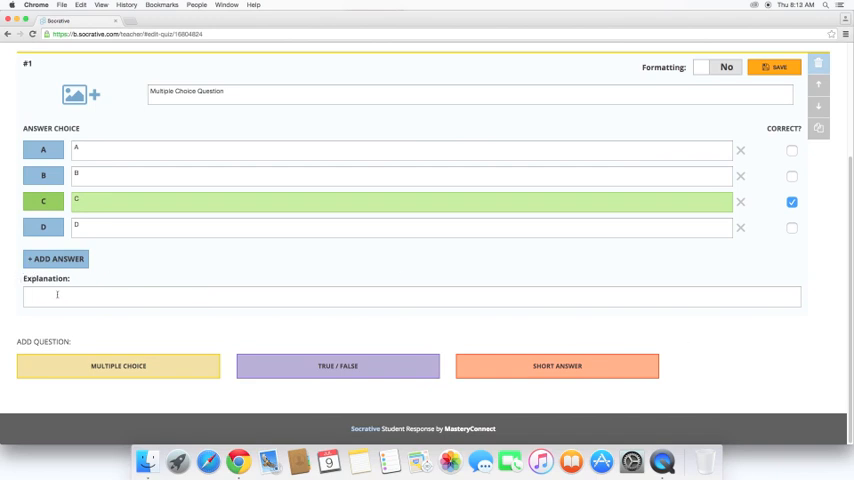
click(410, 296)
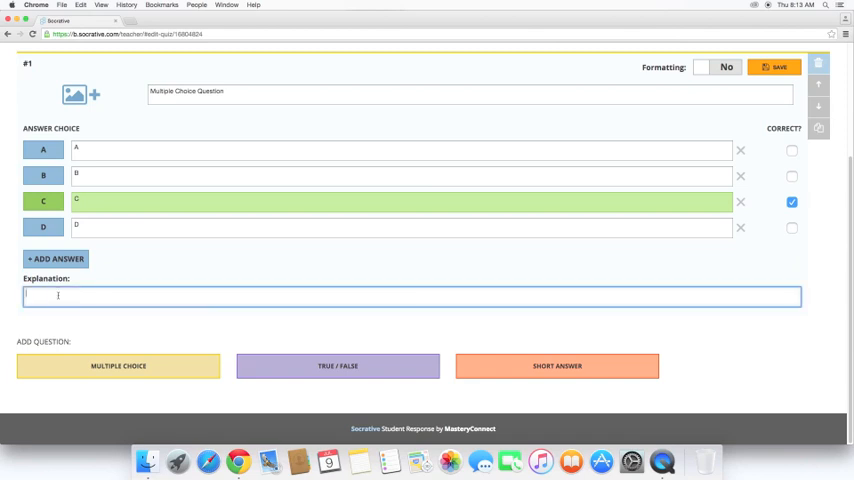
text(C is the)
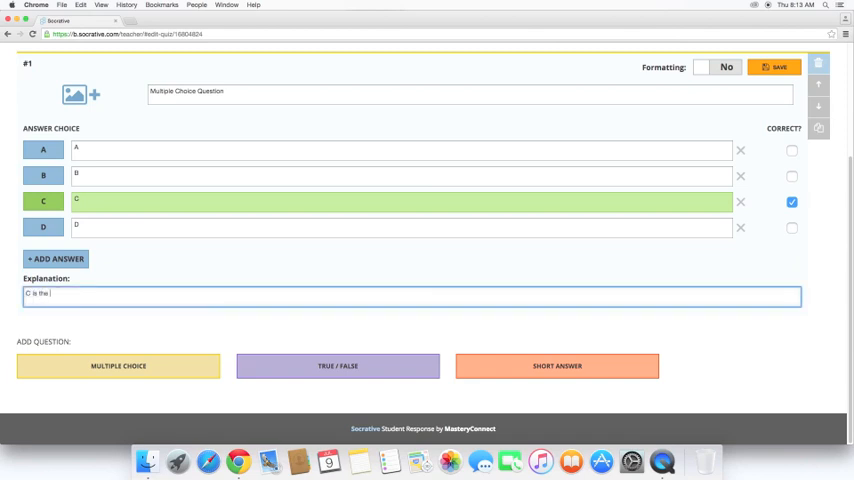
text(correct answer)
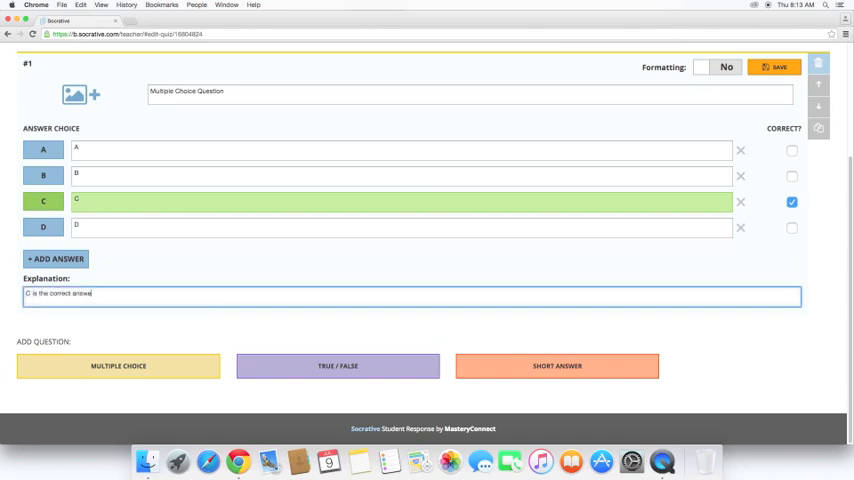
text(r, we discussed this)
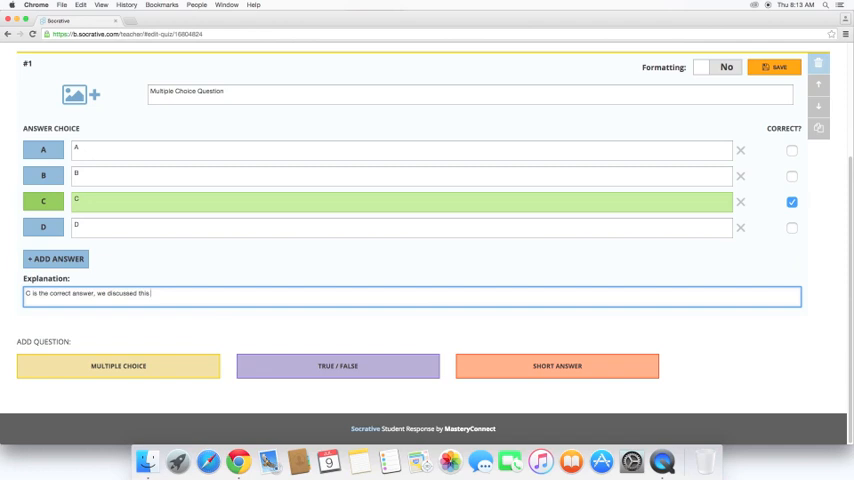
text(during)
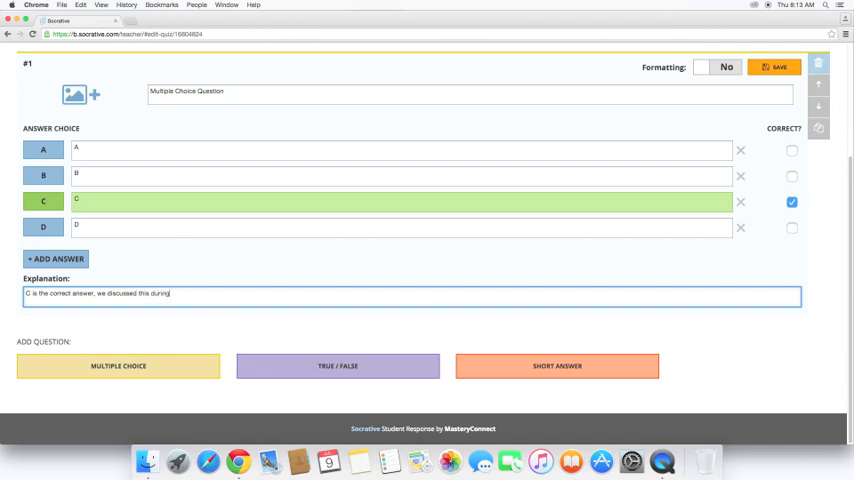
text(the lesson on)
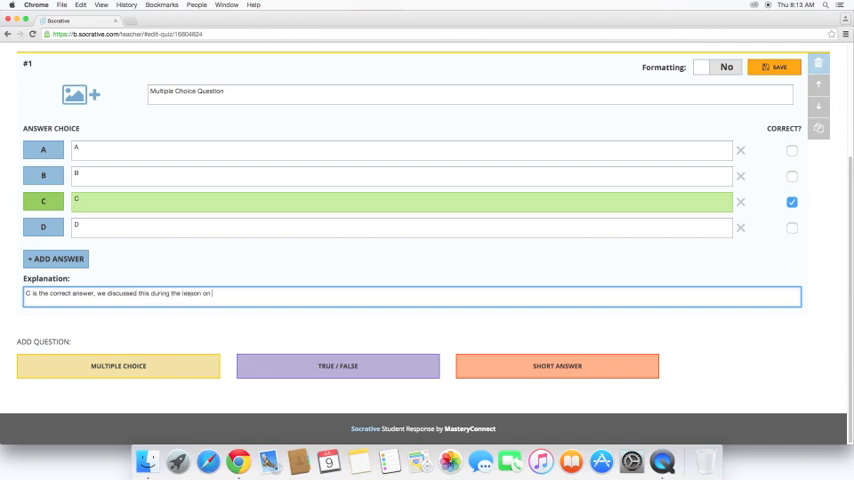
text(this topic.)
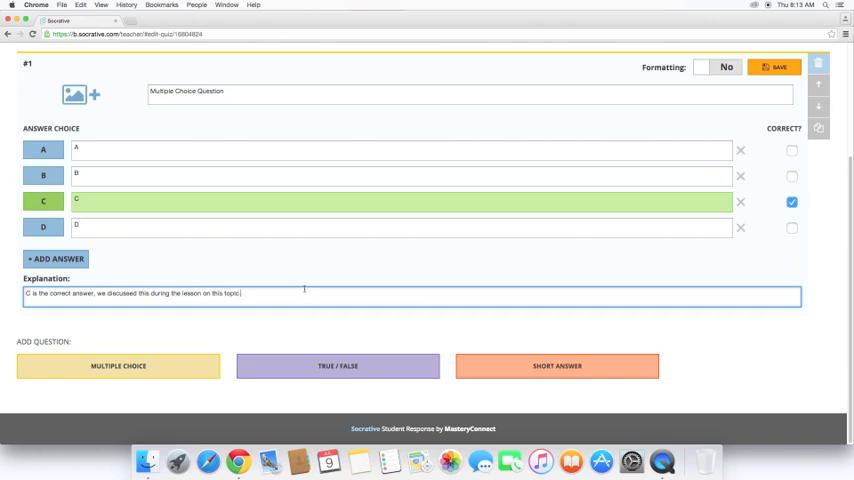
mouse_move(340, 332)
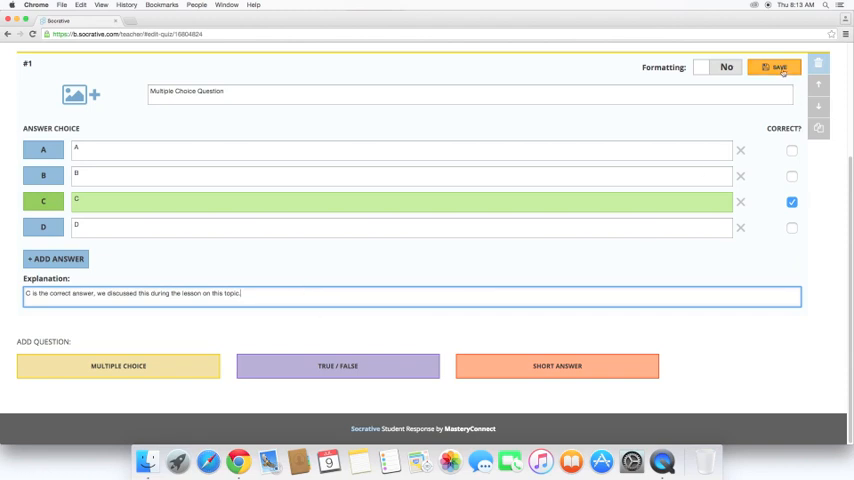
click(776, 68)
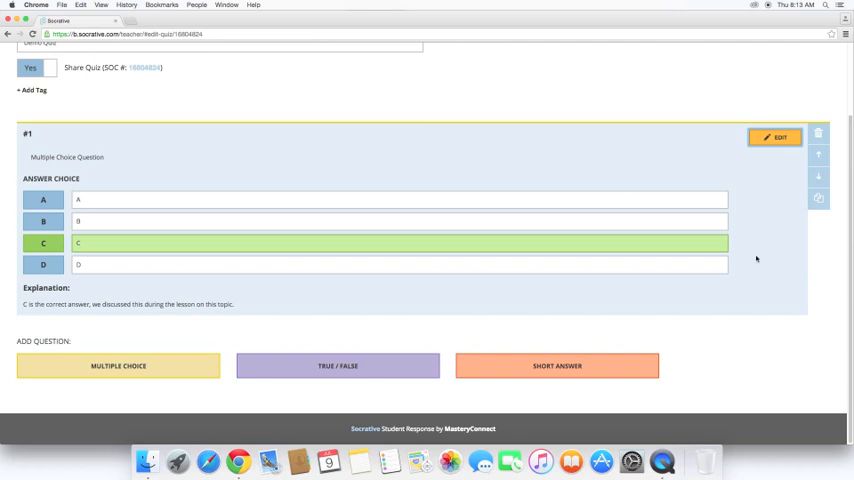
mouse_move(800, 220)
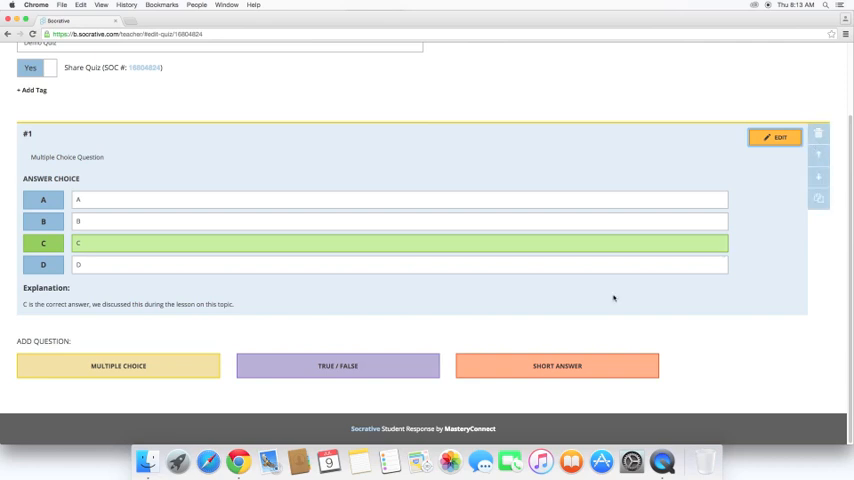
- Add a true/false question 'Question from class.' with True correct, explanation 'This is true', and save it
click(336, 364)
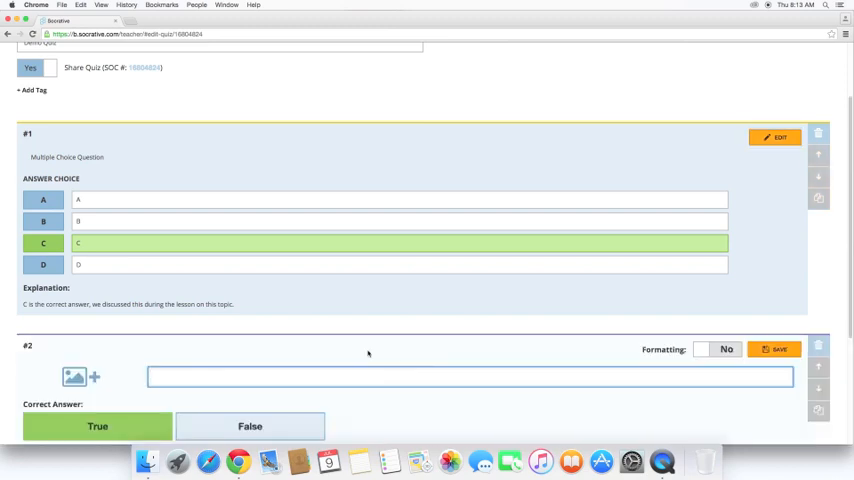
scroll(down, 3)
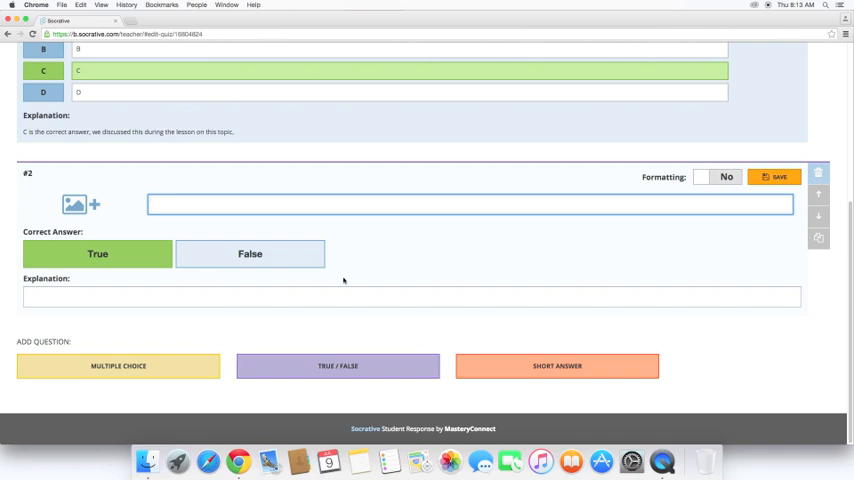
text(Question from class)
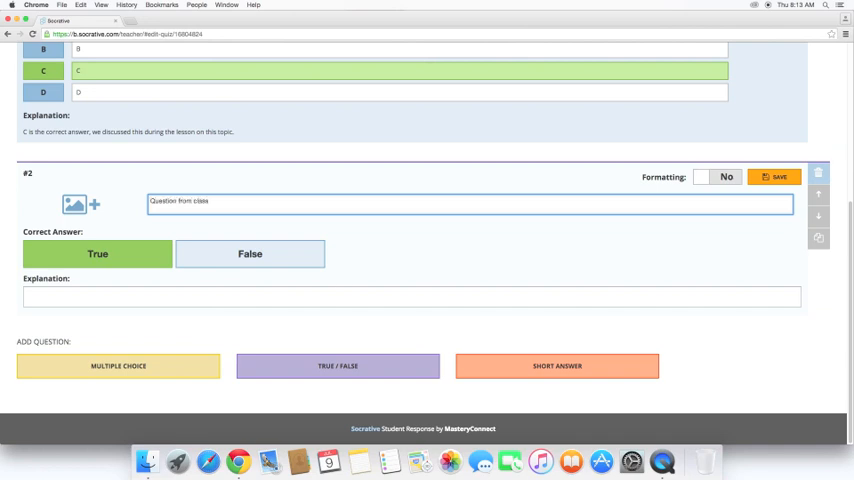
click(250, 252)
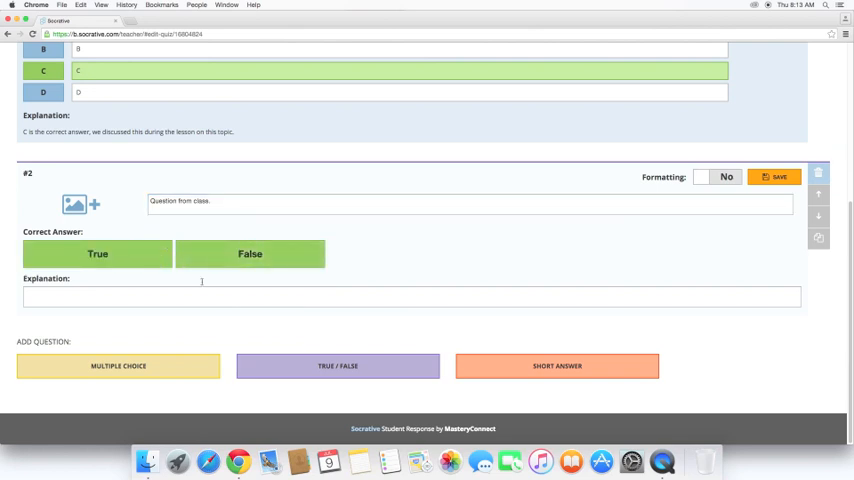
text(This)
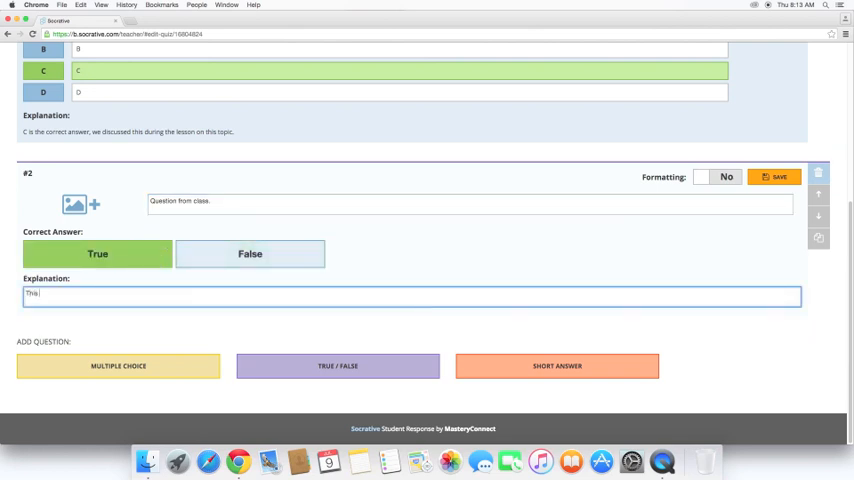
text(is true because.....)
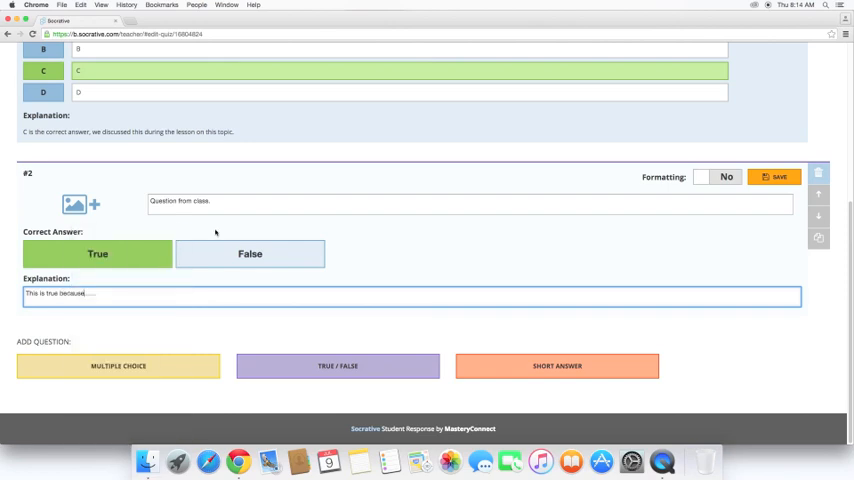
click(778, 176)
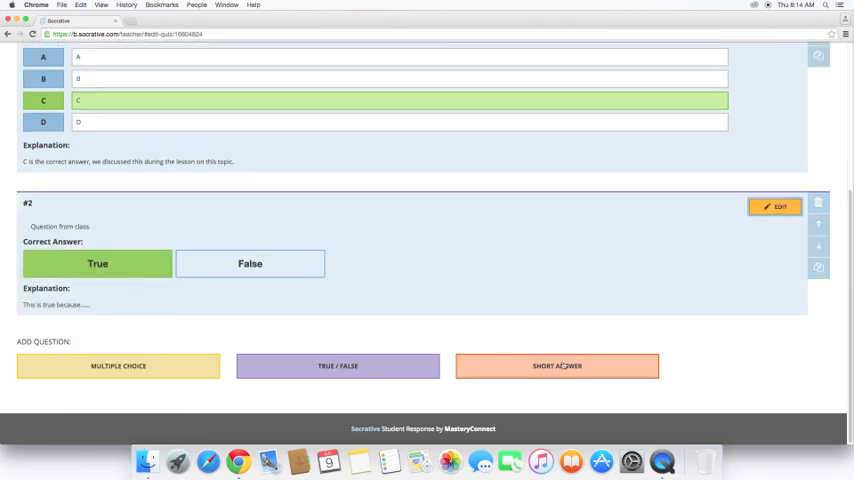
- Draft a short answer question titled 'Short Answer Question' beginning 'The import...'
click(556, 364)
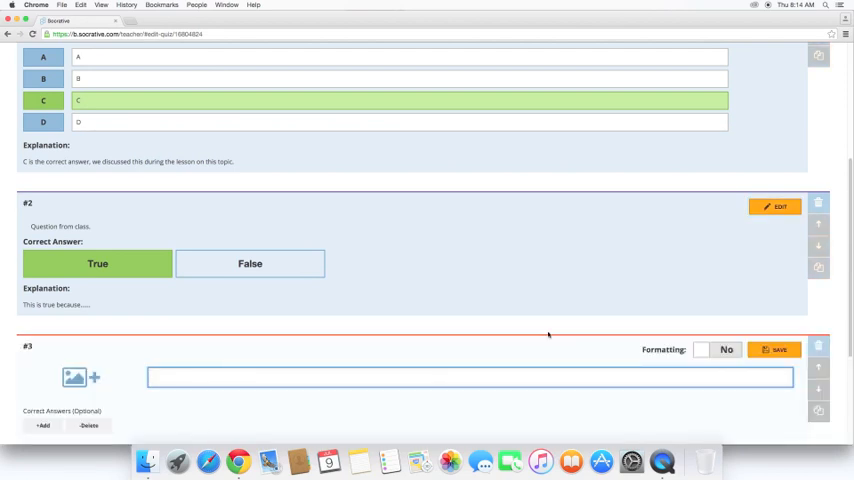
scroll(down, 3)
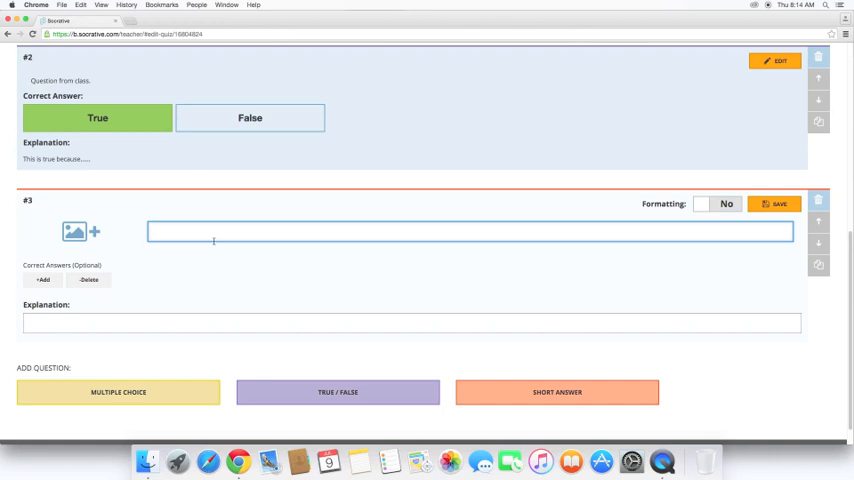
text(Short Ans)
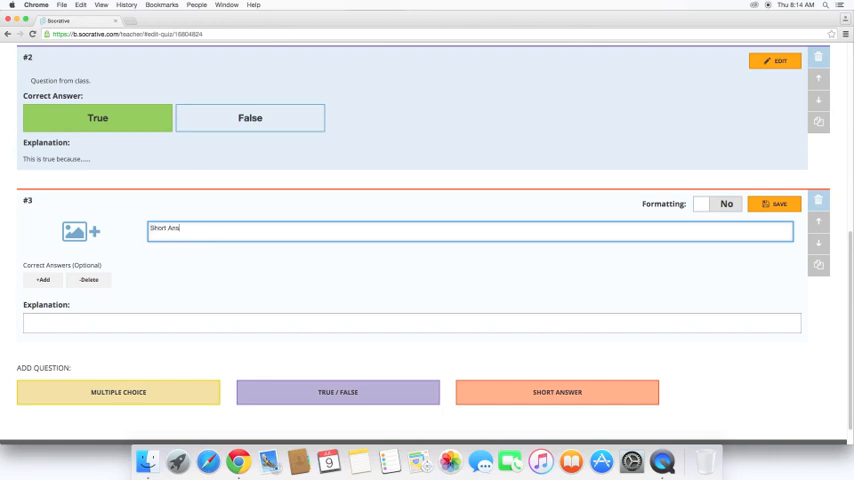
text(wer Question)
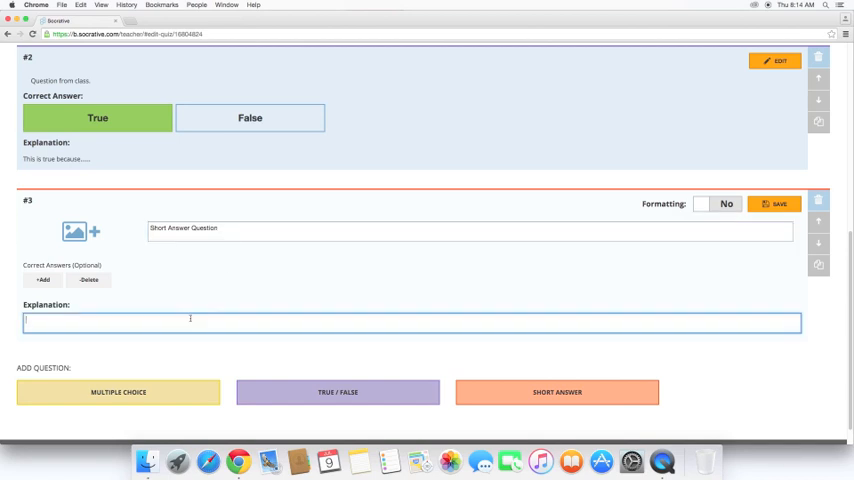
text(The import)
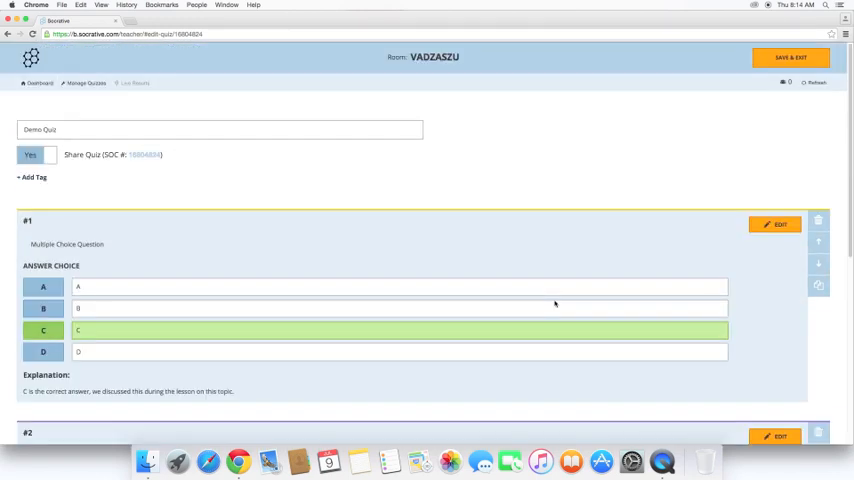
mouse_move(786, 72)
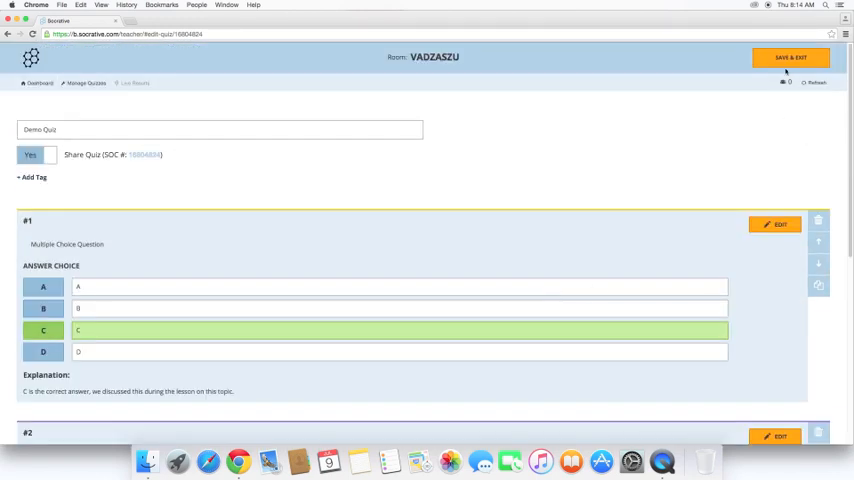
- Return from the Demo Quiz editor to the teacher dashboard
click(792, 56)
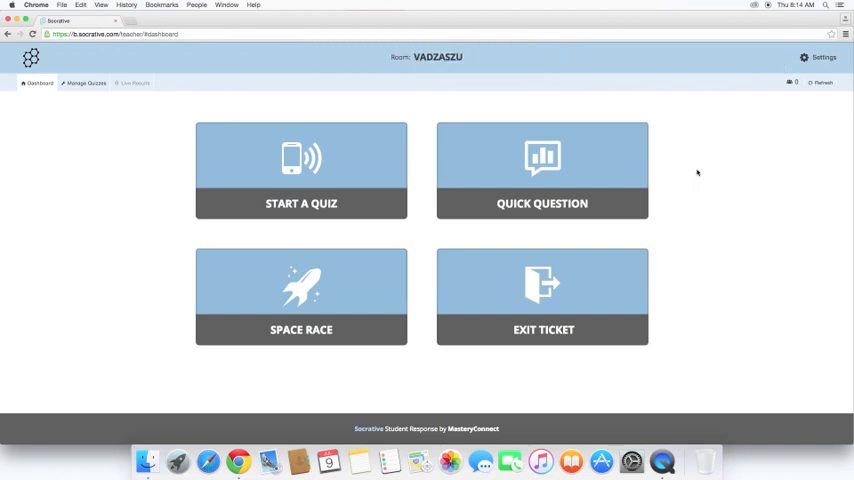
mouse_move(352, 292)
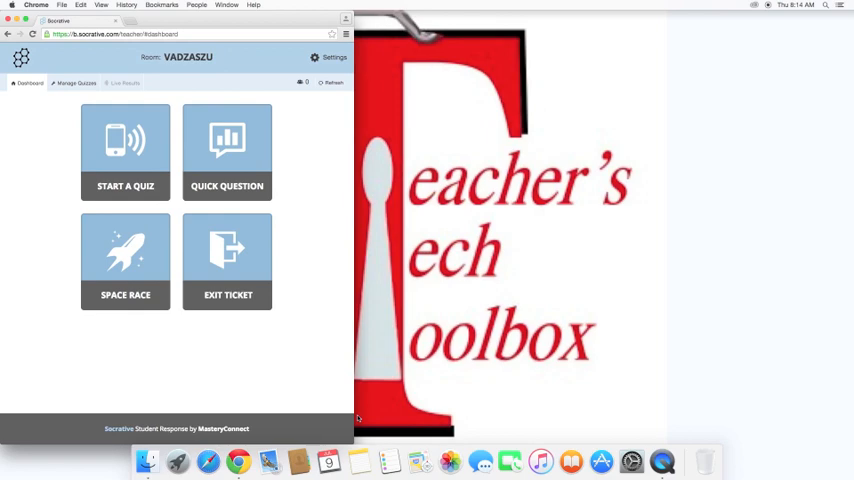
mouse_move(292, 388)
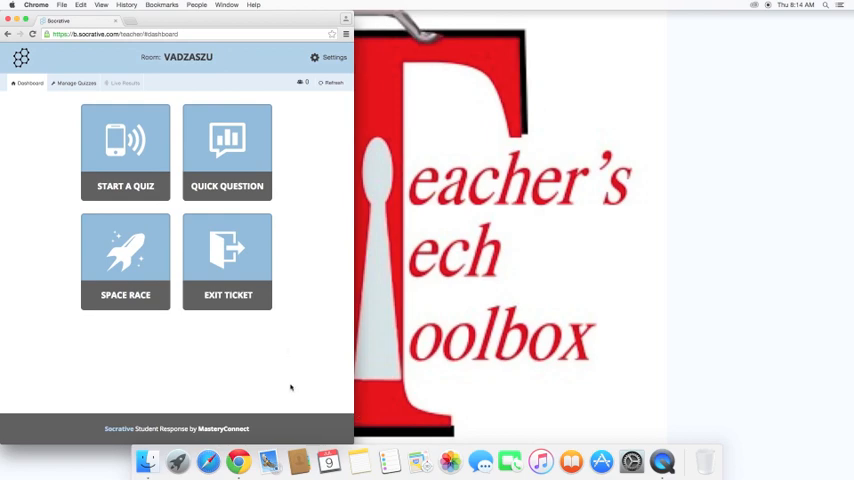
mouse_move(208, 208)
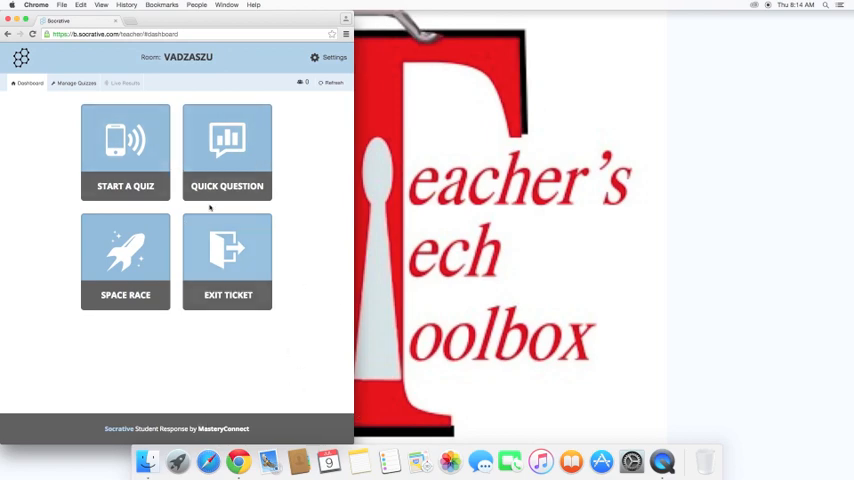
mouse_move(208, 462)
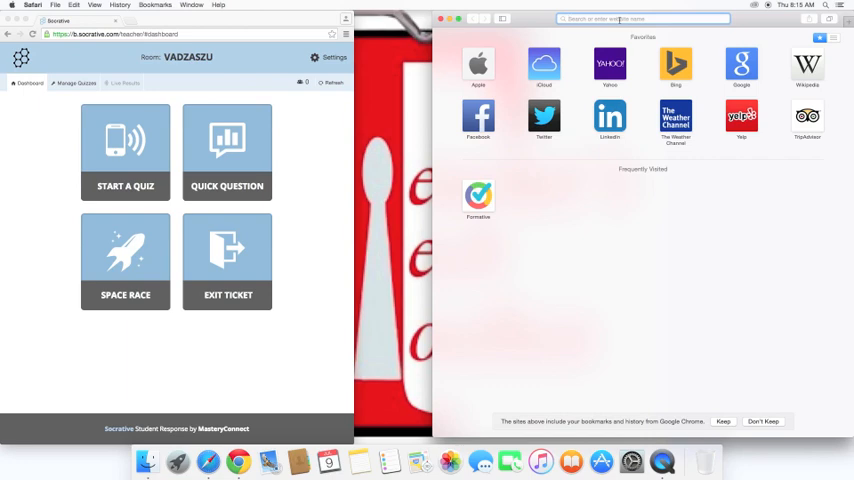
- Load m.socrative.com in Safari as the student join page, then launch Firefox from Spotlight
text(m)
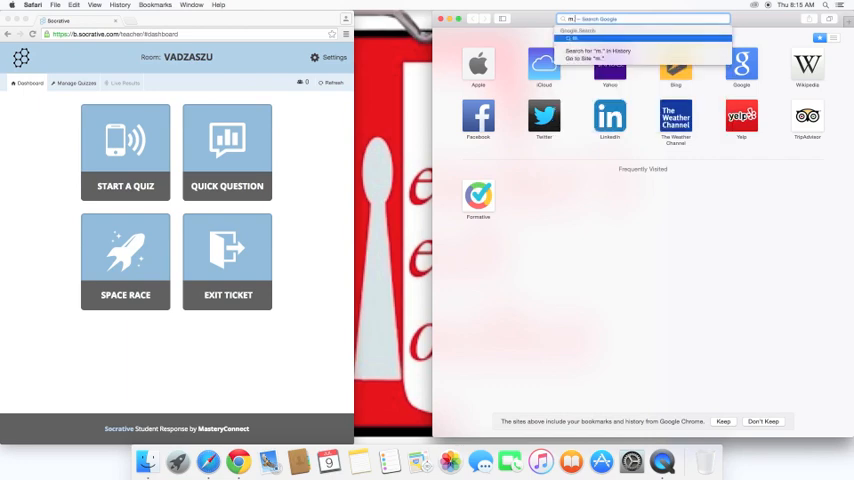
text(.socrative.com)
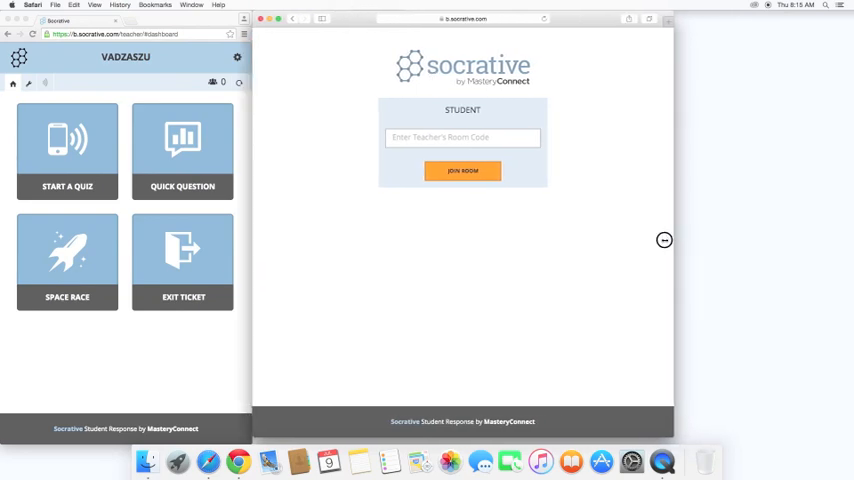
click(826, 4)
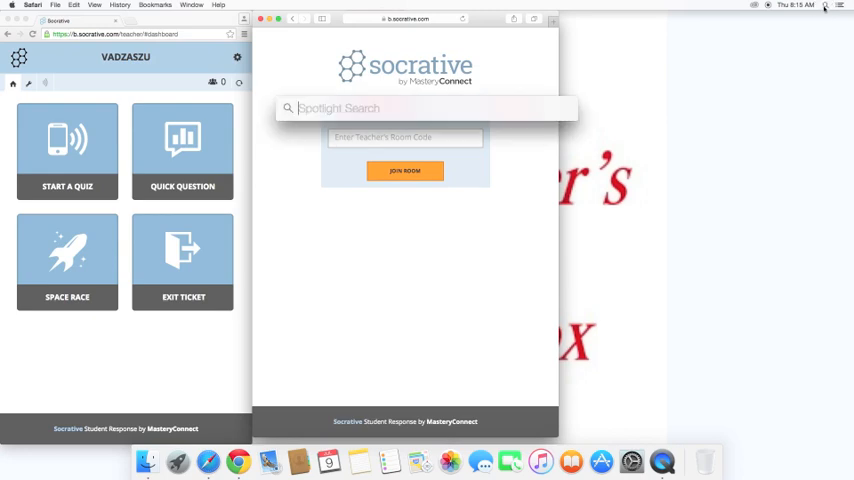
text(firefox)
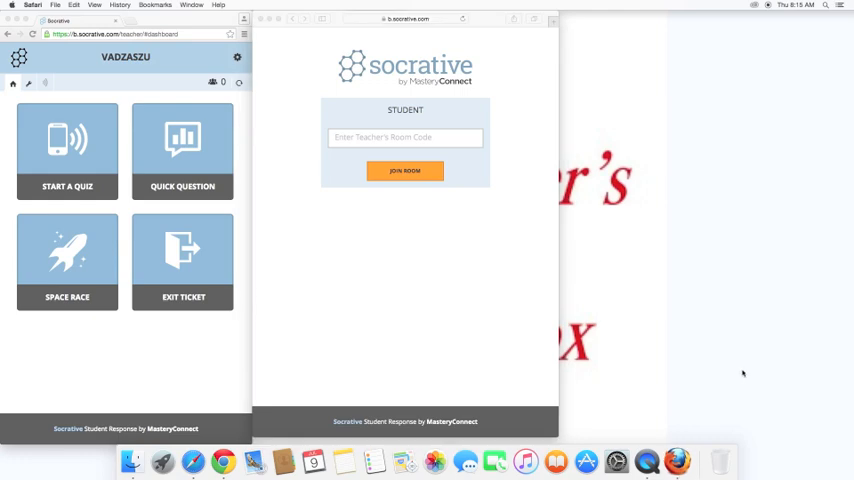
mouse_move(736, 372)
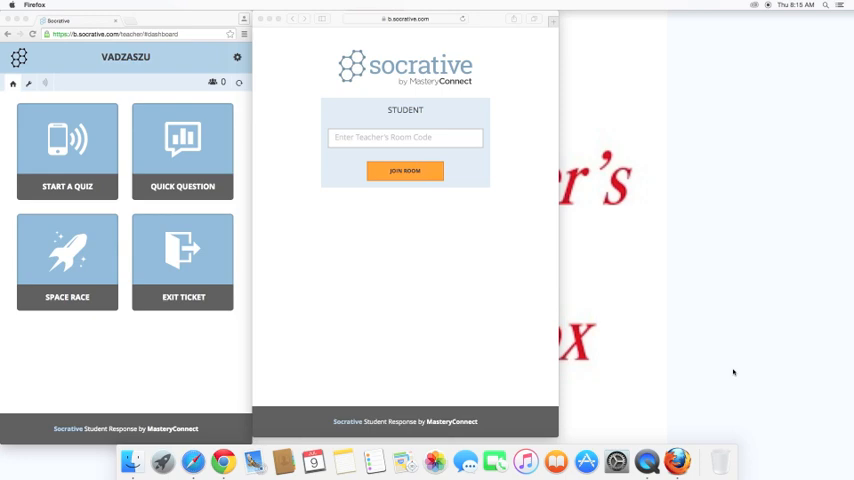
mouse_move(730, 384)
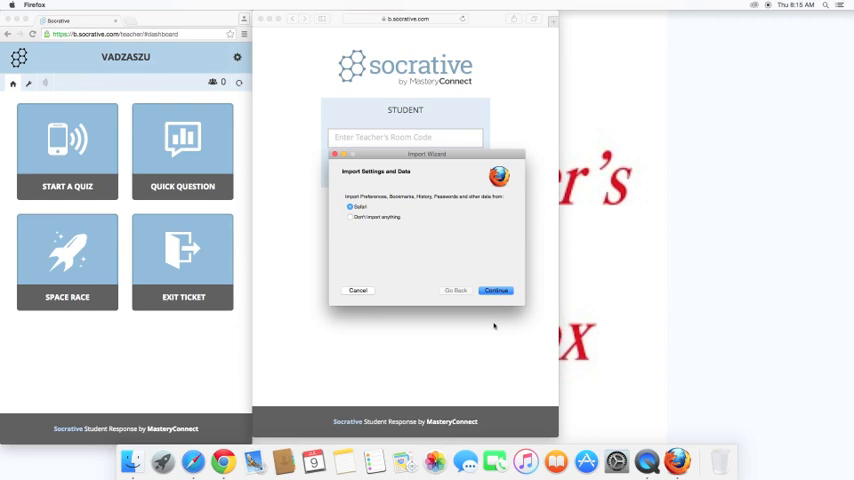
- Skip importing browser data, decline the default-browser prompt, and load the Socrative student site
click(350, 216)
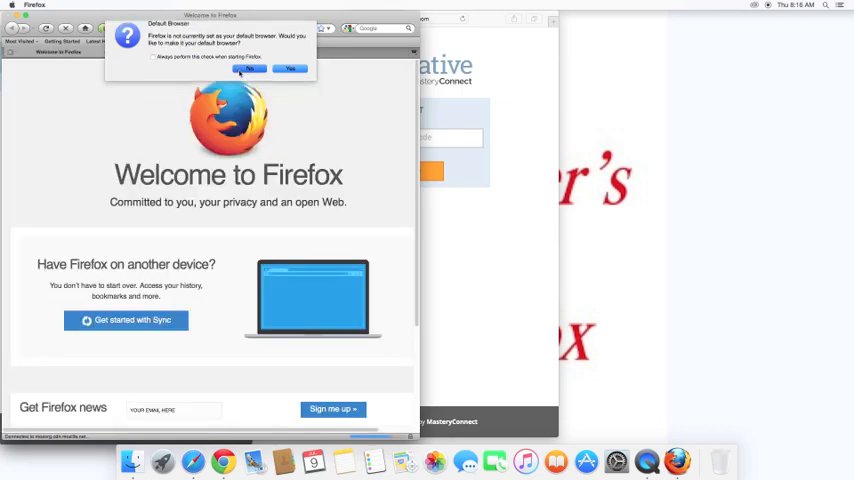
click(252, 68)
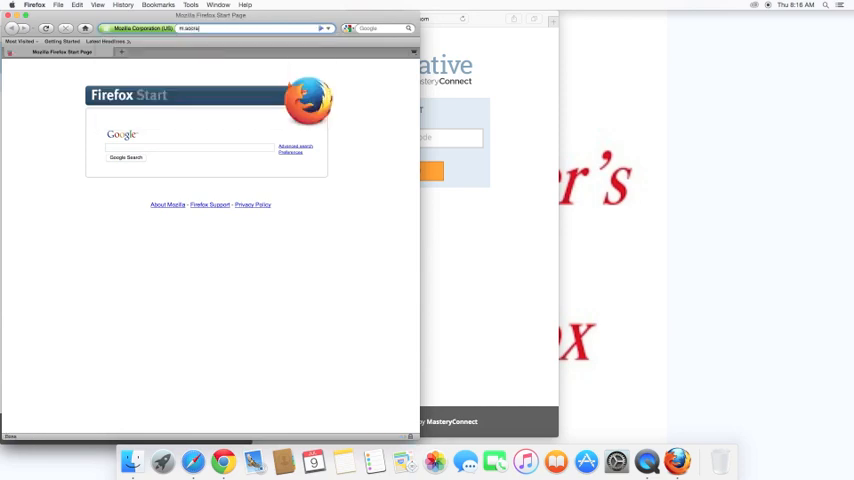
key(Return)
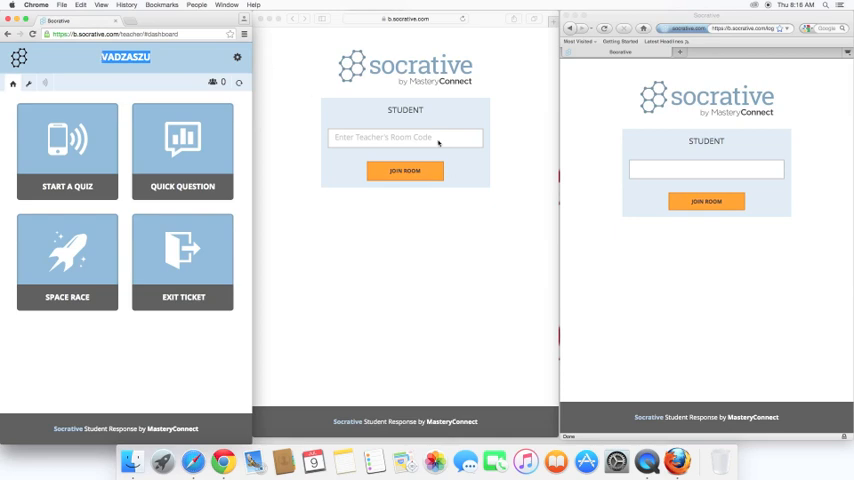
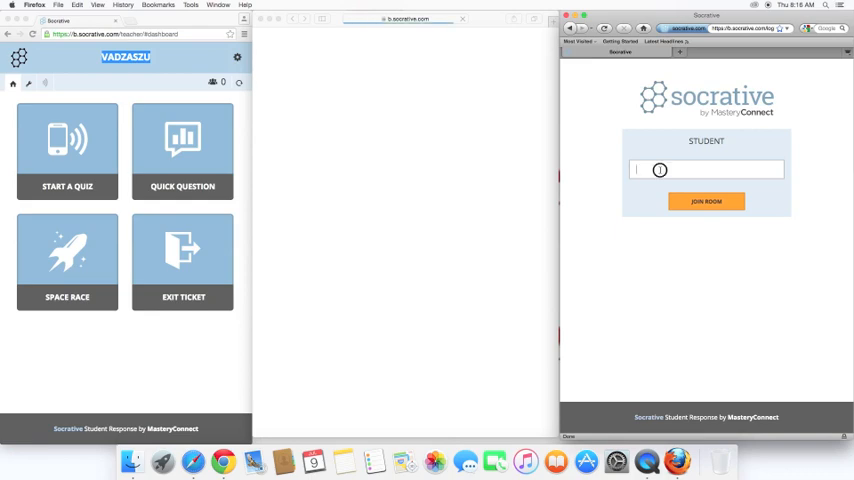
click(706, 200)
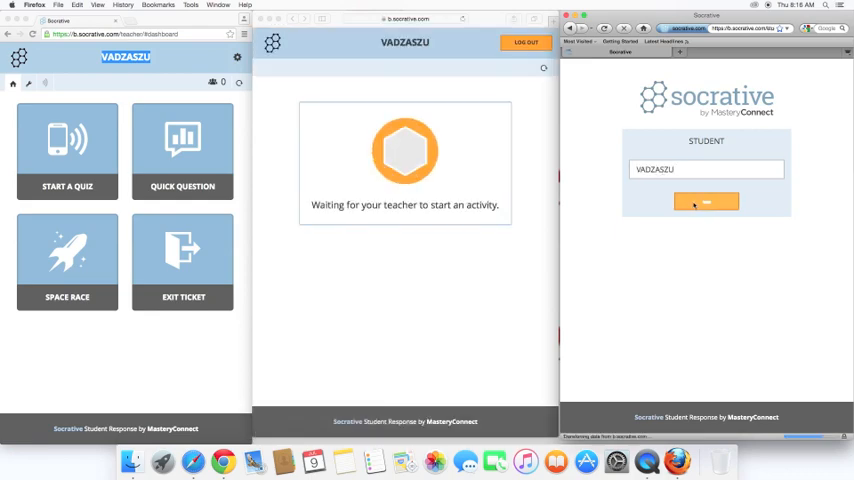
click(706, 200)
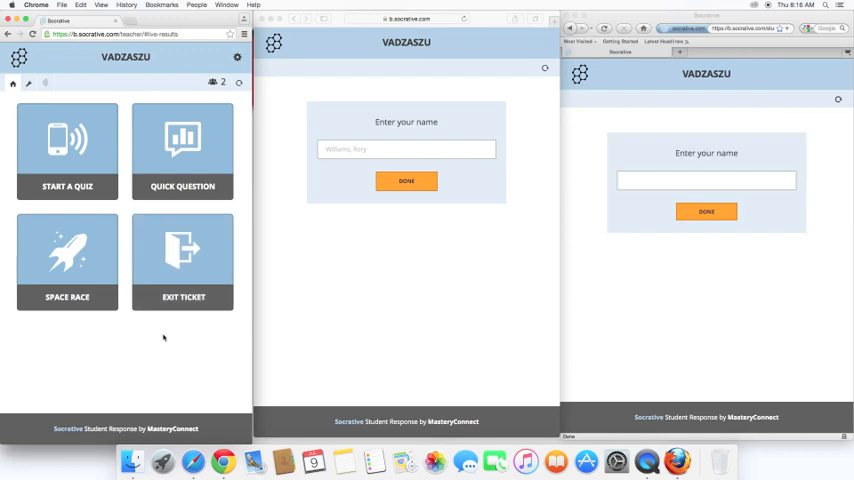
- Start the Exit Ticket and register the students as 'Safari' and 'Firefo'
click(184, 260)
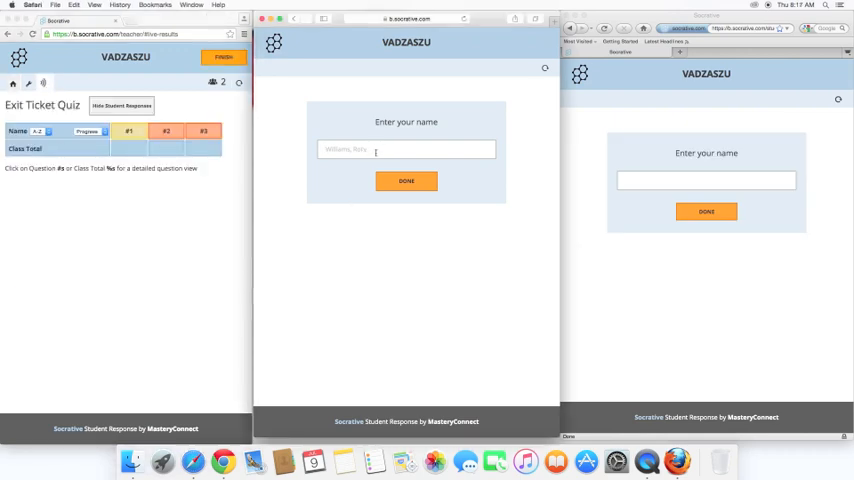
text(Safari Window)
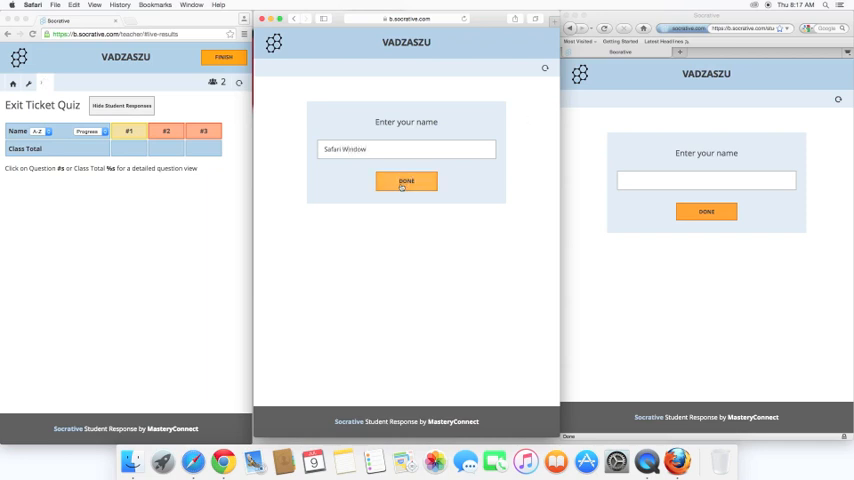
click(404, 180)
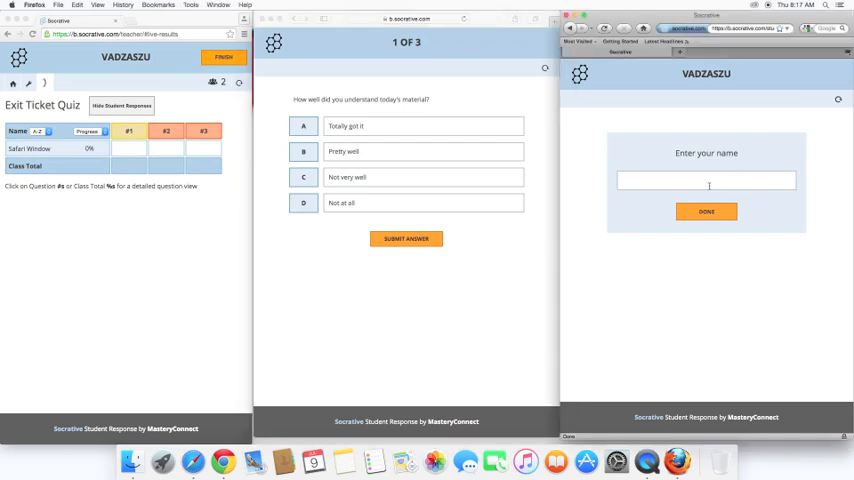
text(Firefox Window)
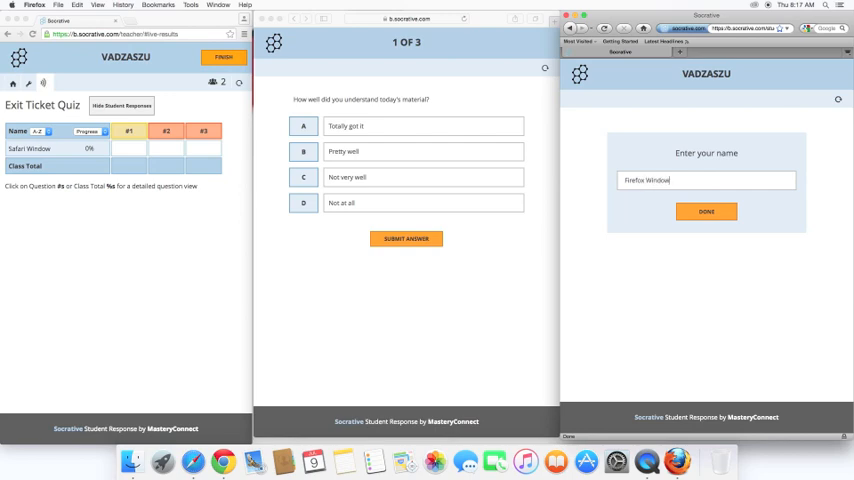
click(706, 212)
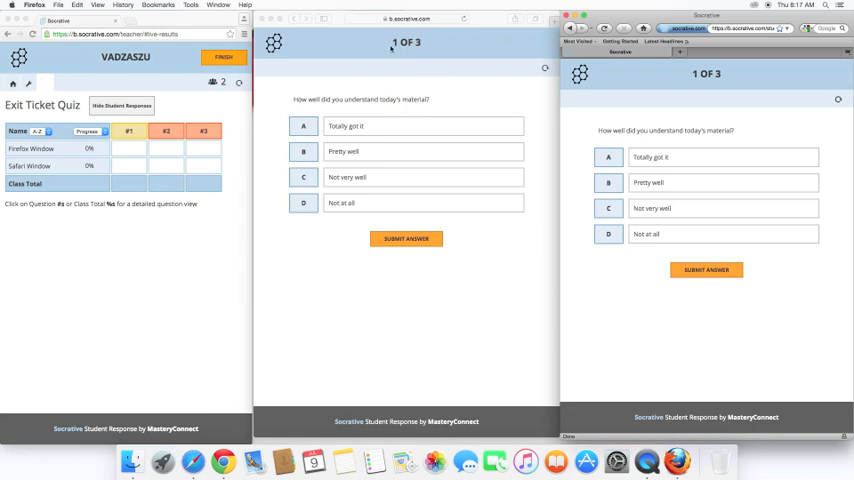
mouse_move(364, 172)
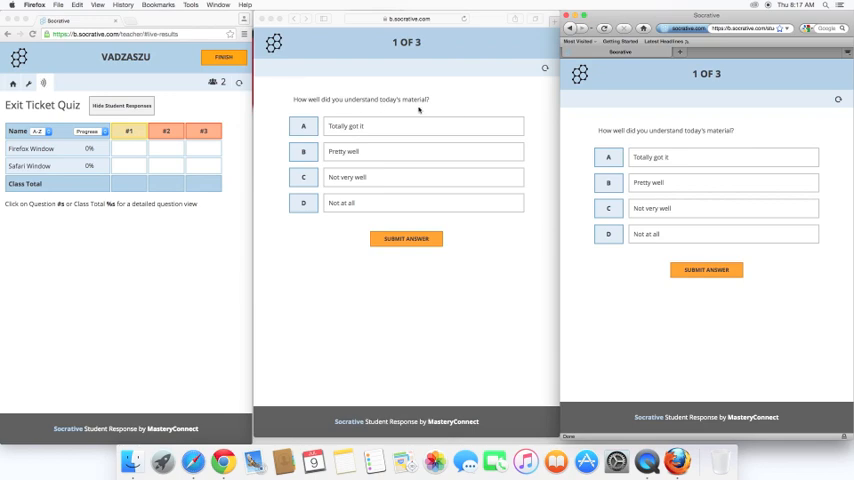
mouse_move(424, 170)
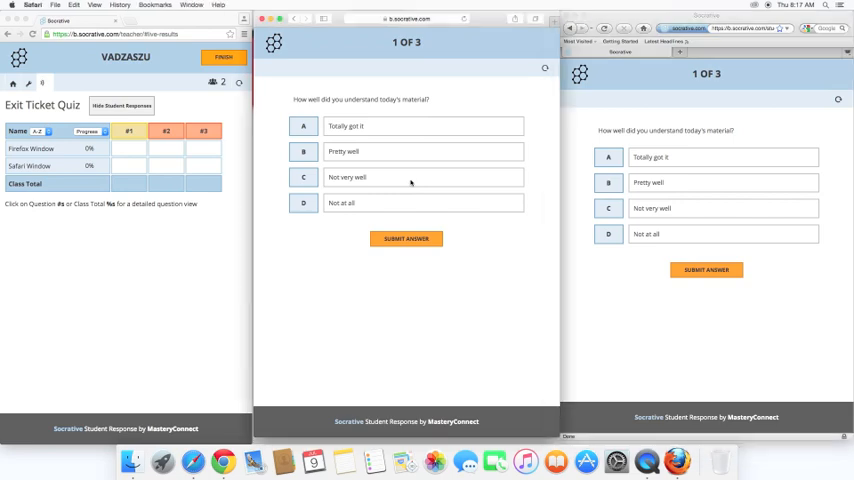
- Submit question 1 for both students, with 'Totally got it' chosen in Firefox
click(406, 238)
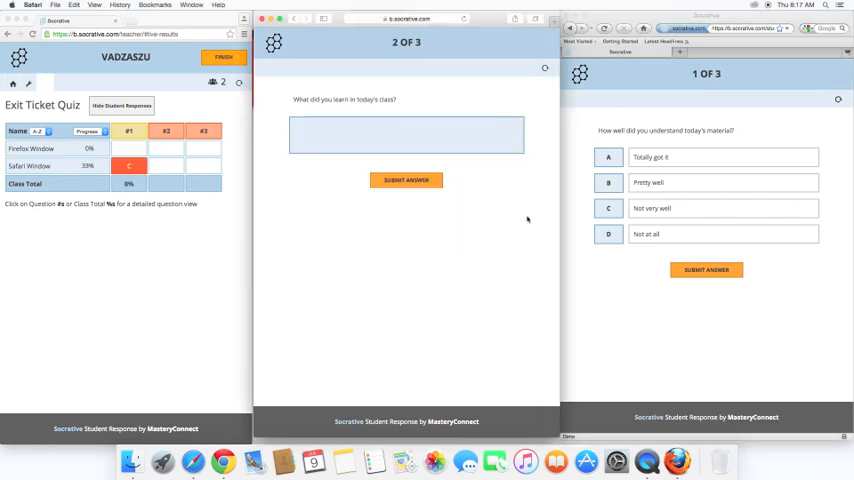
click(716, 156)
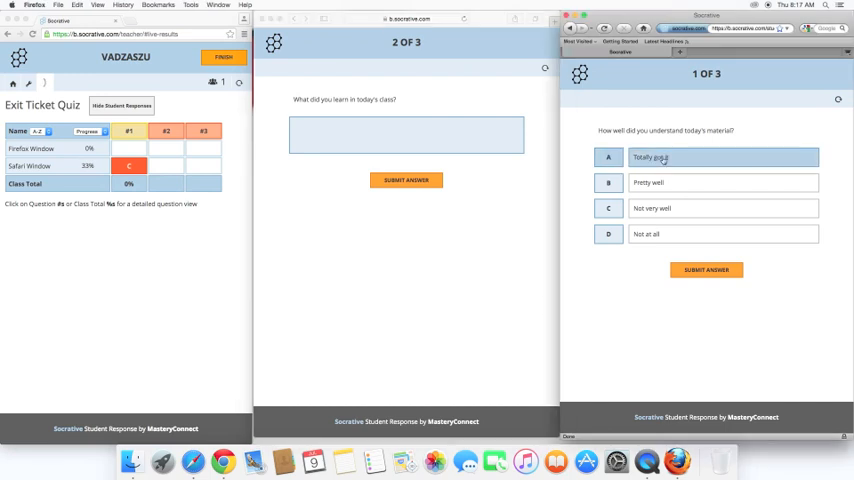
click(706, 268)
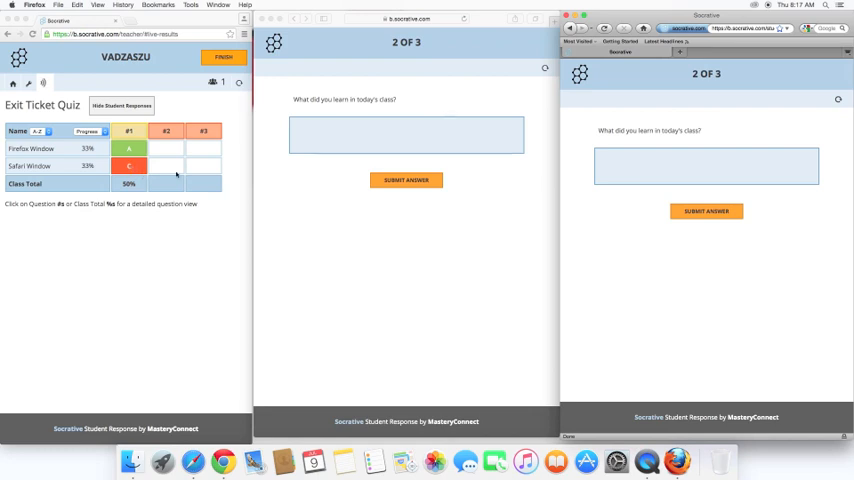
- Answer question 2 in Safari with 'class material' and submit it
click(404, 136)
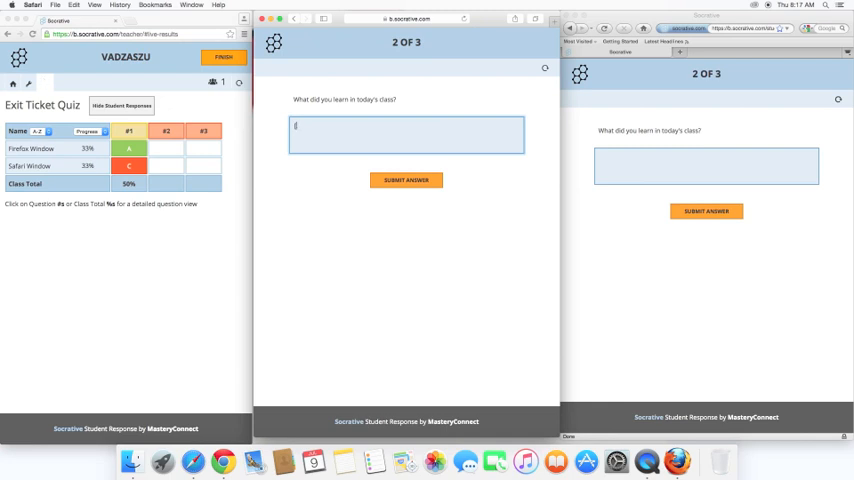
text(class)
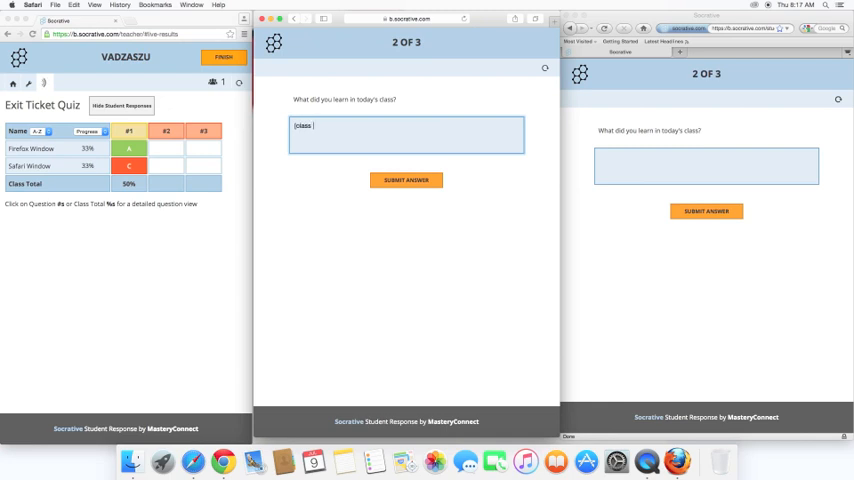
text(material)
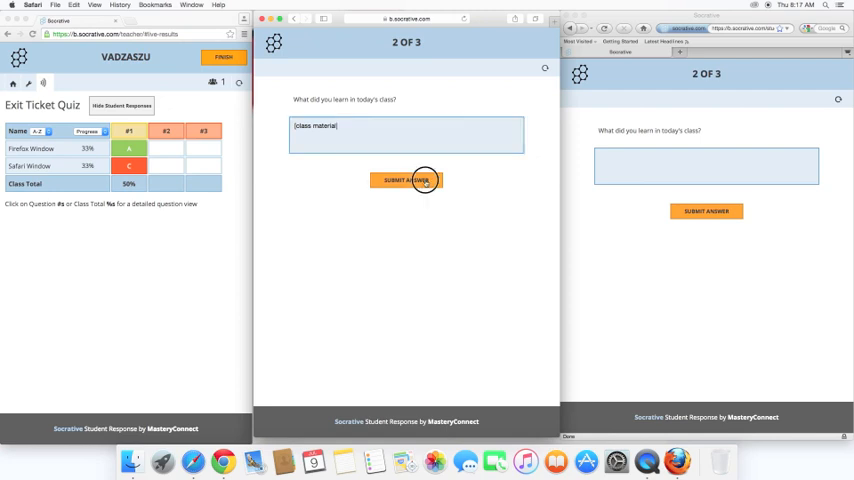
click(406, 180)
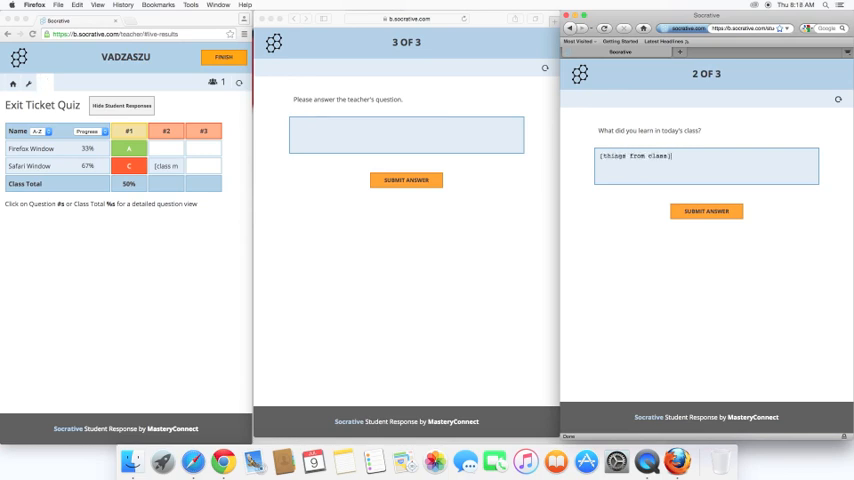
- Submit Firefox's question 2, then answer Safari's question 3 with 'teachers would like to know this'
click(706, 212)
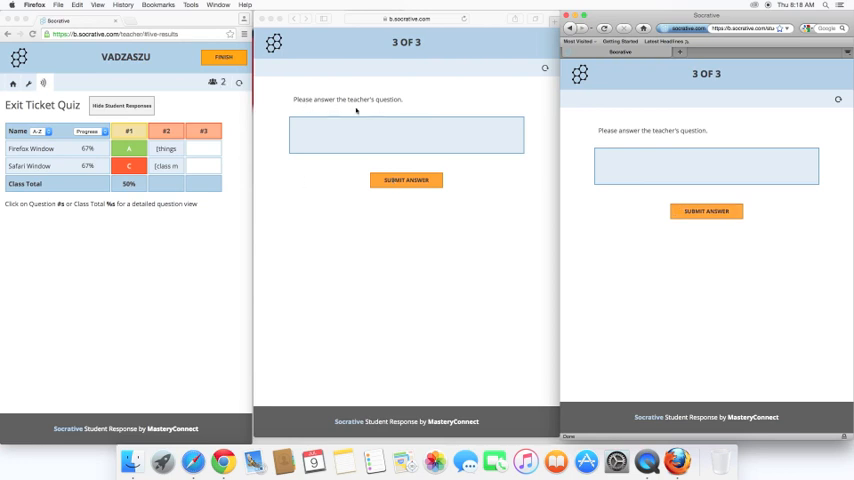
mouse_move(338, 128)
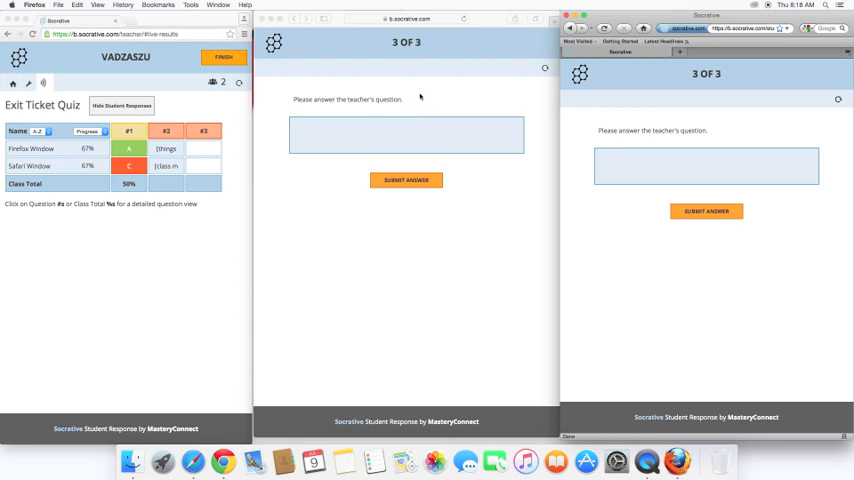
mouse_move(330, 104)
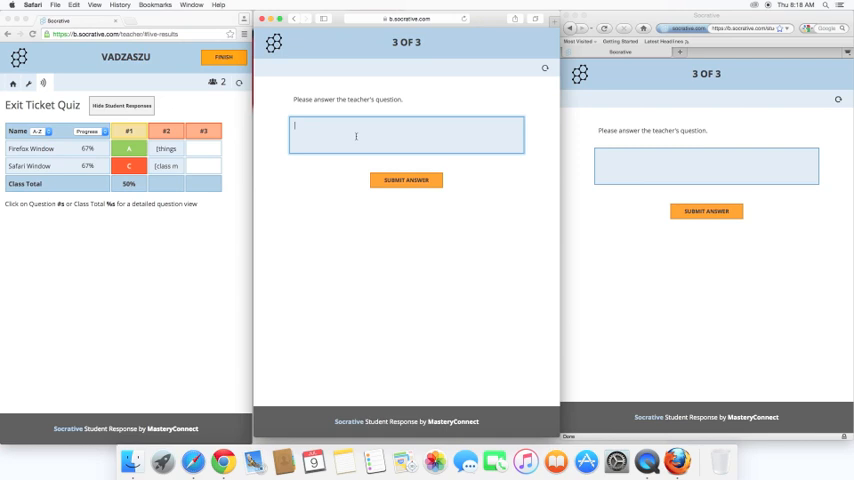
text(teachers)
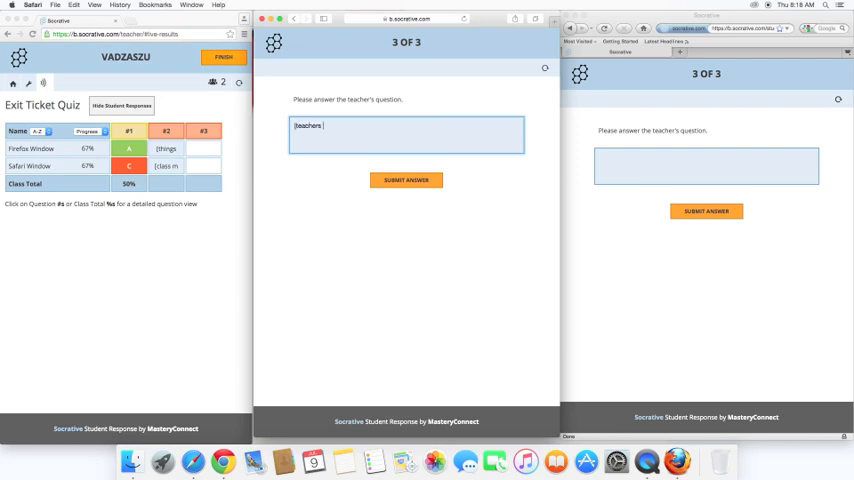
text(would like)
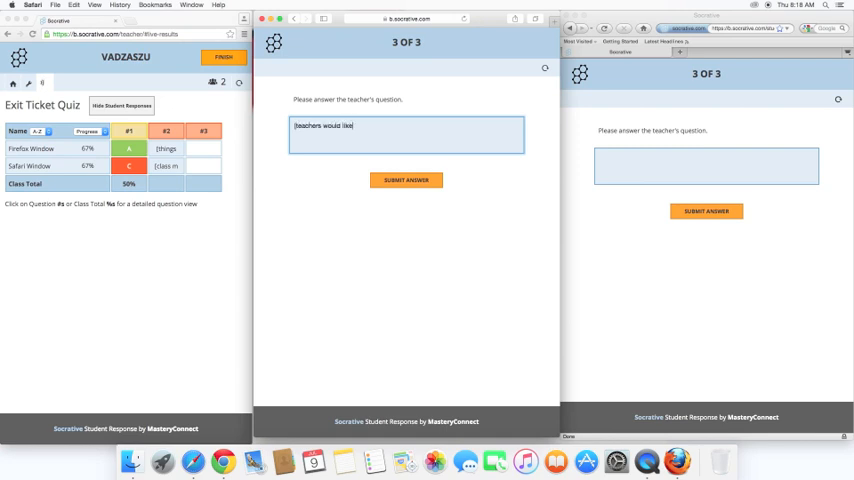
text(to know this)
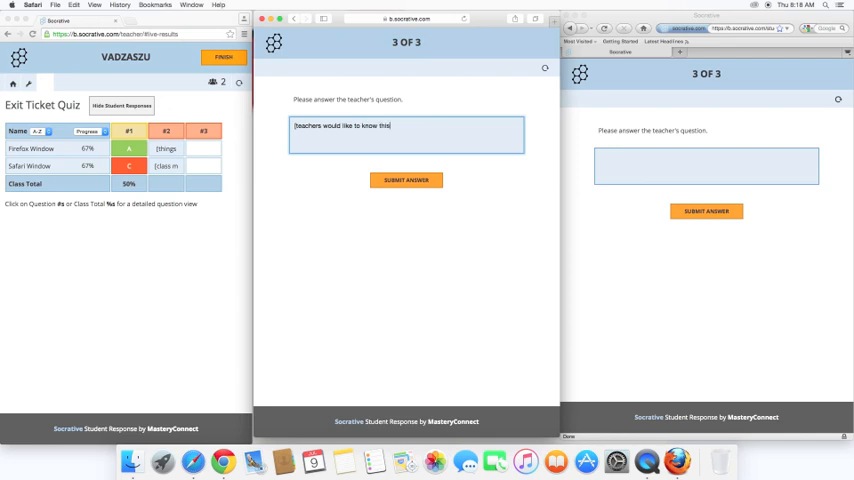
click(406, 180)
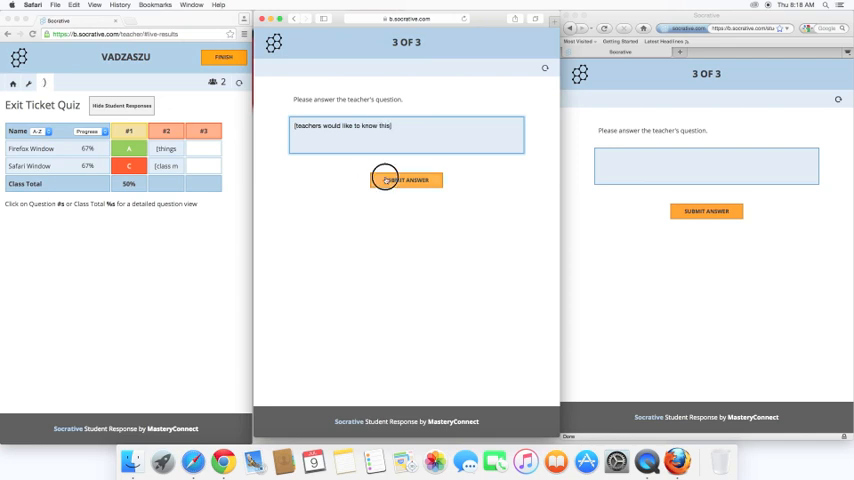
- Submit 'is my response' as Firefox's final answer and hide student responses in the teacher results
click(406, 180)
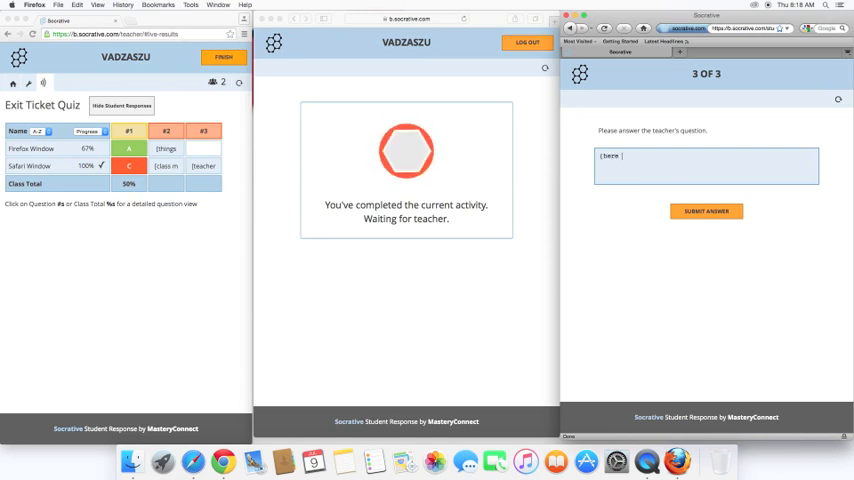
text(is my response])
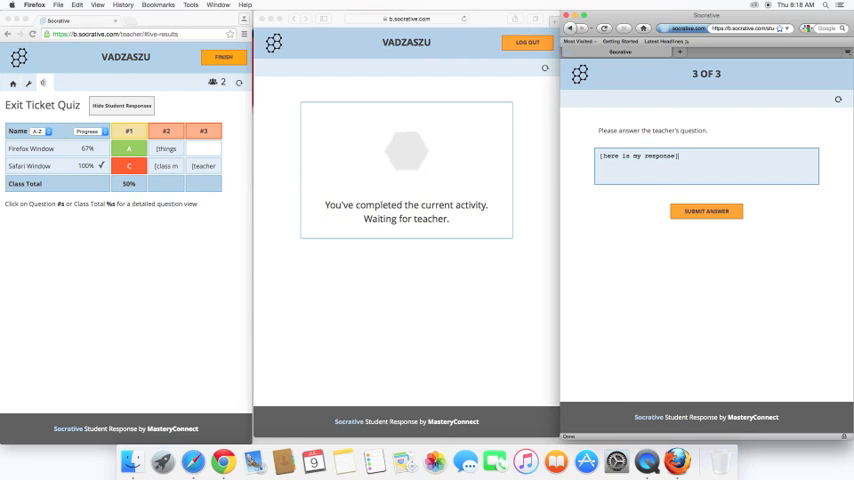
click(706, 212)
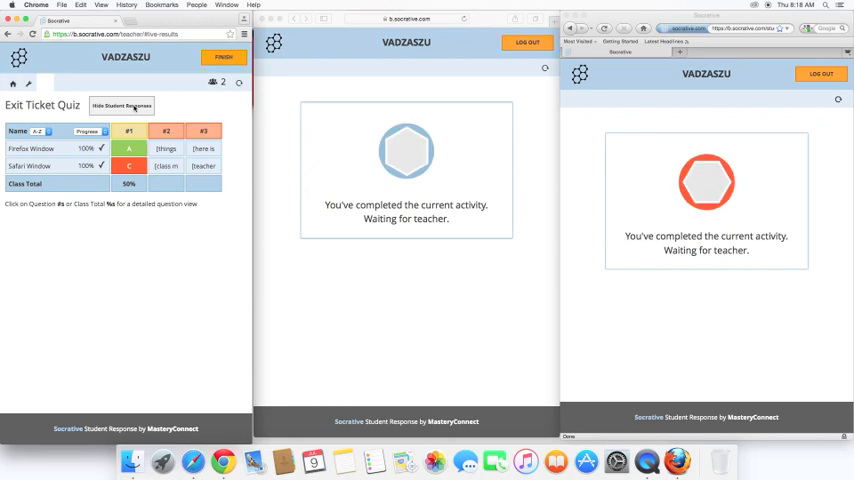
click(122, 104)
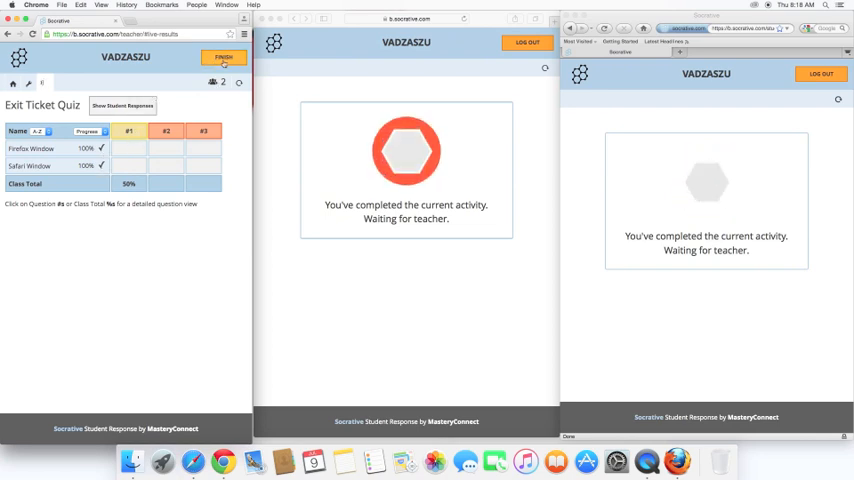
- Finish the exit ticket and download its activity reports via Get Reports
click(224, 56)
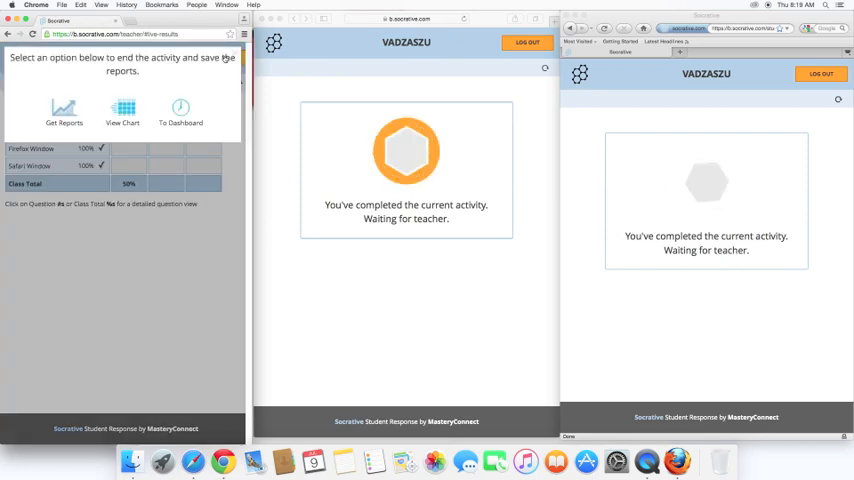
click(122, 110)
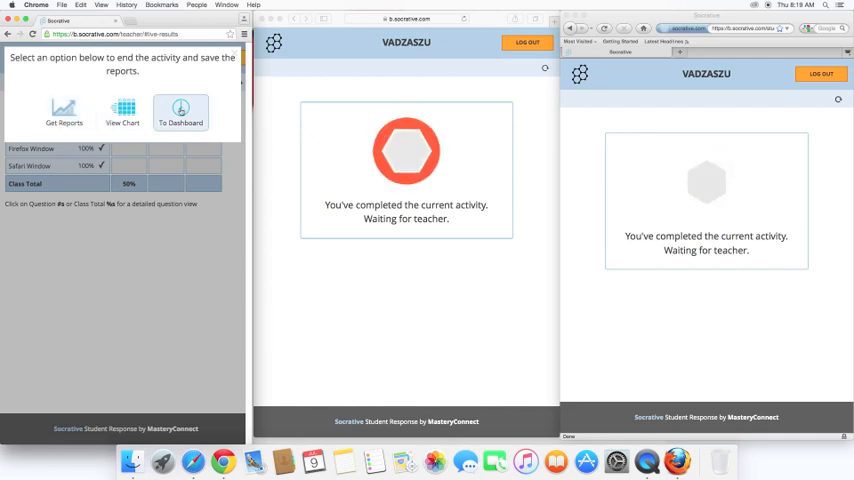
click(64, 112)
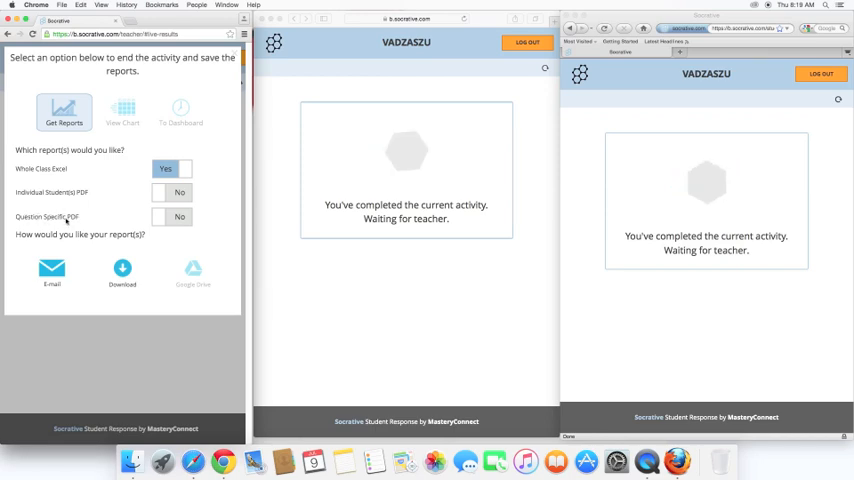
click(52, 270)
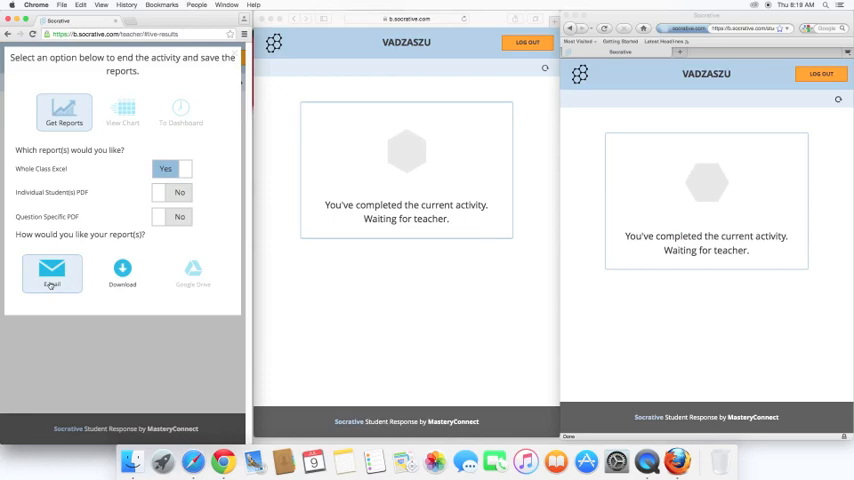
click(122, 272)
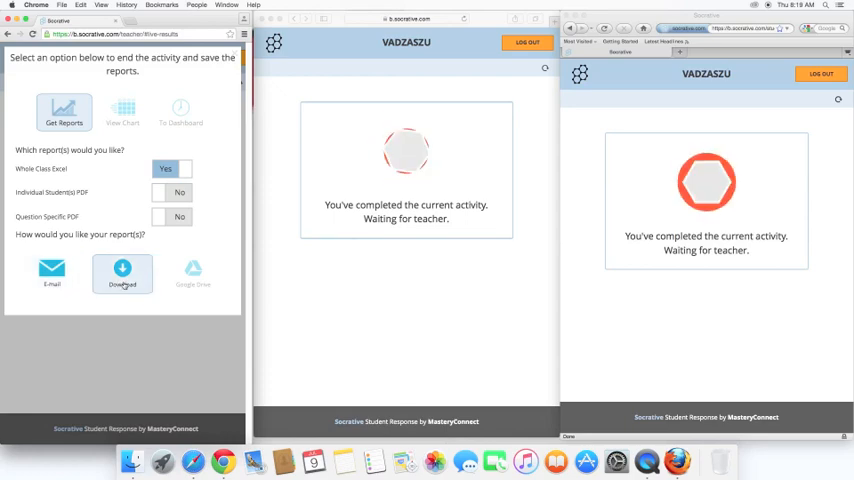
mouse_move(192, 272)
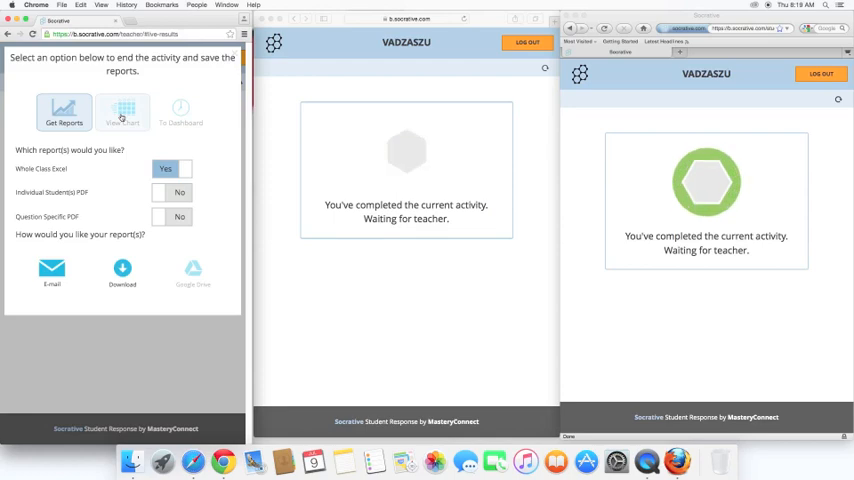
- Go back to view the results chart, then reopen the Finish options
click(122, 112)
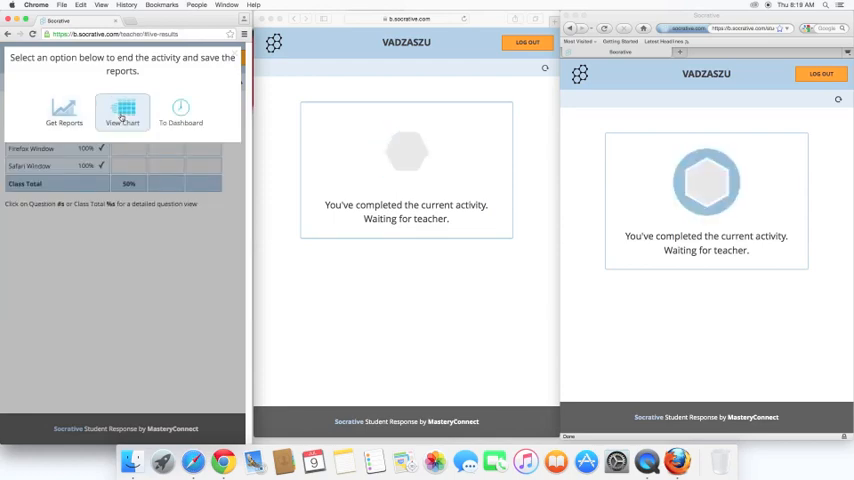
click(122, 110)
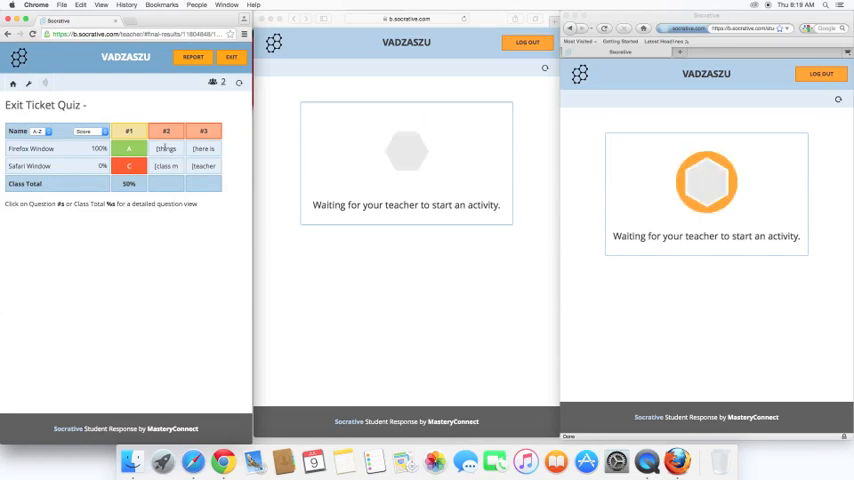
click(232, 56)
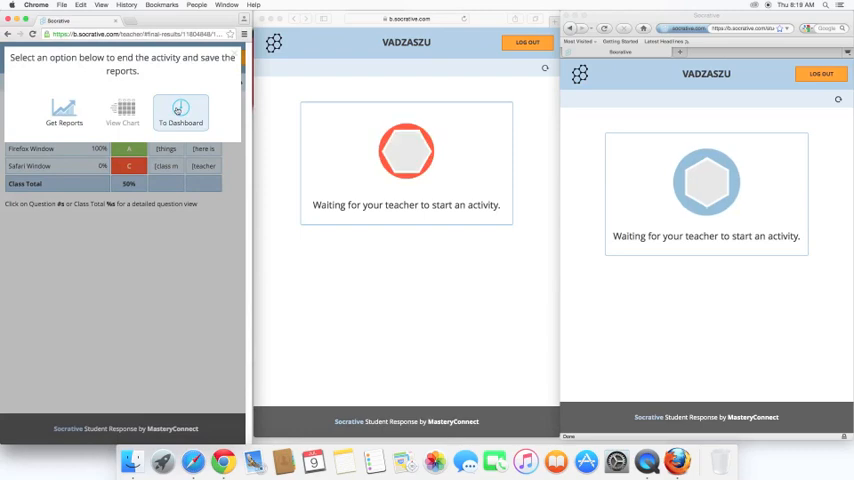
click(64, 112)
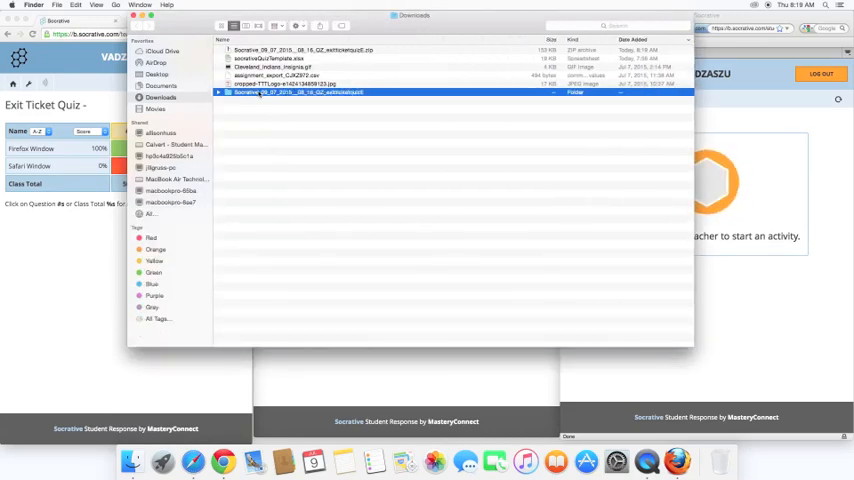
- Open the downloaded Socrative report folder and its Students subfolder in Finder
double_click(296, 92)
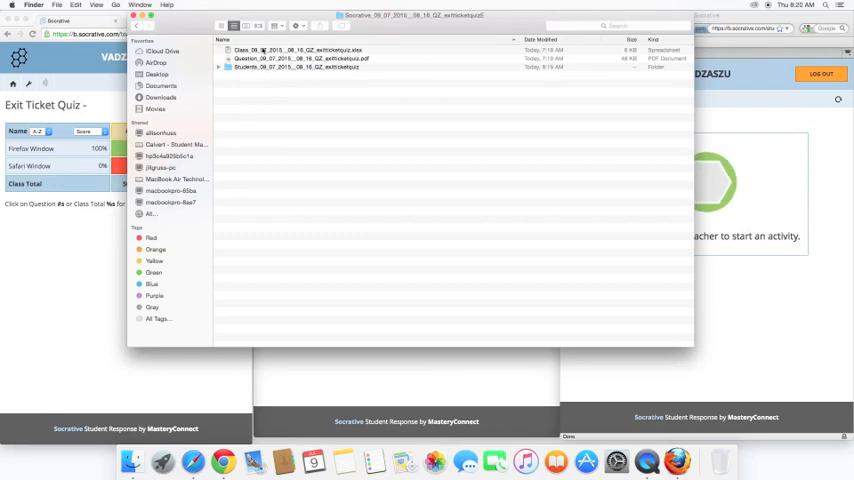
click(300, 50)
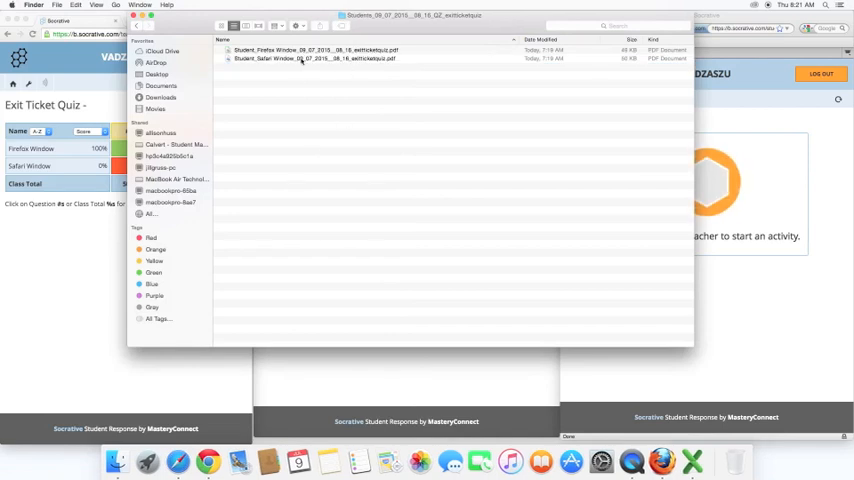
- Open the Safari and Firefox student report PDFs in Preview
click(316, 58)
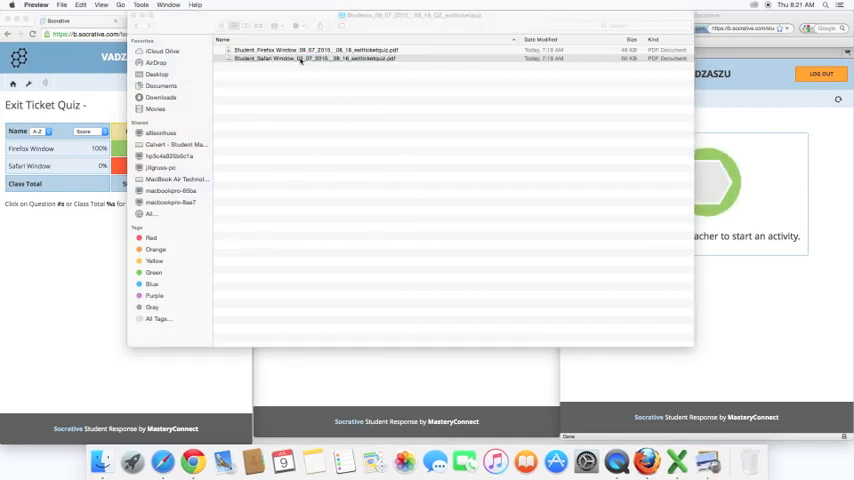
double_click(316, 58)
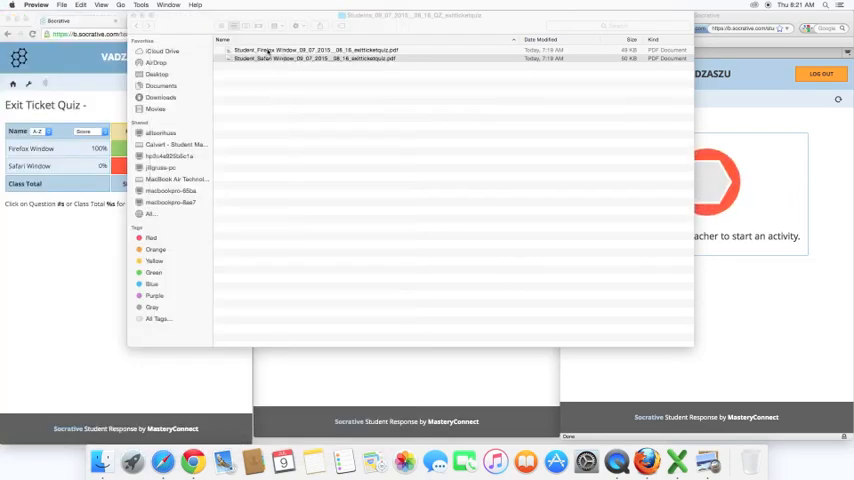
double_click(310, 48)
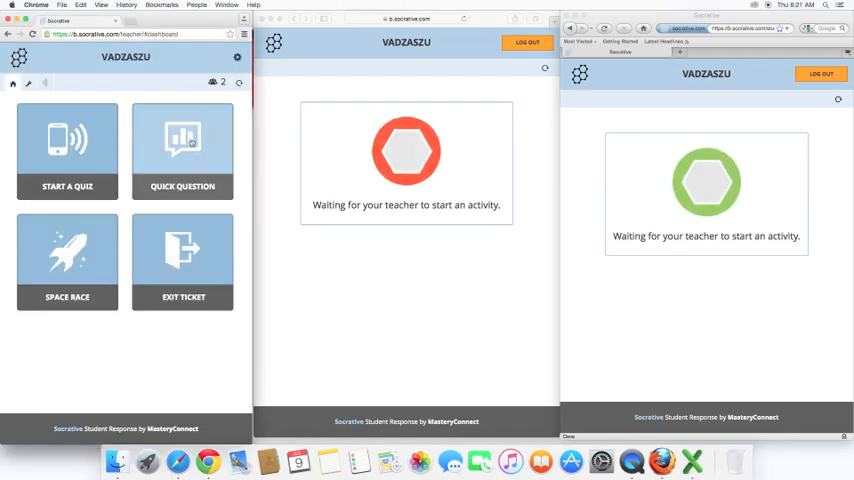
- Launch a multiple-choice Quick Question from the teacher dashboard
click(182, 150)
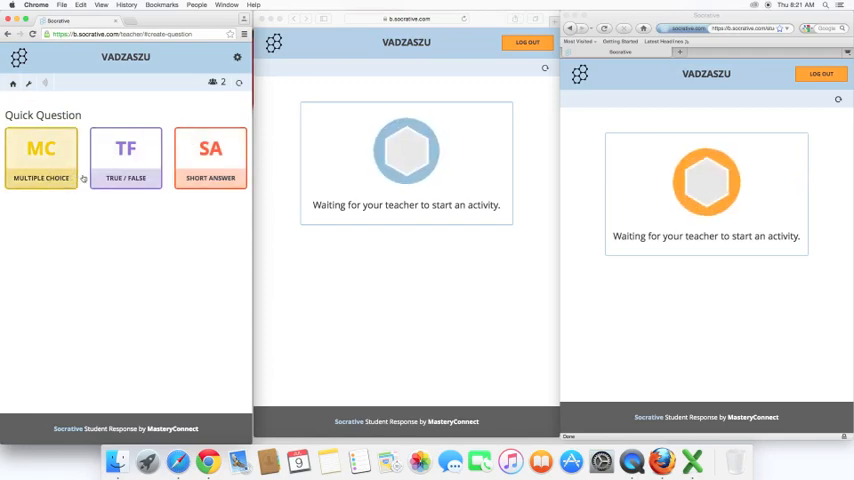
click(126, 158)
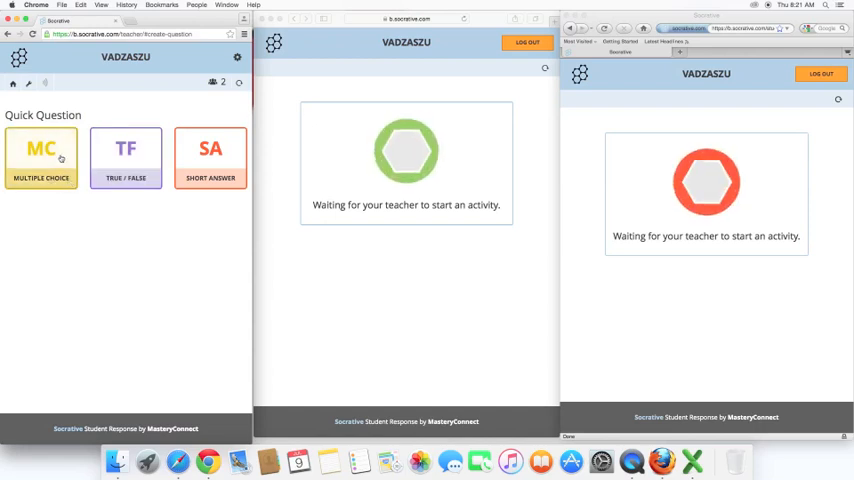
click(40, 156)
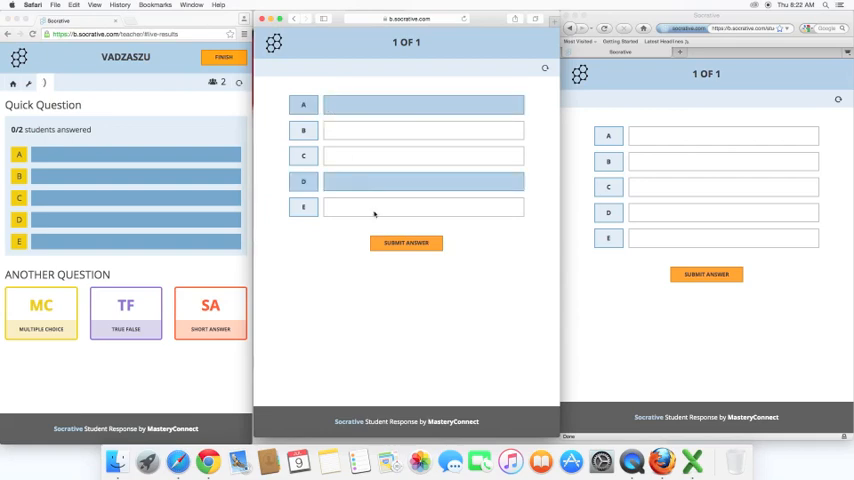
- Submit the Safari student's answer and answer B for the Firefox student
click(406, 244)
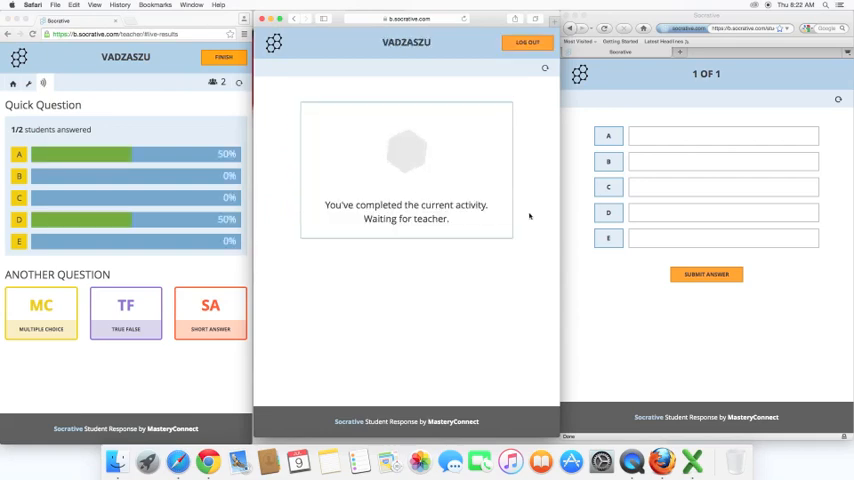
click(722, 160)
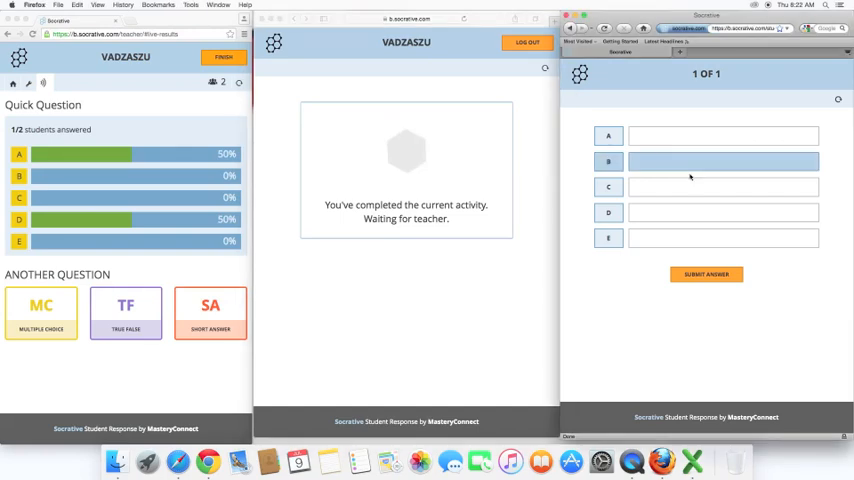
click(706, 274)
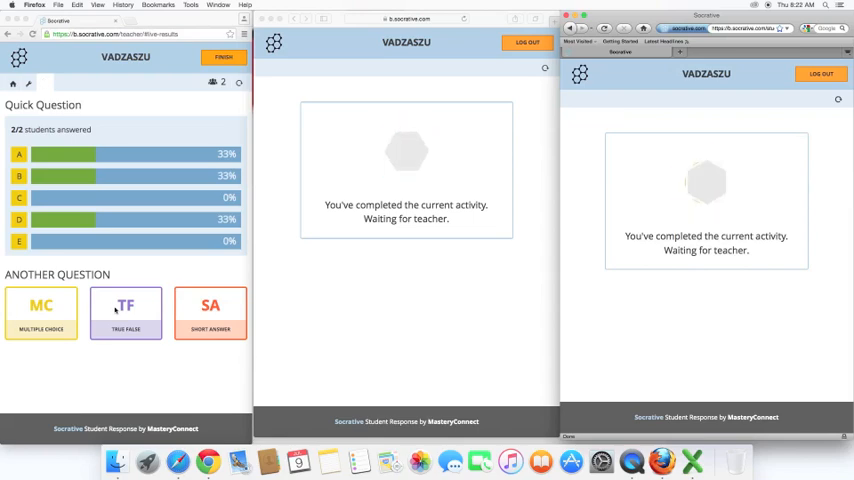
- Launch a true/false Quick Question and answer False for the Firefox student
click(124, 312)
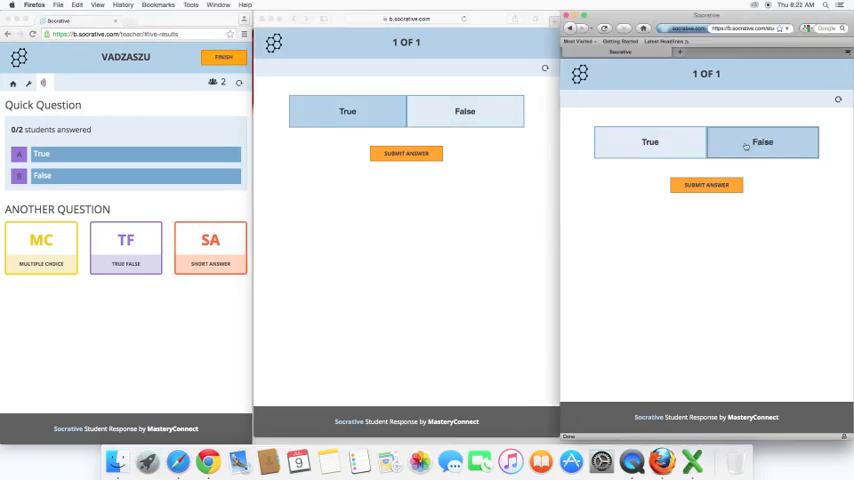
click(706, 184)
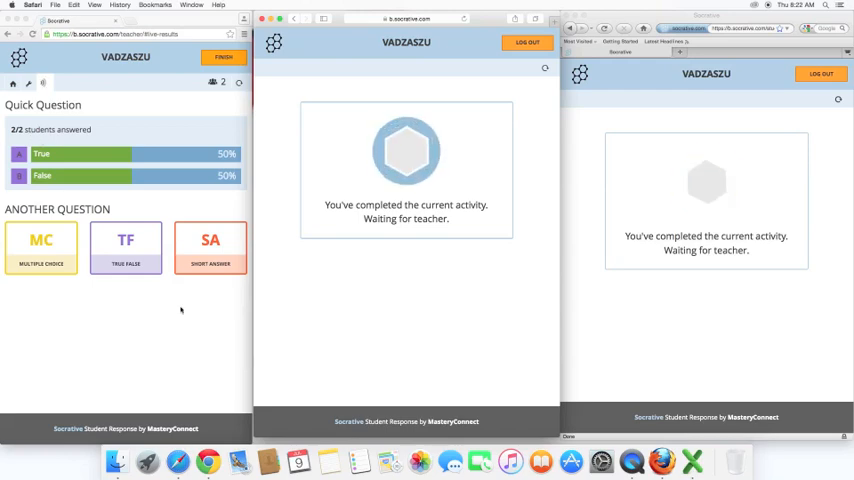
- Bring up the short-answer Quick Question setup with its response-count and name options
click(210, 244)
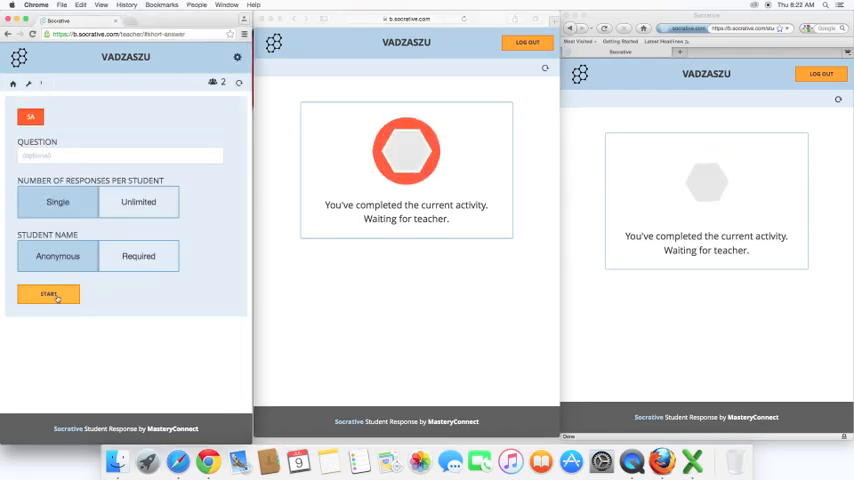
click(48, 292)
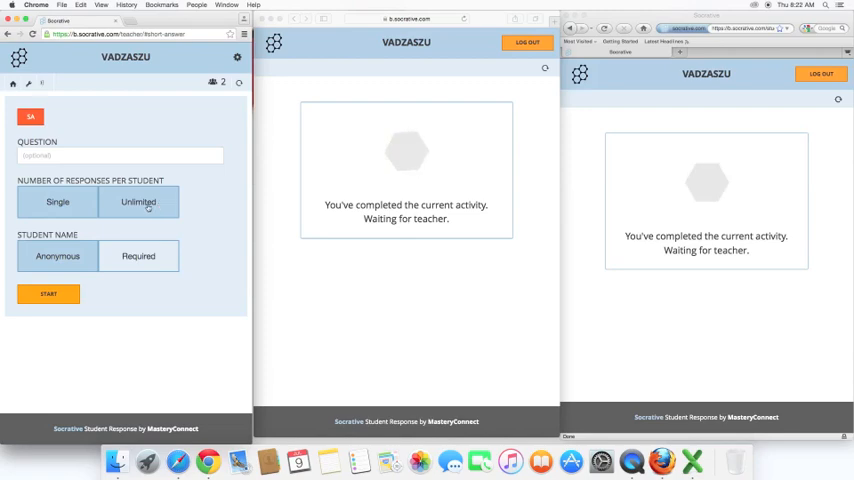
click(58, 200)
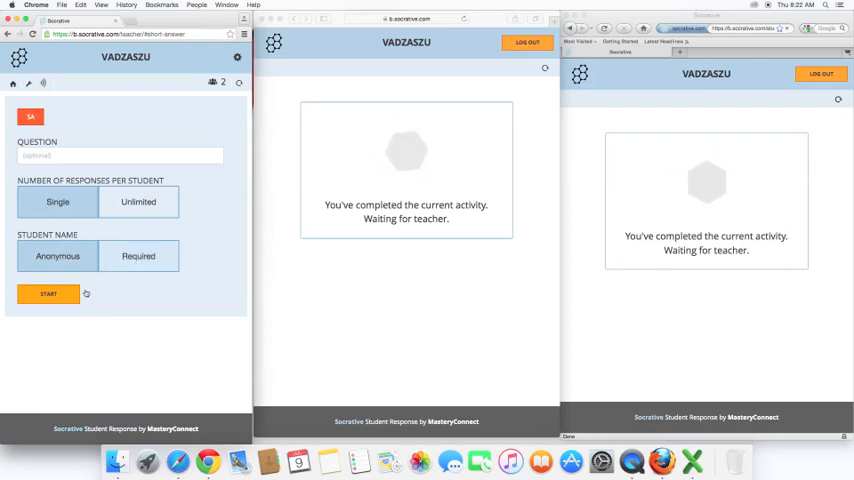
- Start the short-answer question and submit 'answer' from the first student
click(48, 292)
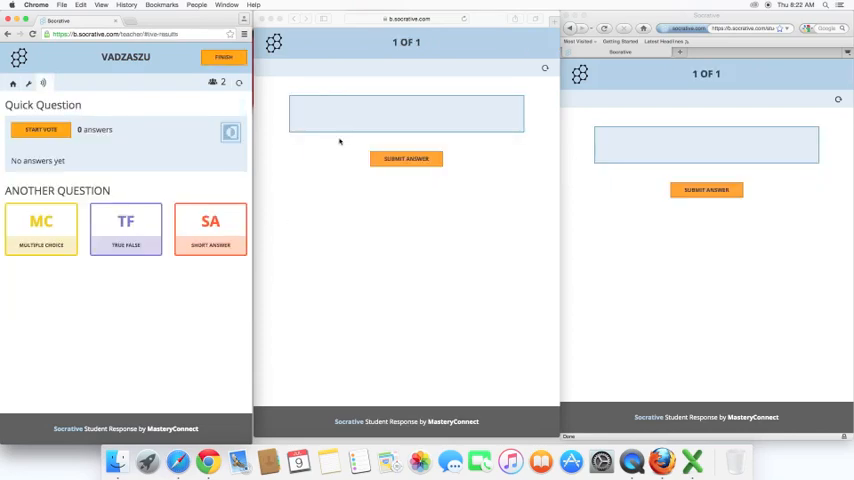
click(406, 112)
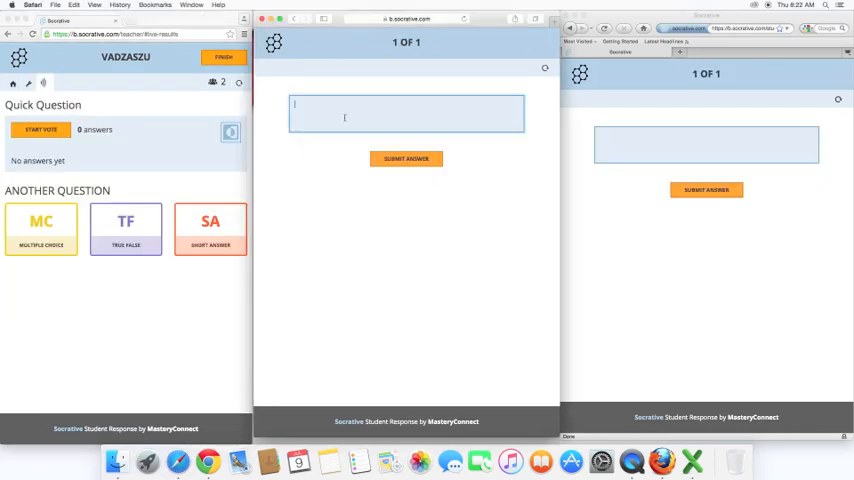
text(answer)
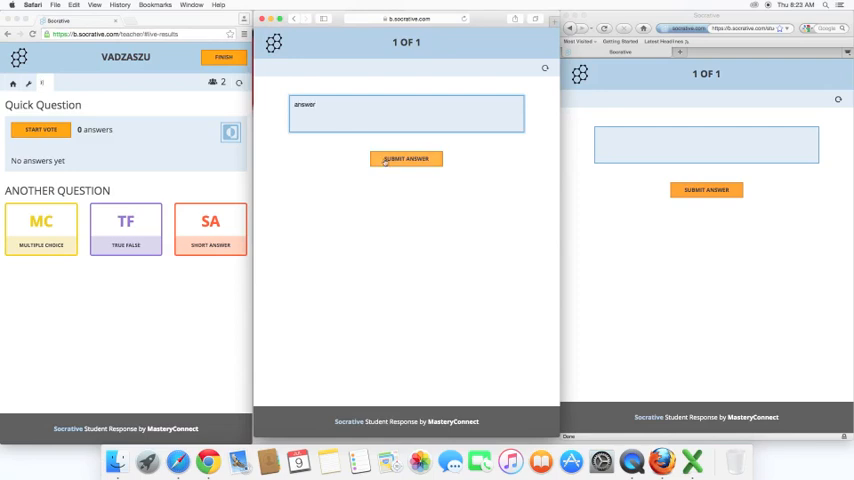
click(406, 158)
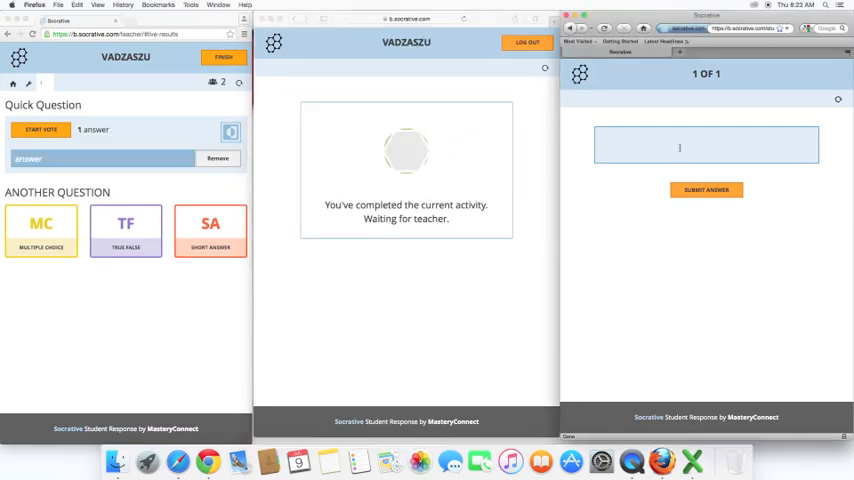
- Submit 'wrong a' from the second student, then finish the Quick Question
text(wrong a)
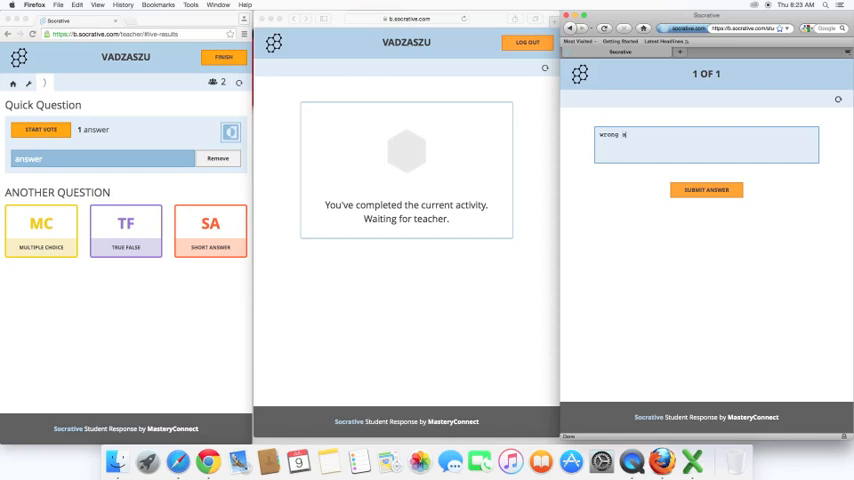
click(706, 190)
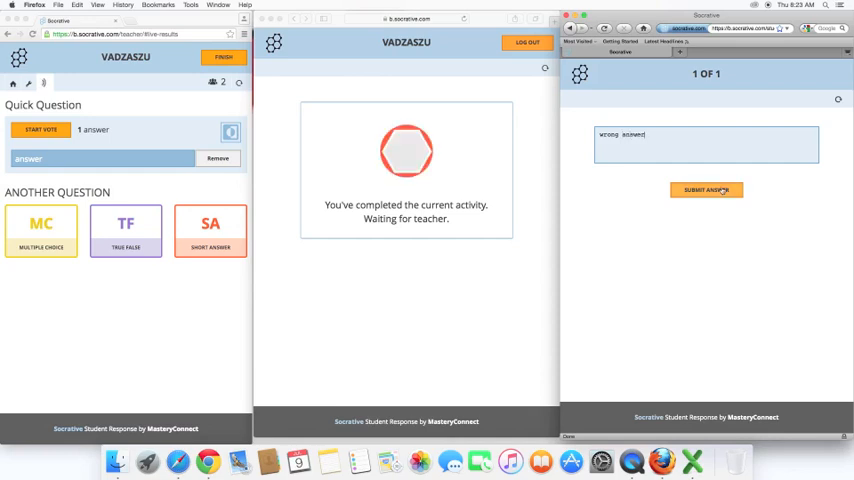
click(706, 190)
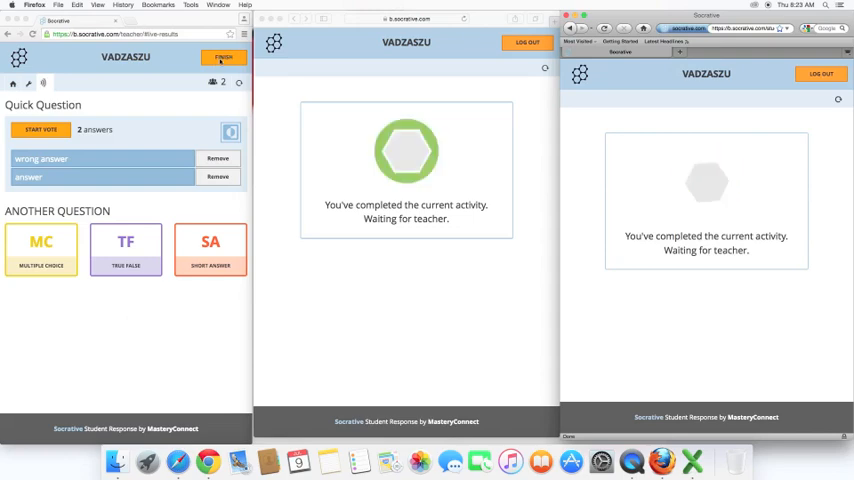
click(224, 56)
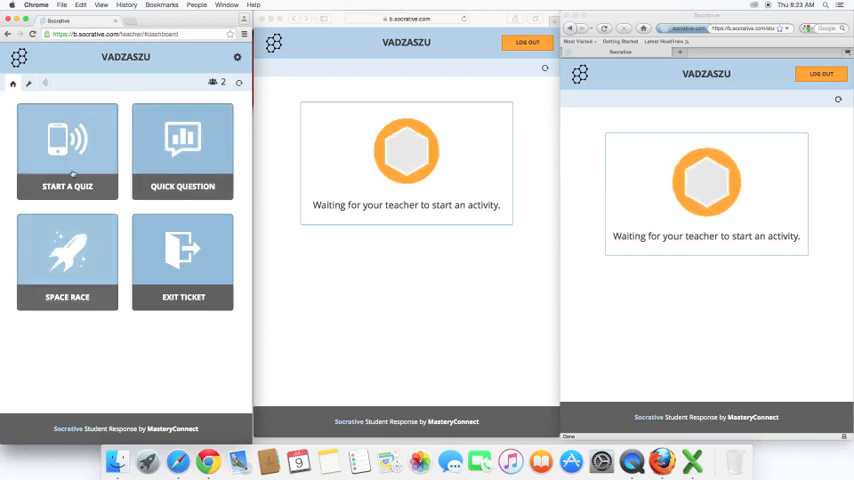
- Begin launching a quiz and compare Student Paced (immediate feedback, student navigation) and Teacher Paced types
click(68, 150)
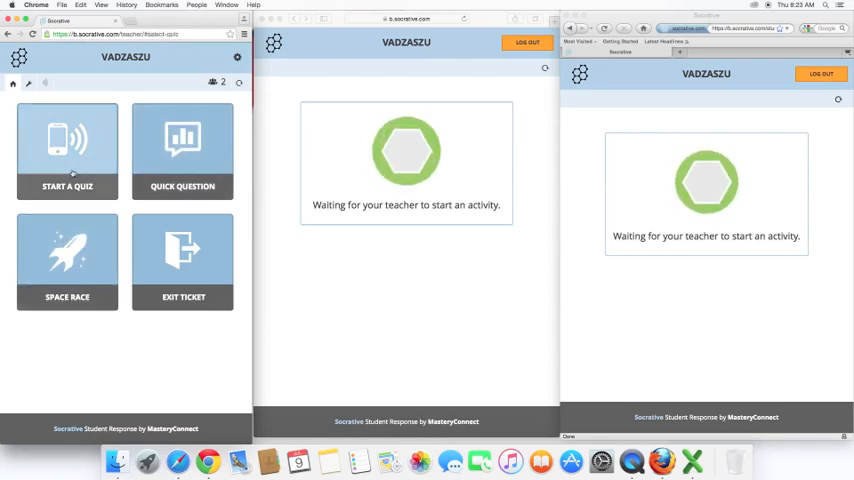
click(68, 150)
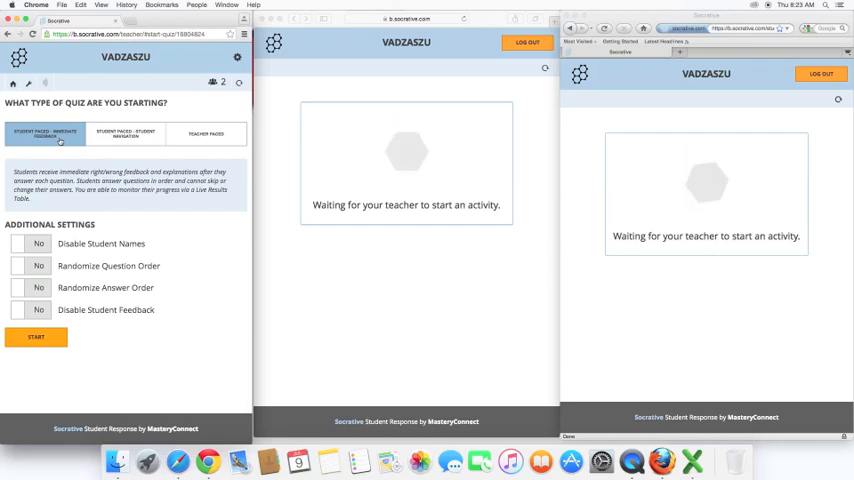
click(124, 132)
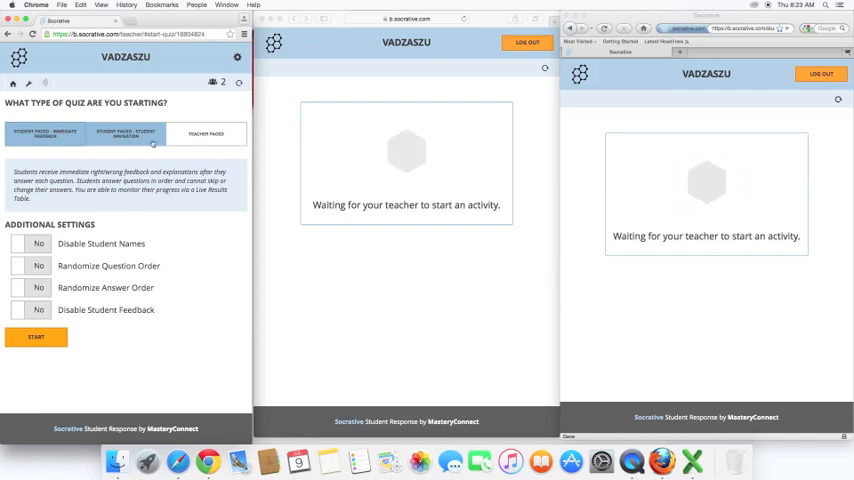
click(204, 132)
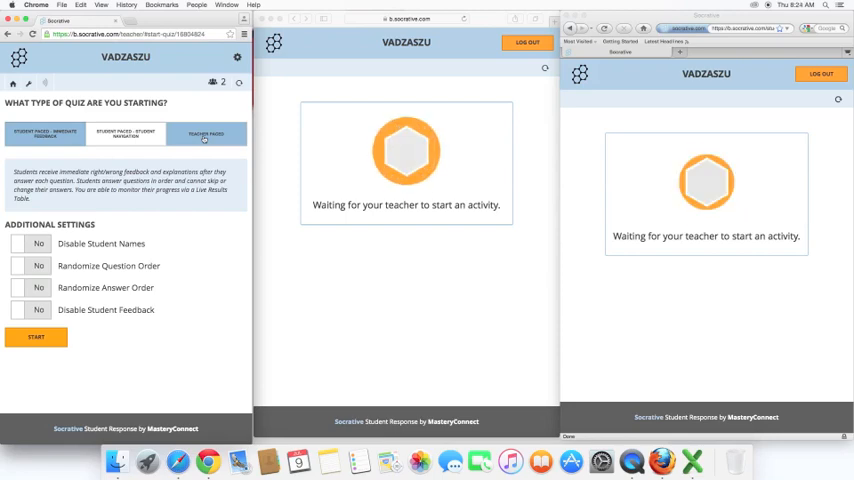
click(44, 132)
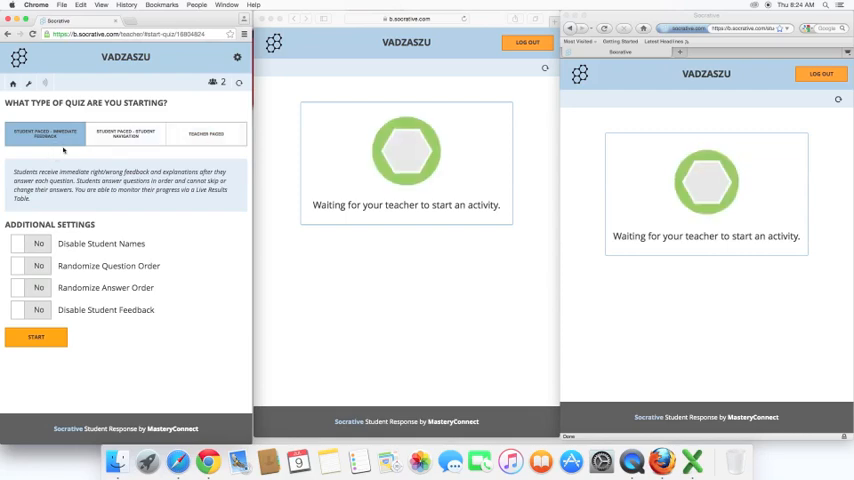
click(124, 132)
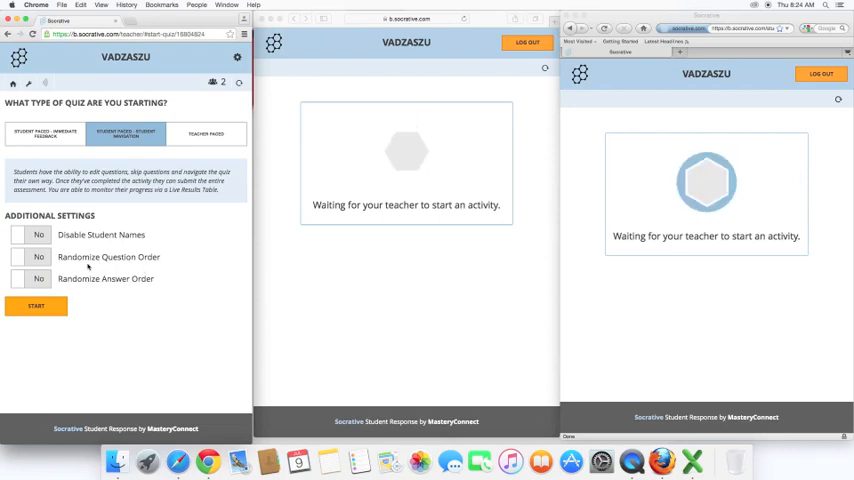
- Launch the Demo Quiz as Teacher Paced with Disable Student Feedback set to Yes
click(36, 306)
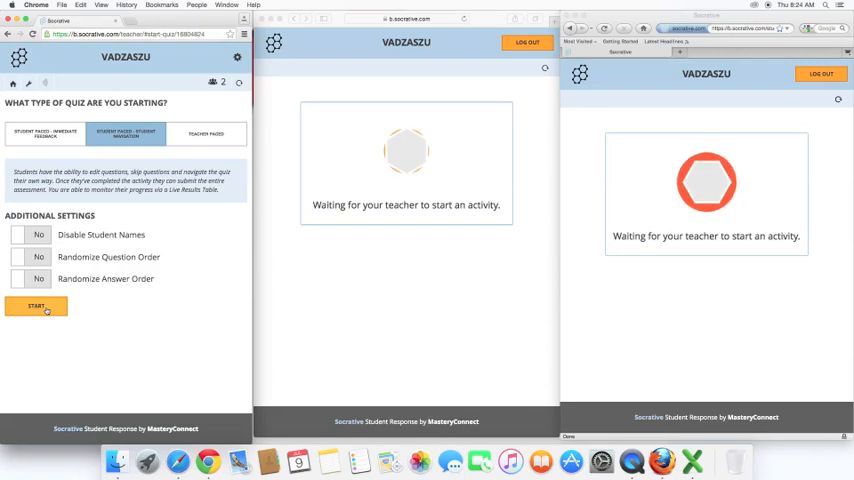
click(206, 132)
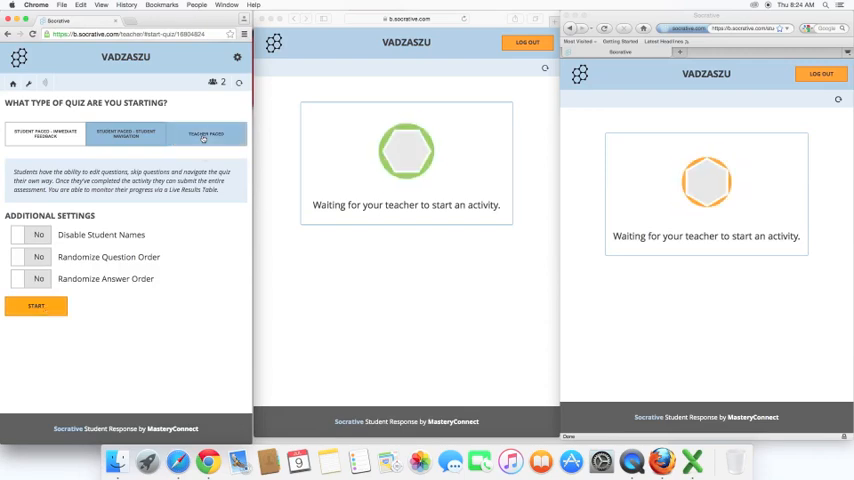
click(206, 132)
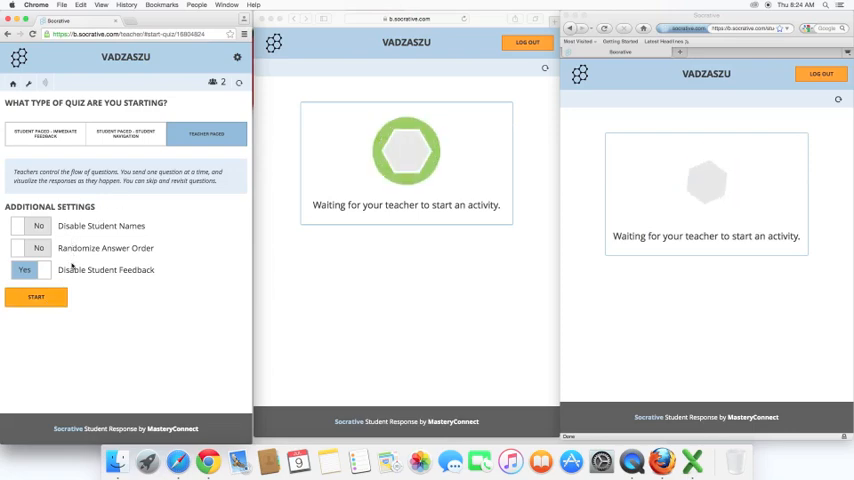
click(36, 296)
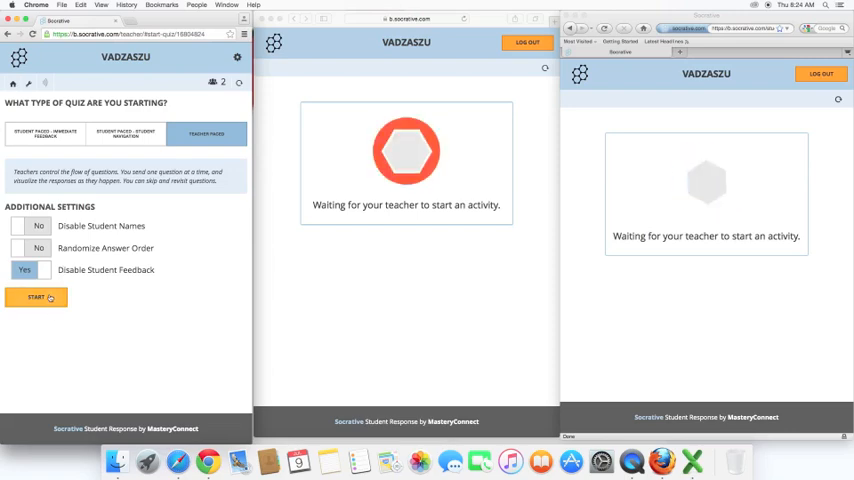
click(36, 296)
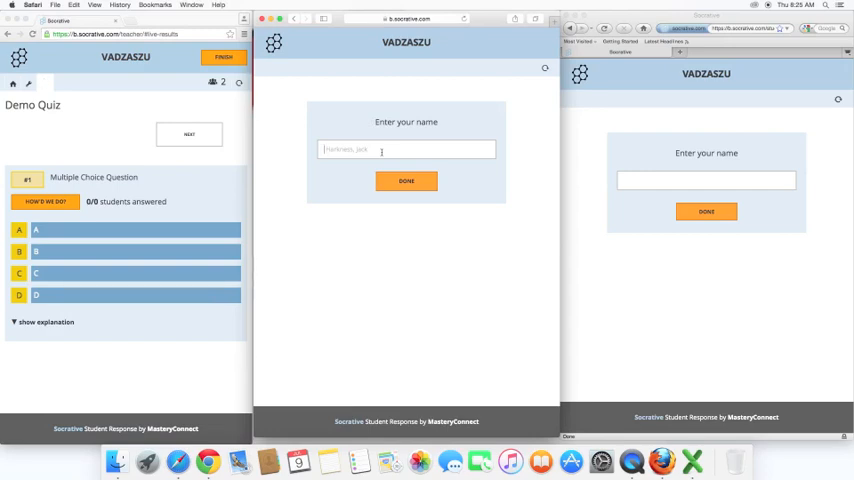
- Join the quiz as 'Safari Window' and 'Fire' in the two student browsers
text(Safari W)
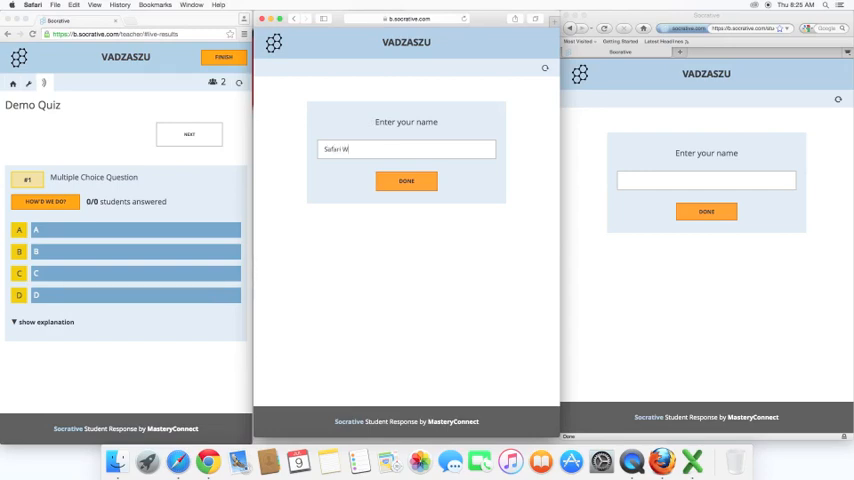
text(indow)
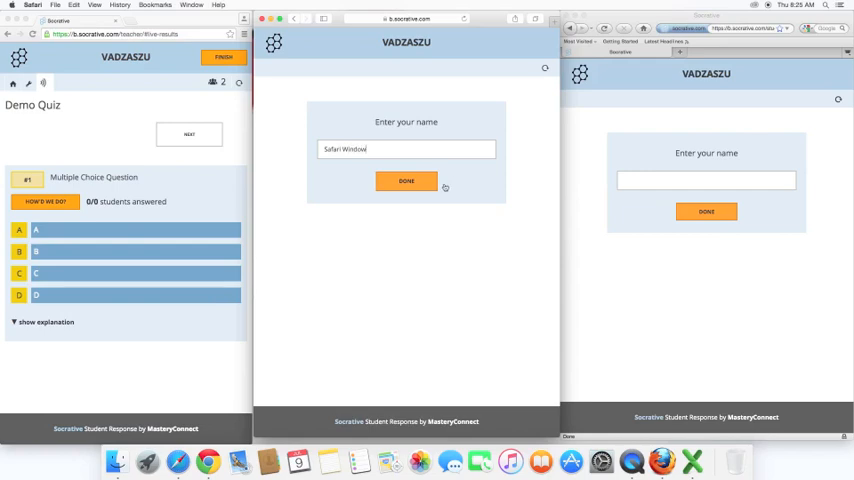
click(406, 180)
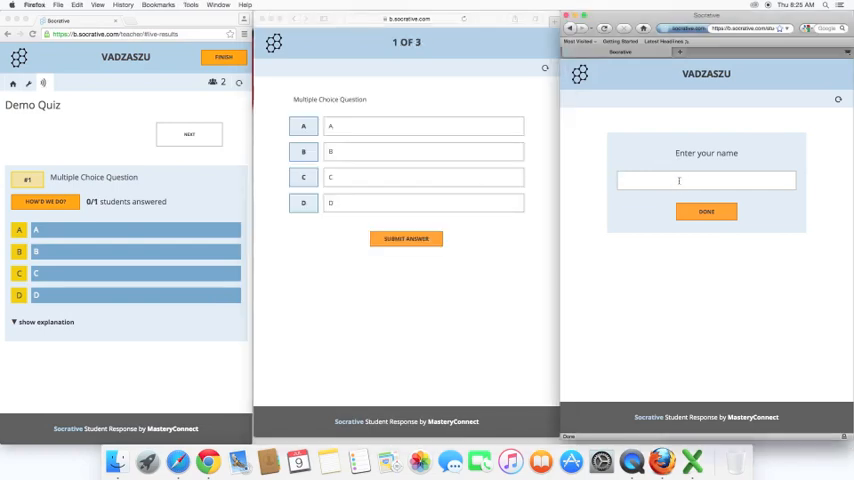
text(Firefox Windo)
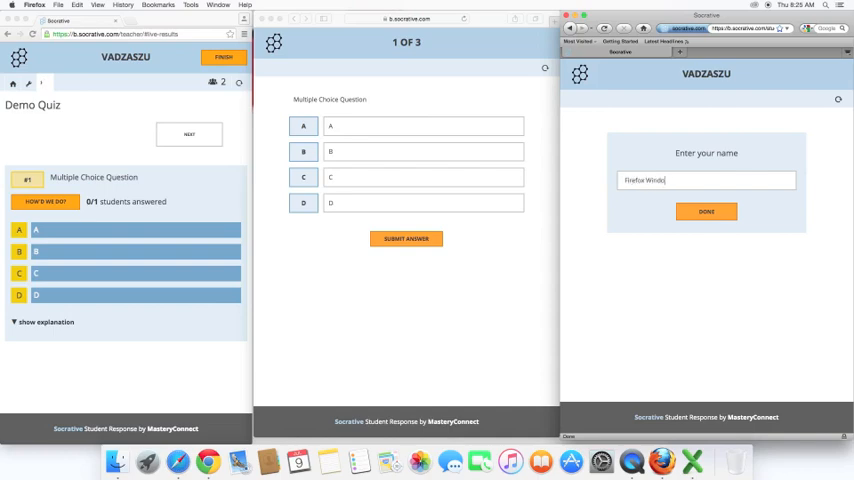
click(706, 212)
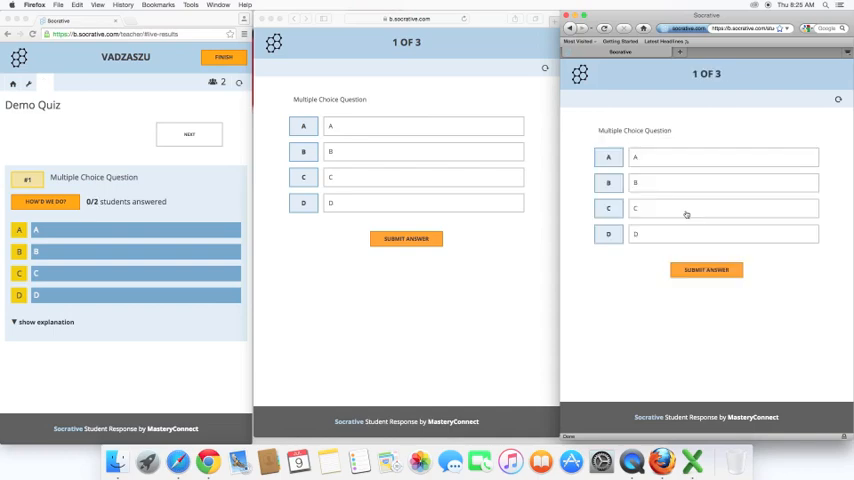
- Submit answer B from the Firefox student and answer C from the Safari student
click(724, 182)
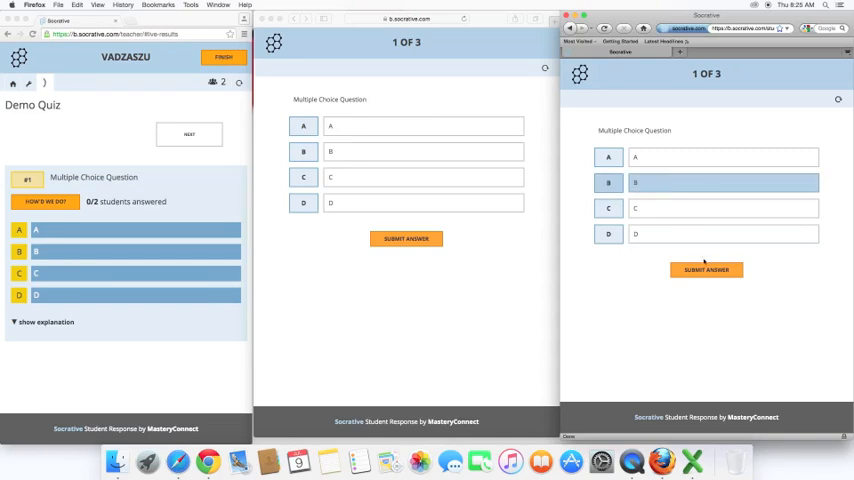
click(706, 268)
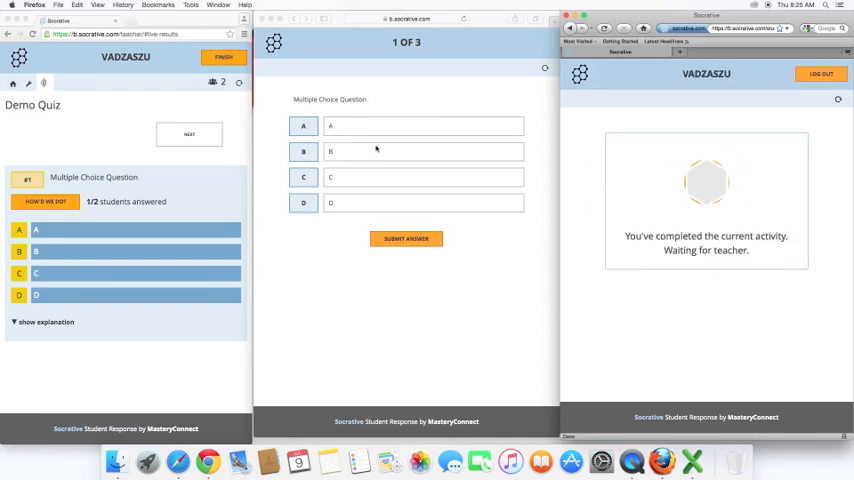
click(420, 176)
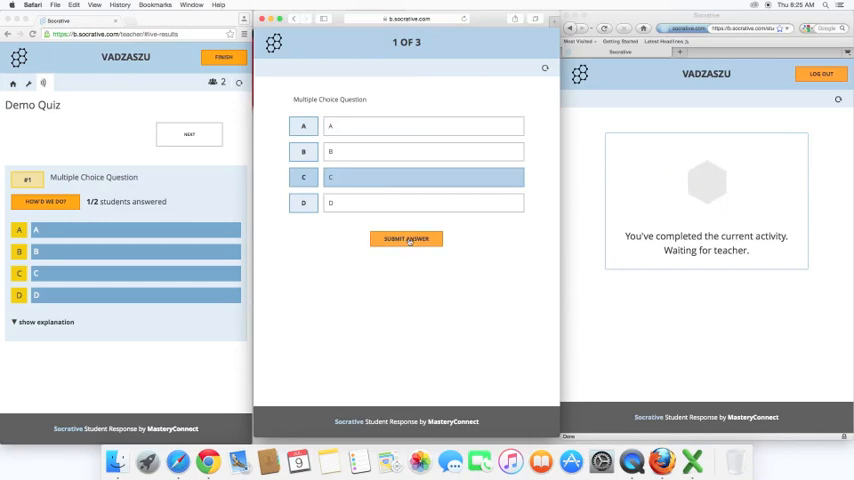
click(406, 240)
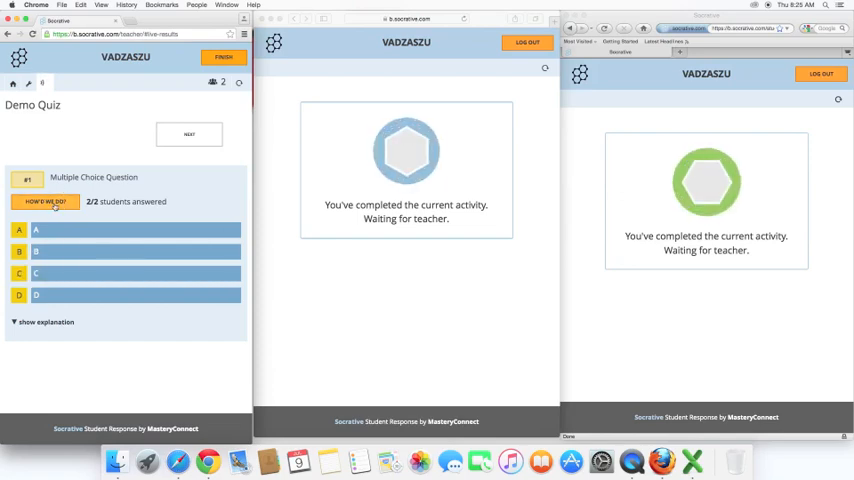
- Show the first question's explanation, advance, and submit True and False from the students
click(44, 320)
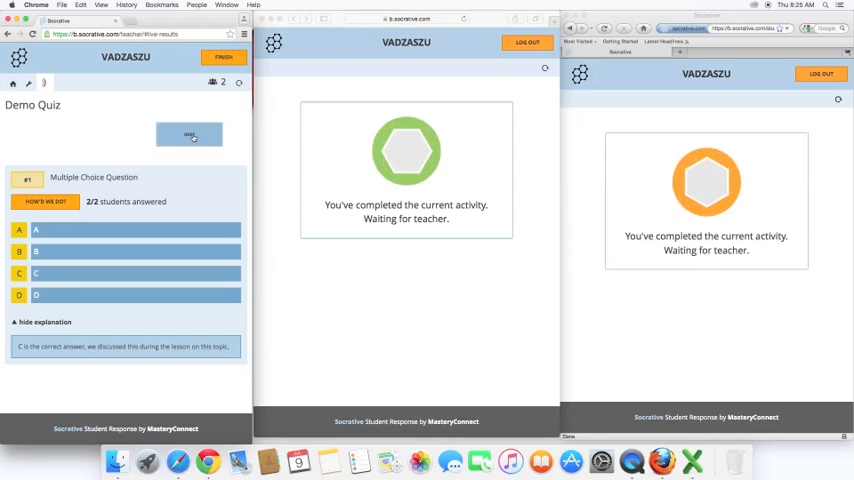
click(188, 134)
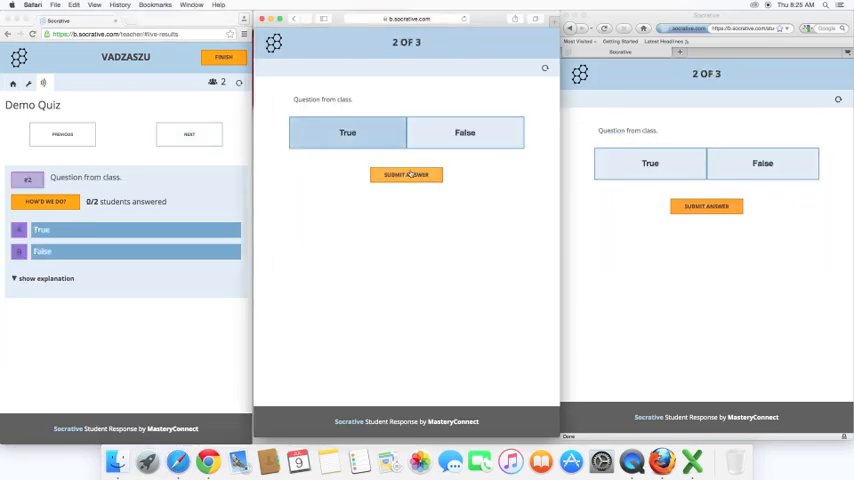
click(406, 174)
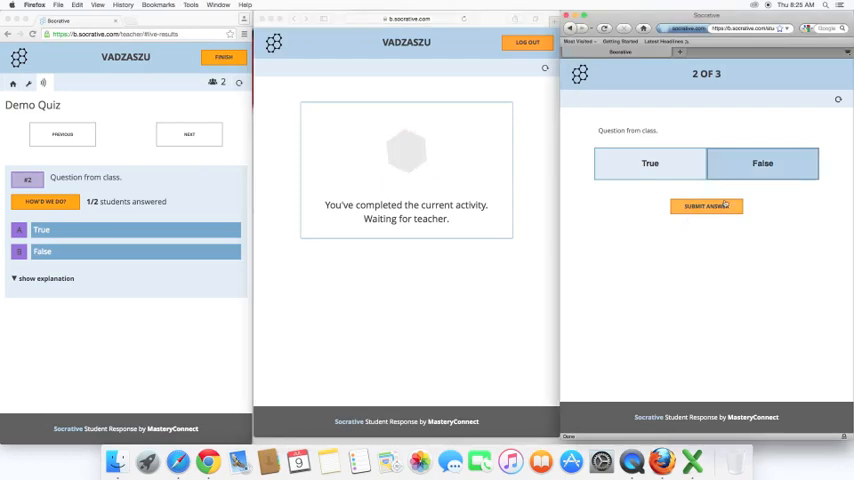
click(706, 206)
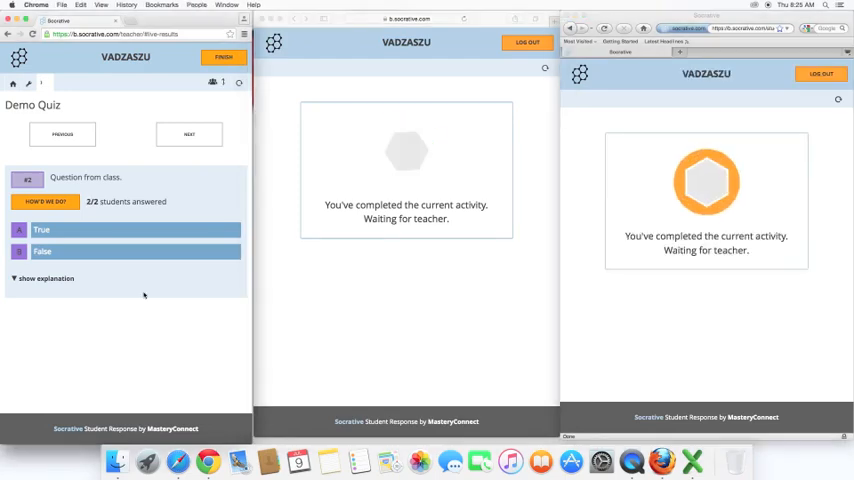
- Show the 50/50 true/false results and explanation, then advance to the short-answer question
click(44, 200)
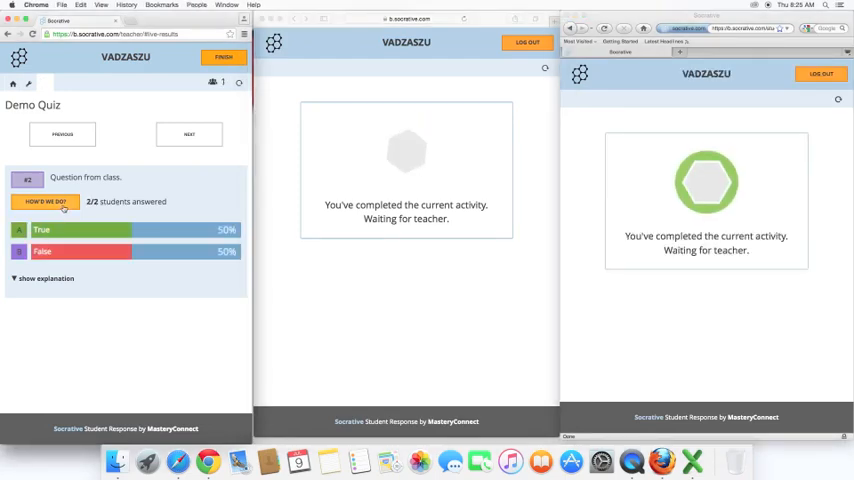
click(48, 278)
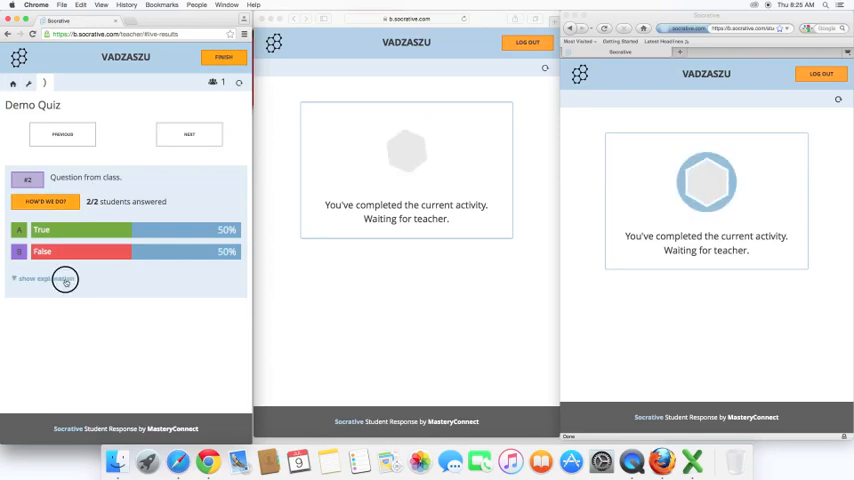
click(188, 134)
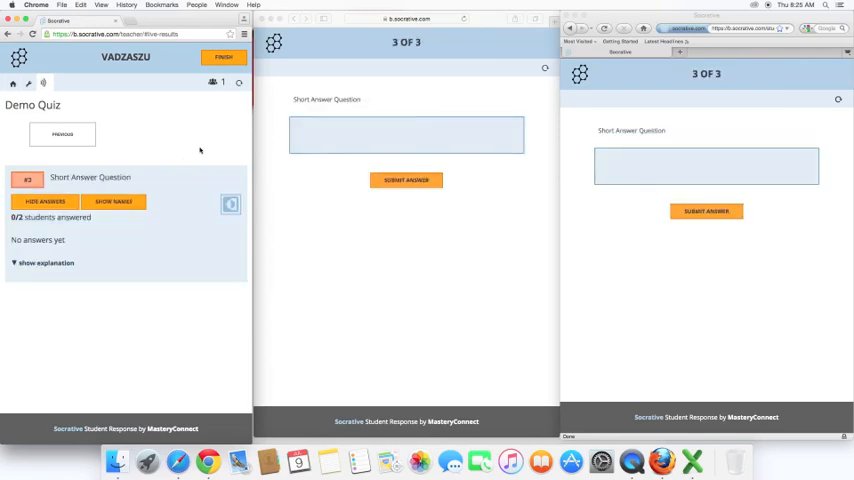
- Submit short answers ('answer') from both the Safari and Firefox students
click(406, 136)
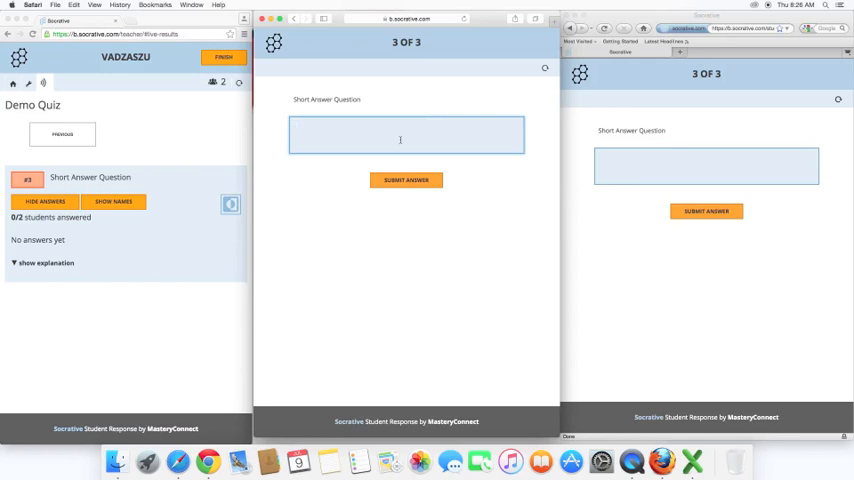
text(answer)
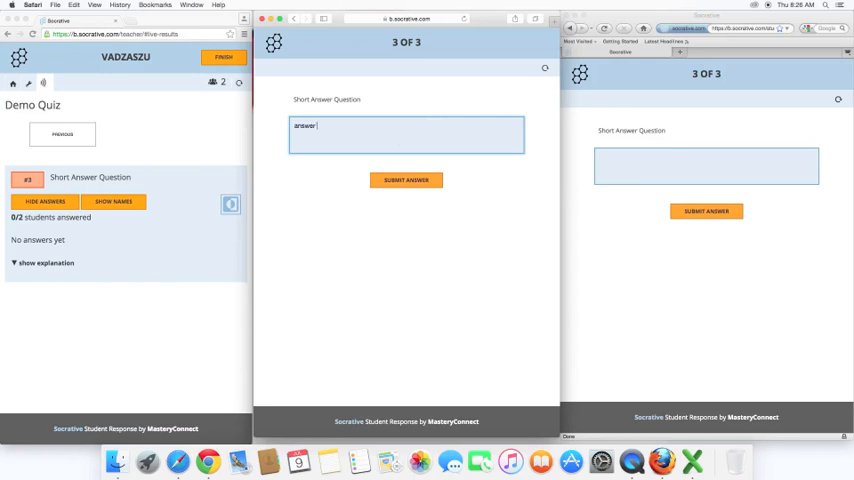
click(406, 180)
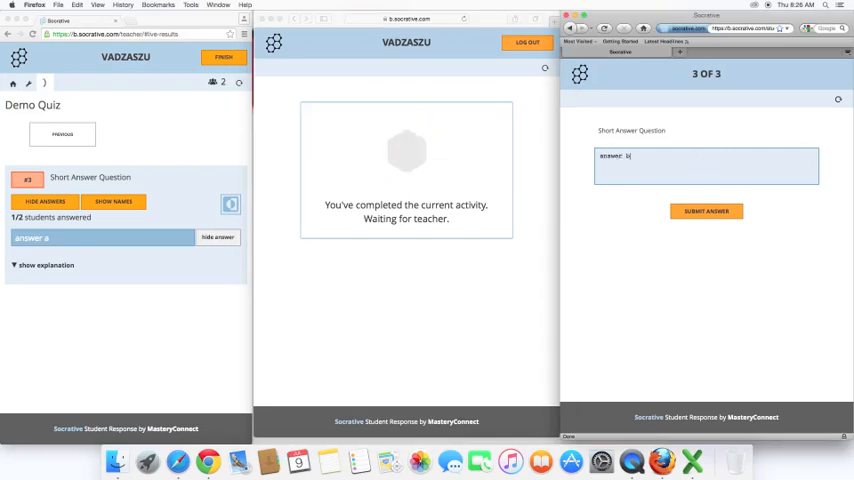
click(706, 212)
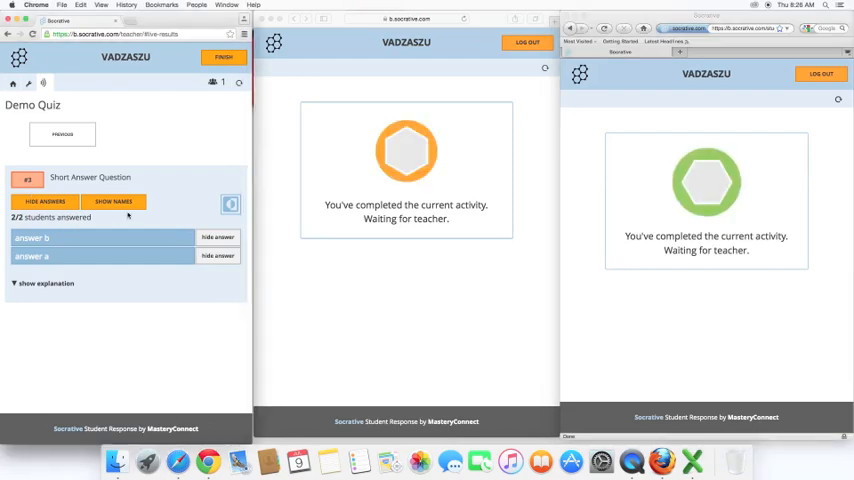
- Show names beside each answer, finish the quiz and return to the dashboard
click(112, 200)
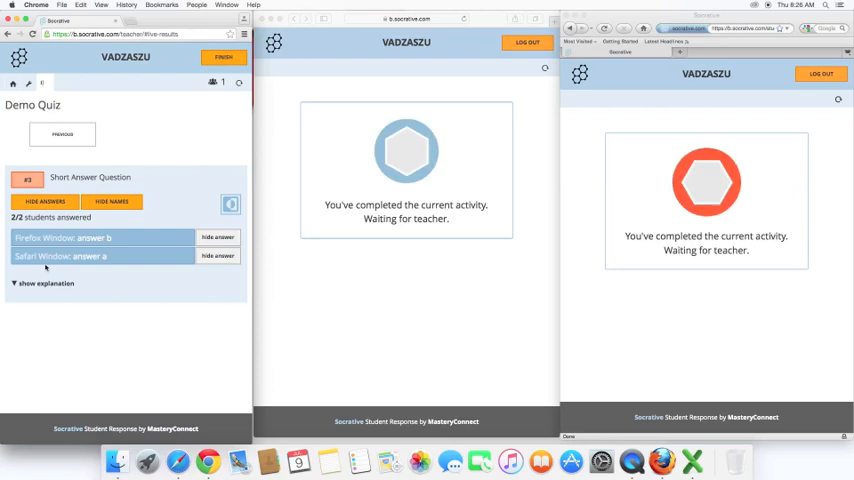
click(224, 56)
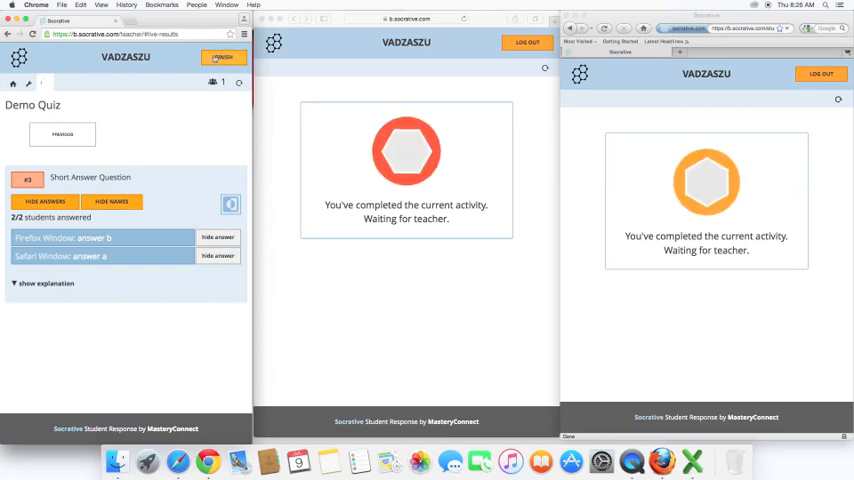
click(222, 56)
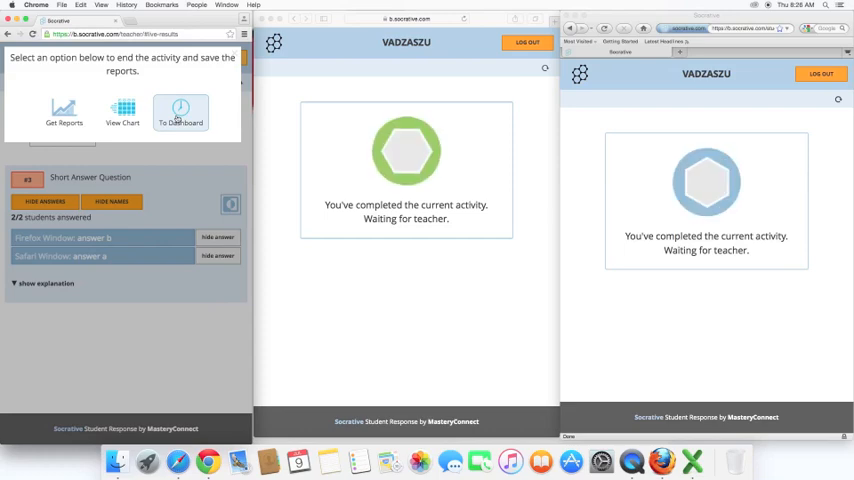
click(180, 112)
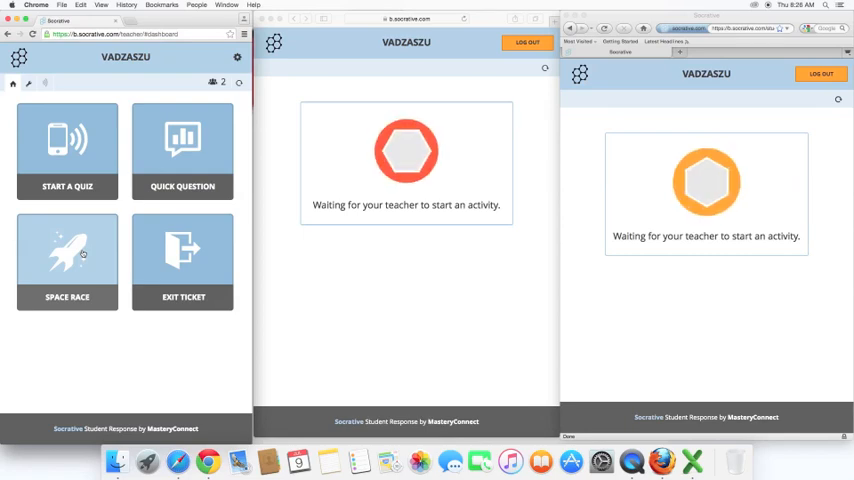
- Set up a Space Race using Demo Quiz with 2 teams
click(68, 260)
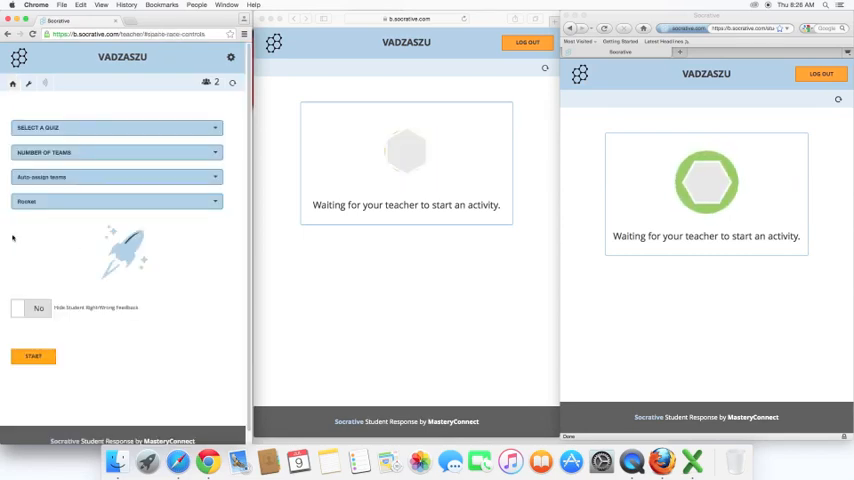
click(116, 128)
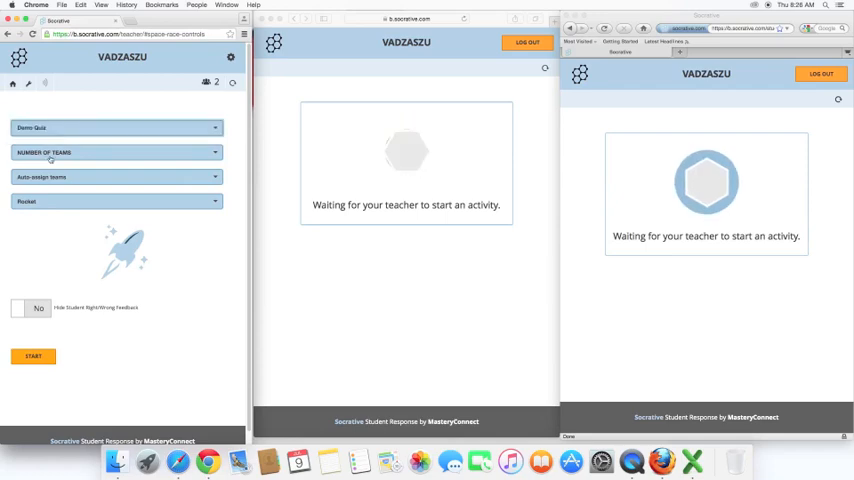
click(116, 152)
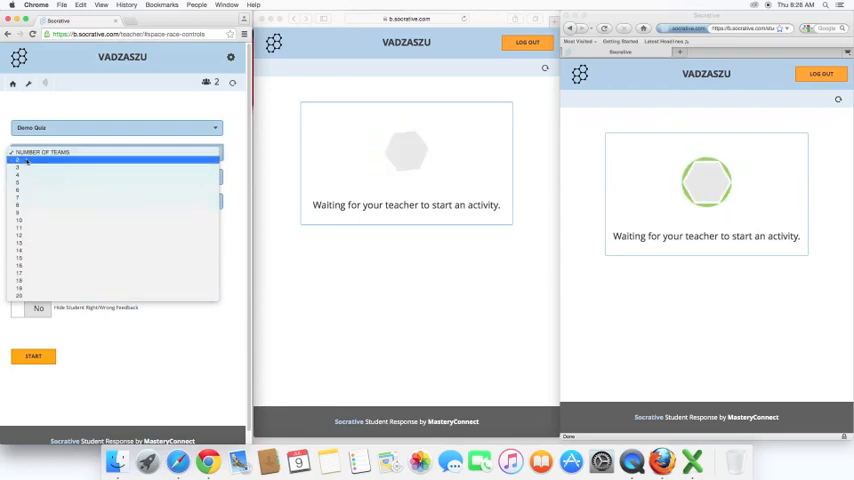
click(18, 160)
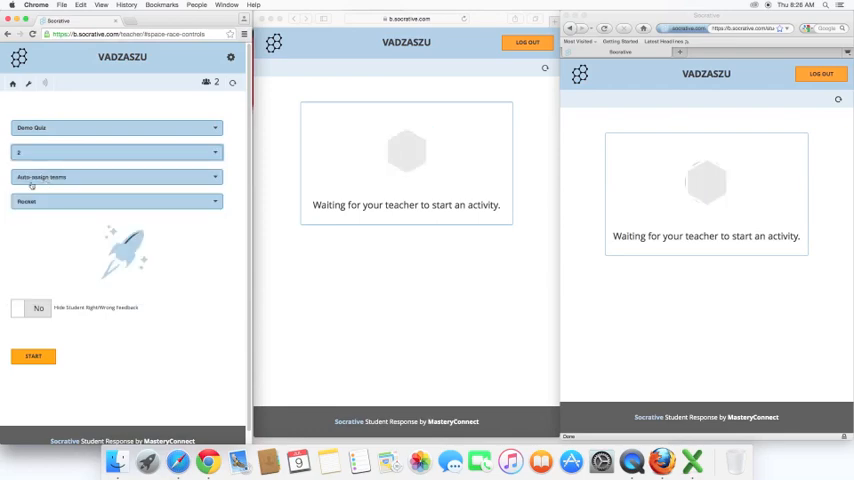
click(116, 176)
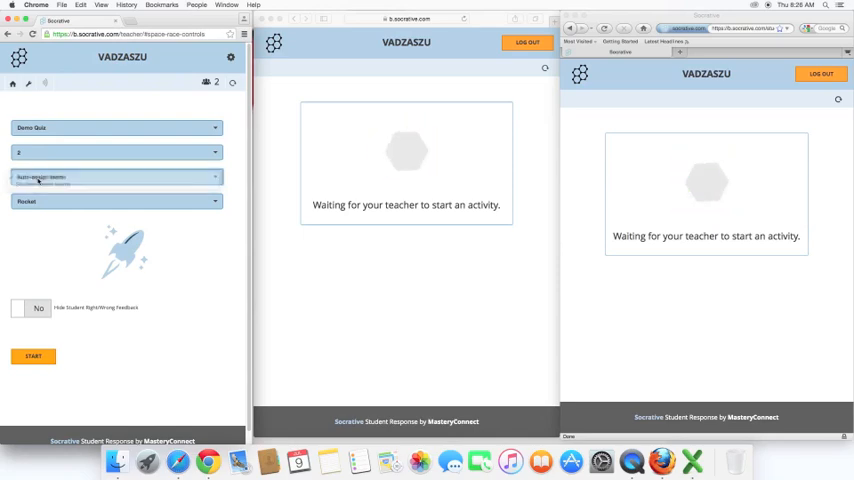
- Choose Rocket as the race icon and start the Space Race
click(116, 200)
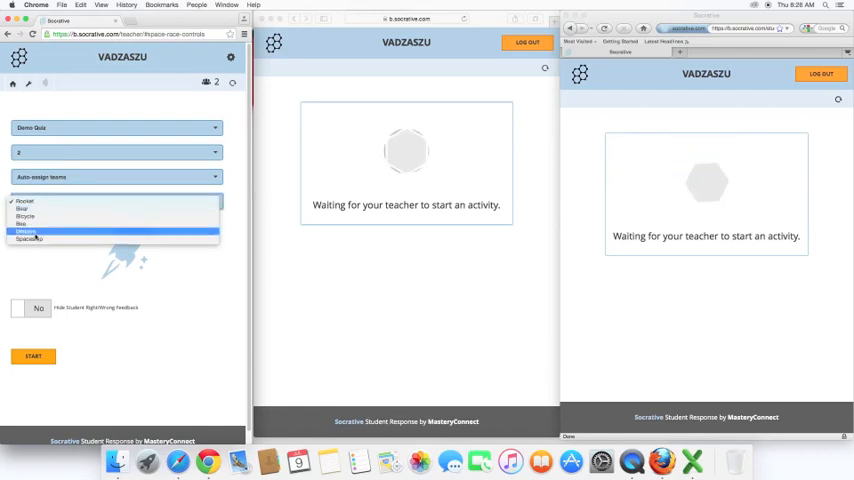
click(28, 238)
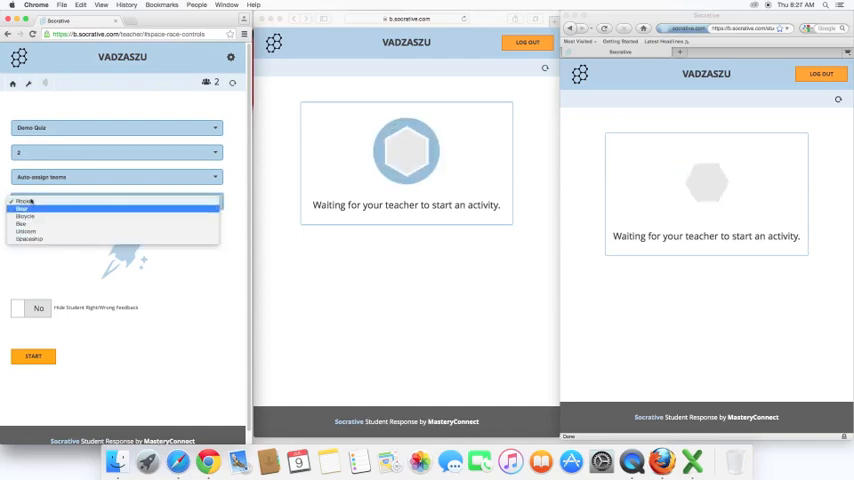
click(24, 200)
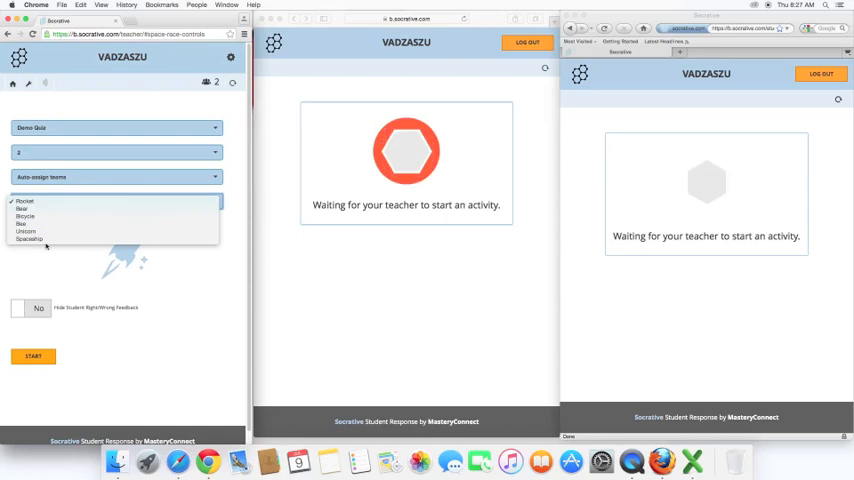
click(24, 200)
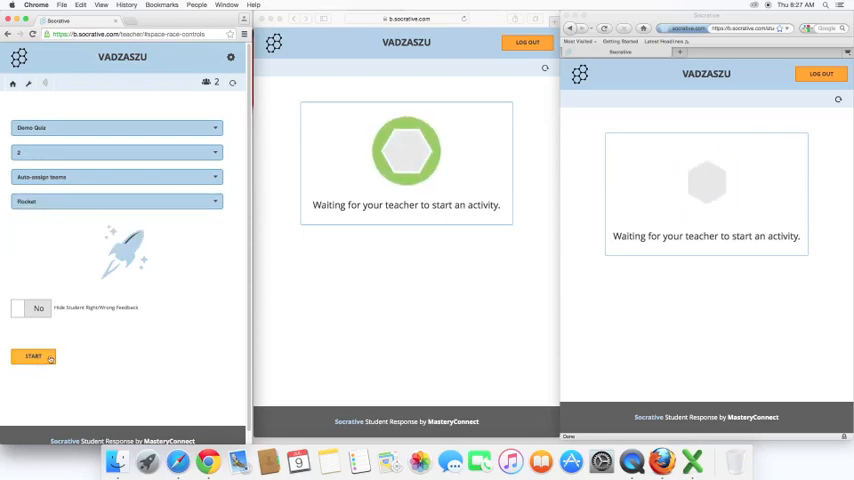
click(32, 356)
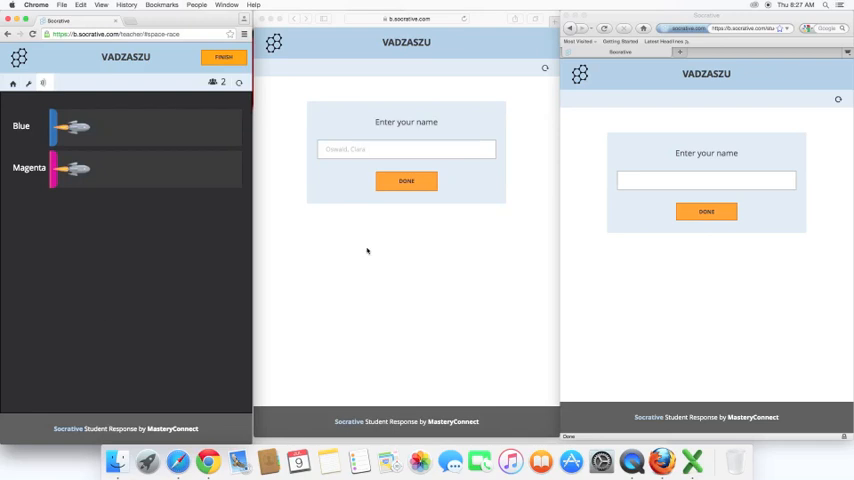
- Join the race as 'Safari Window' in the Safari student browser
click(406, 148)
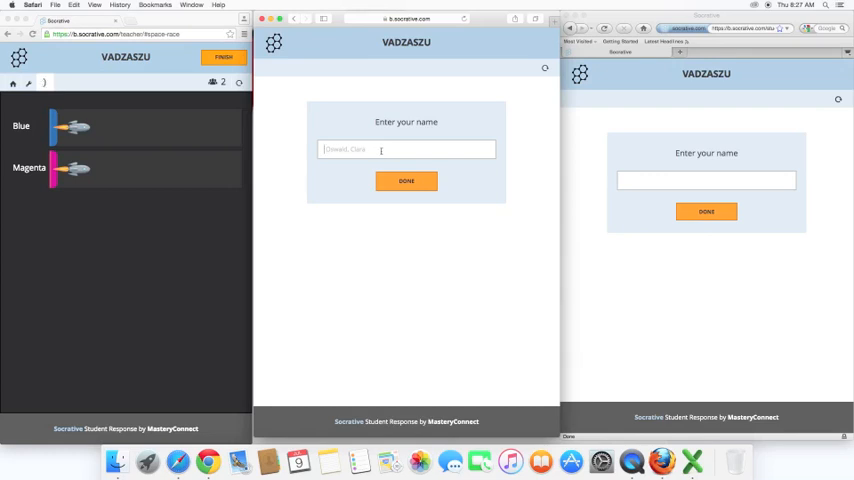
text(Sal)
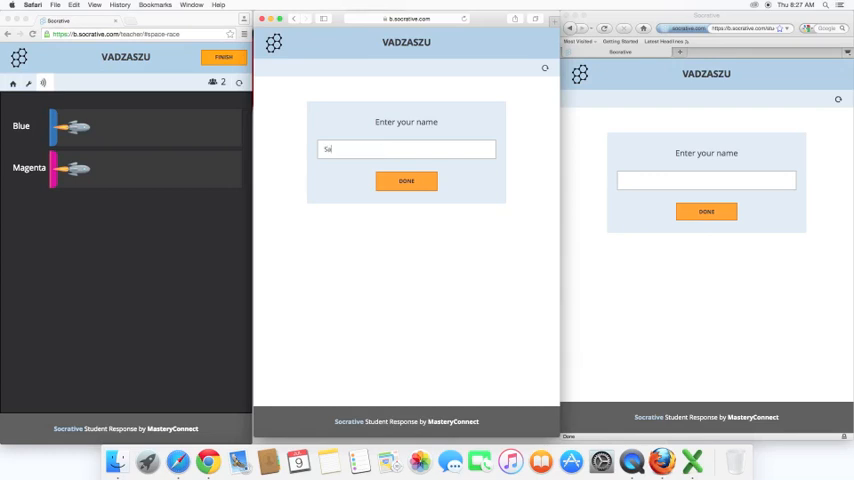
text(Safari Wind)
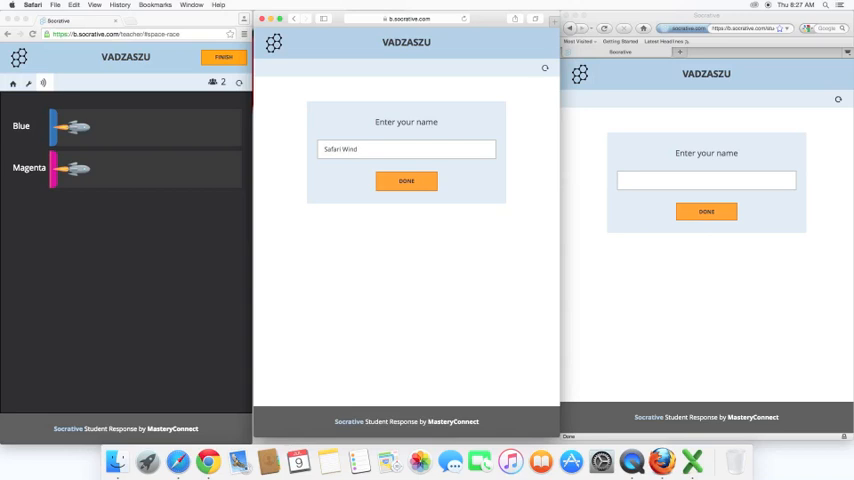
click(406, 180)
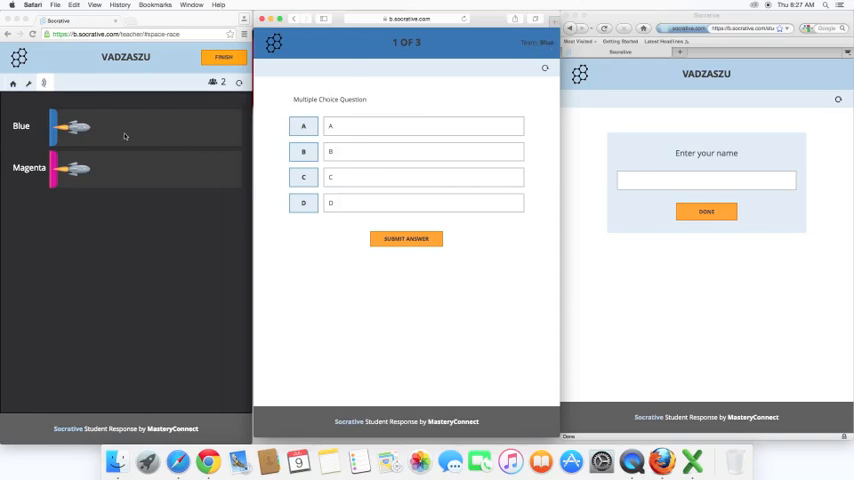
- Join the race as 'Firefox Window' in the Firefox student browser
click(706, 180)
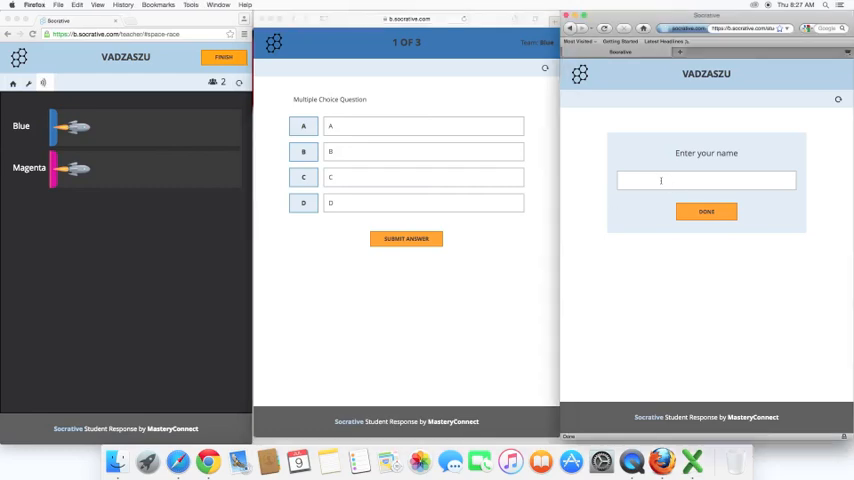
text(Fire)
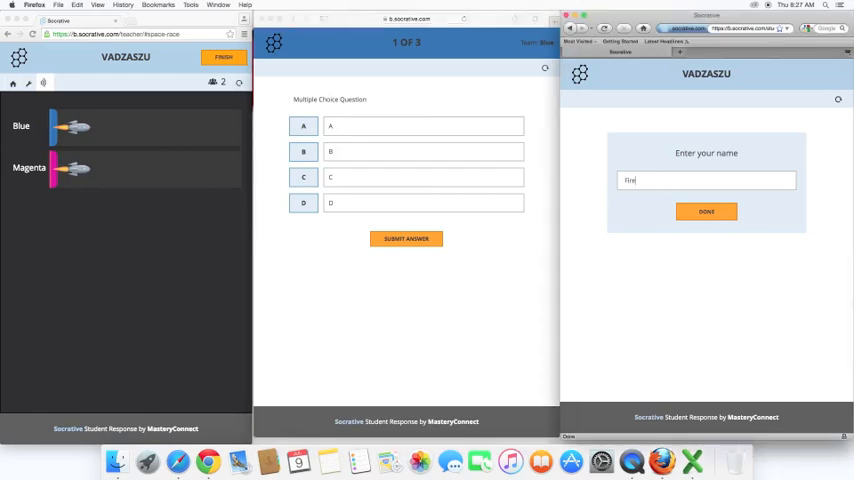
text(Firefox Window)
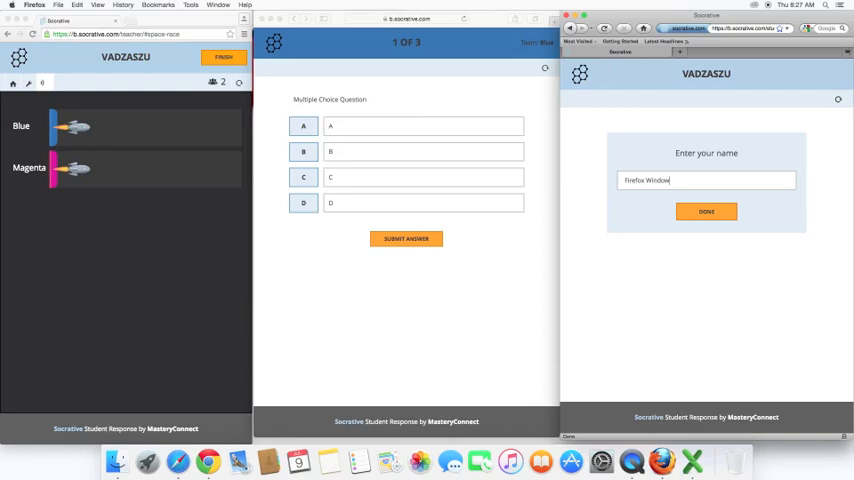
click(706, 212)
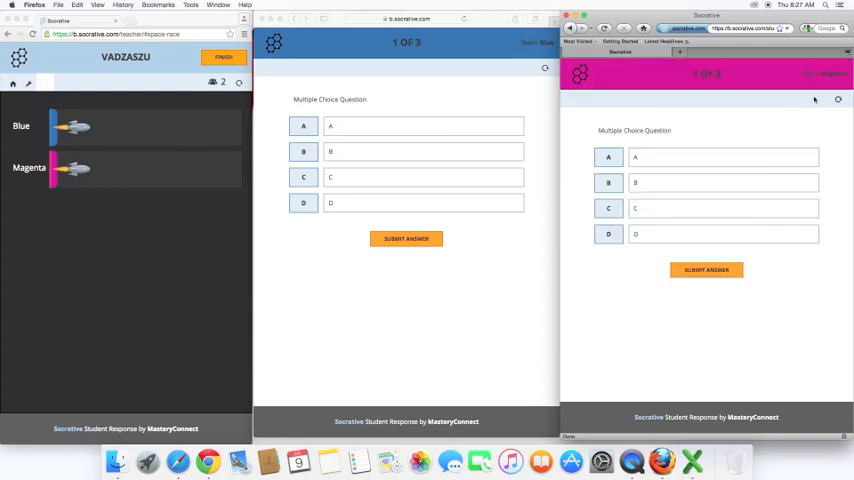
mouse_move(394, 194)
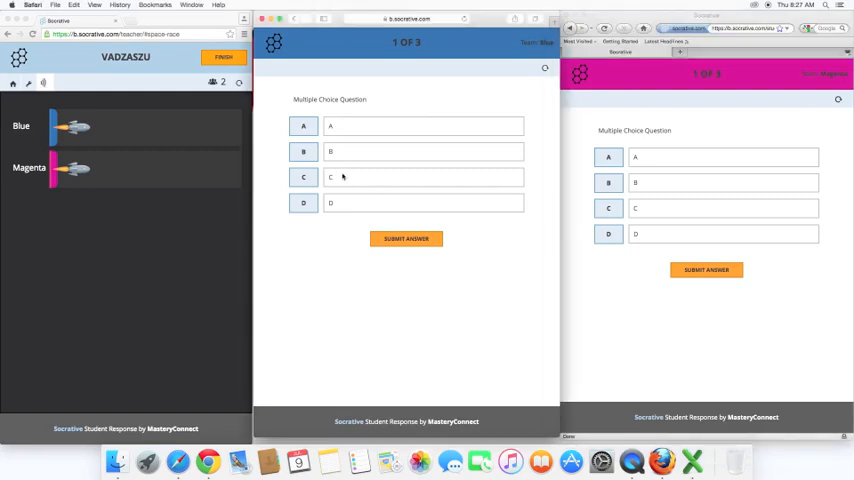
- Answer the first race question from both students (Firefox picks D) and dismiss the feedback
click(406, 238)
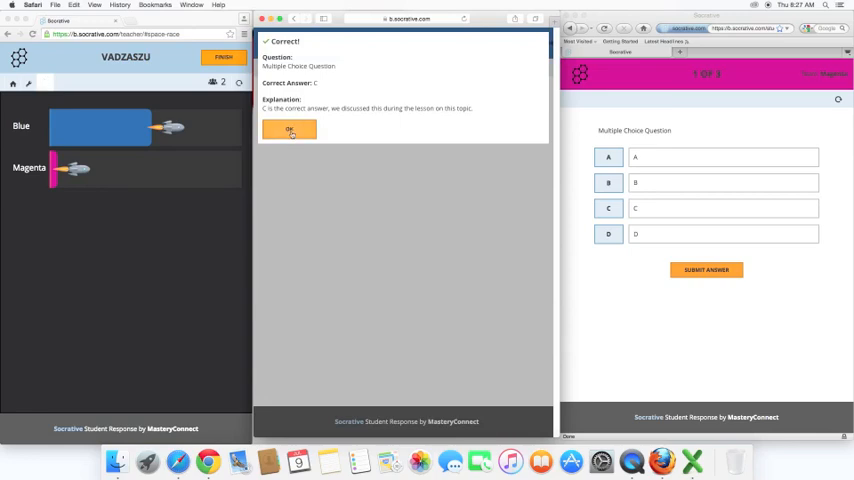
click(288, 128)
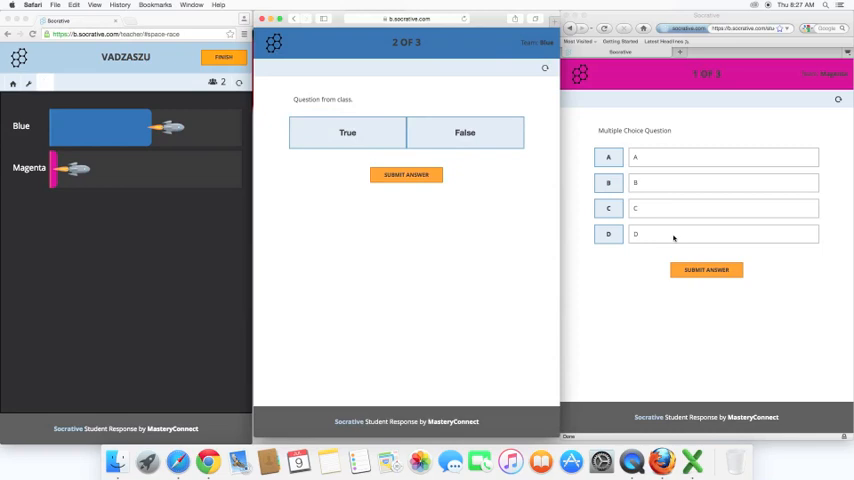
click(724, 234)
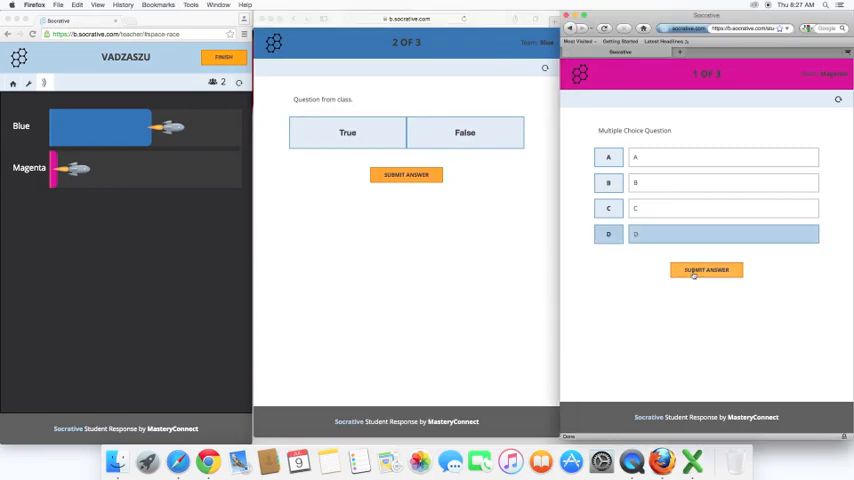
click(706, 270)
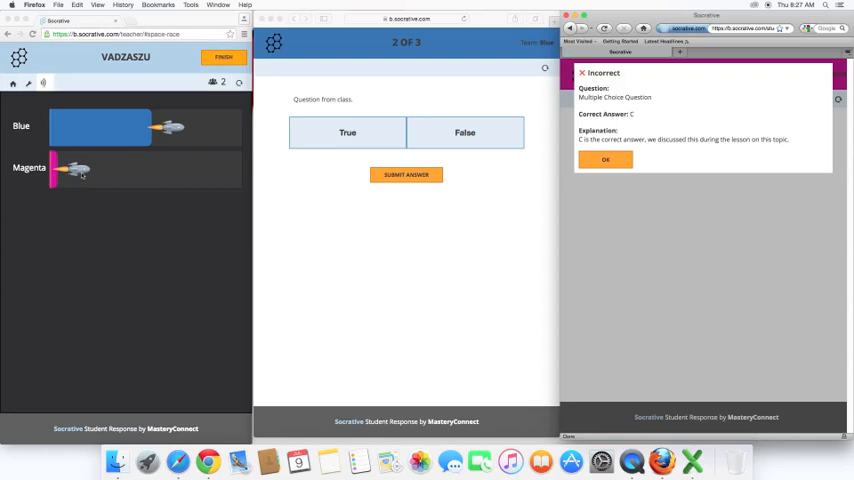
click(604, 160)
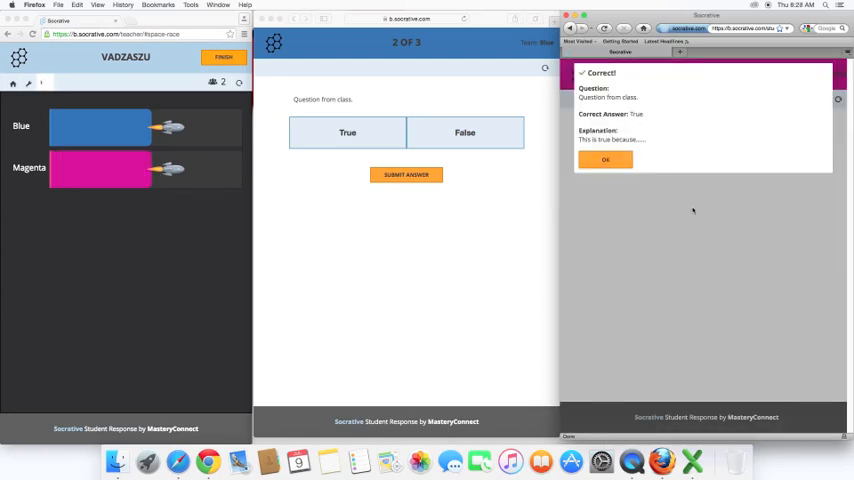
- Submit False for the true/false question and dismiss its feedback
click(604, 160)
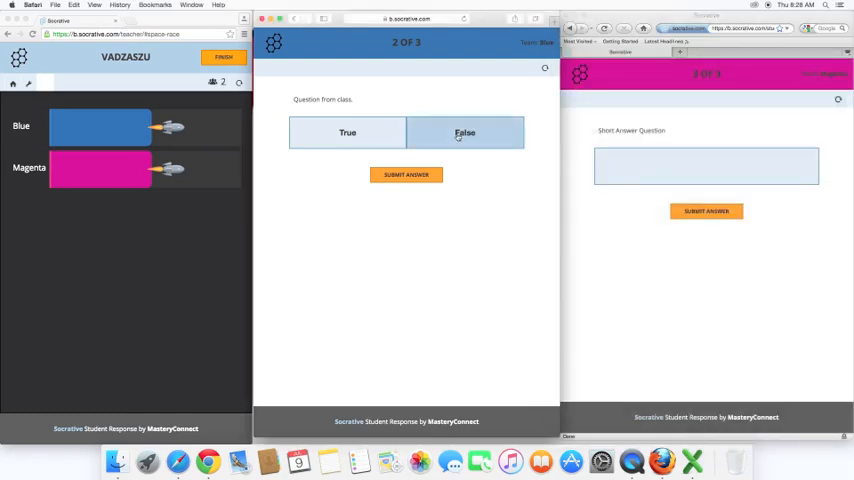
click(406, 174)
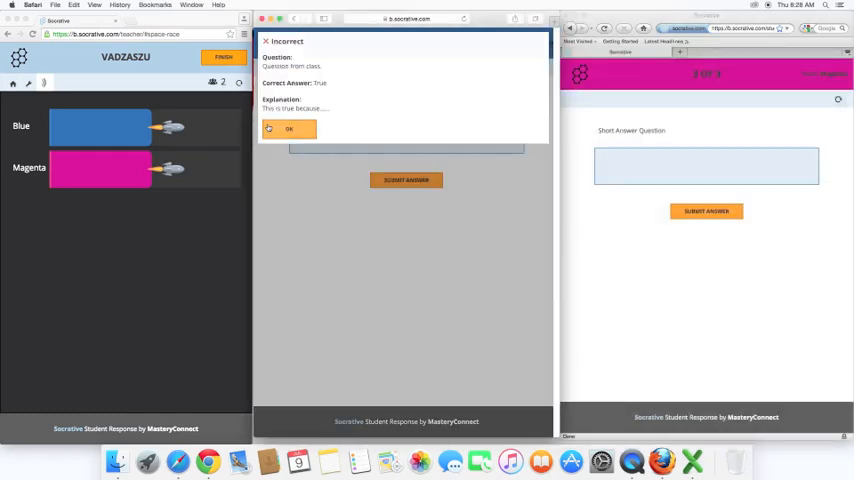
click(288, 128)
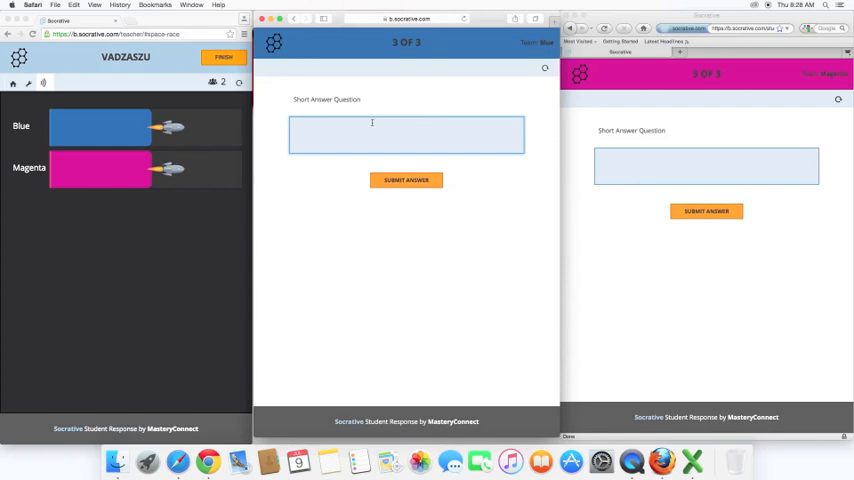
- Submit 'answer' as the short answer from both students, completing the race
text(answer)
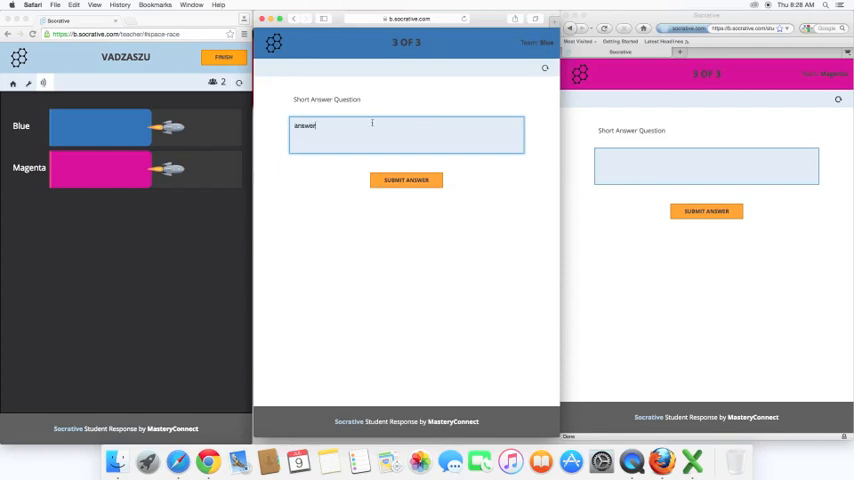
click(406, 180)
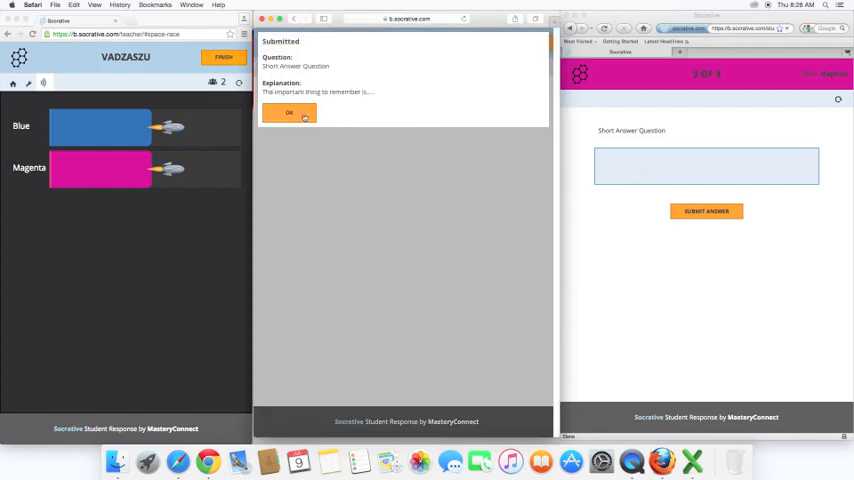
click(288, 112)
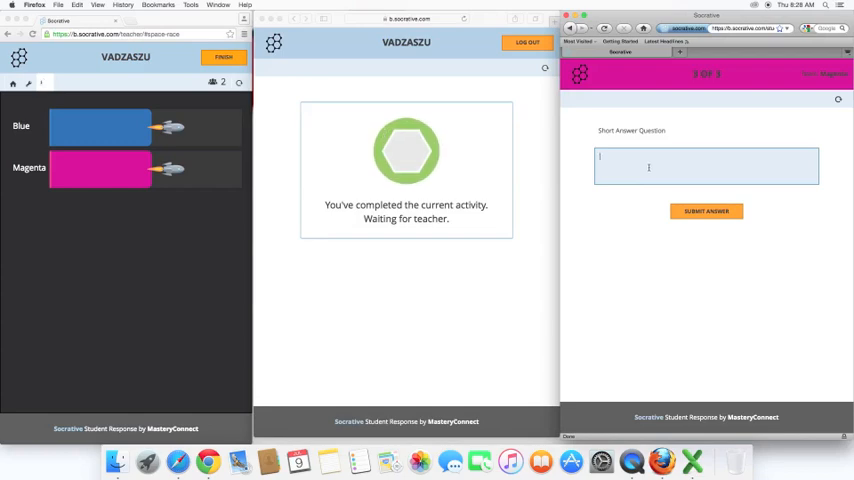
text(answer)
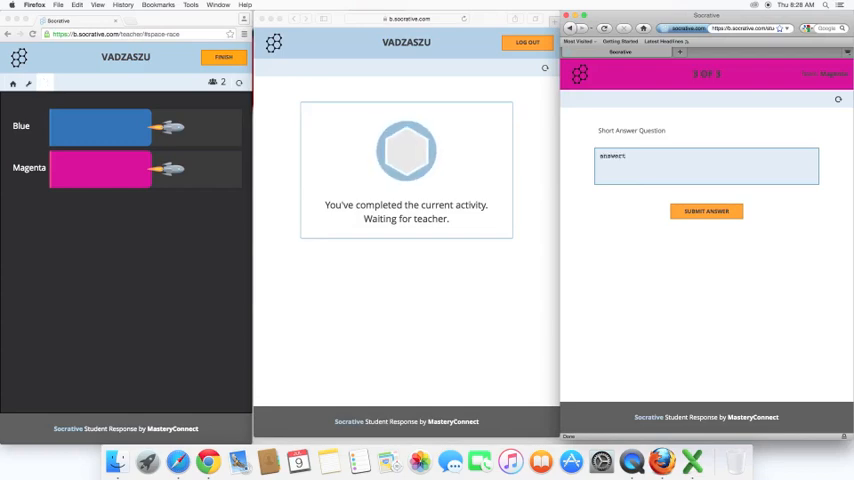
click(706, 212)
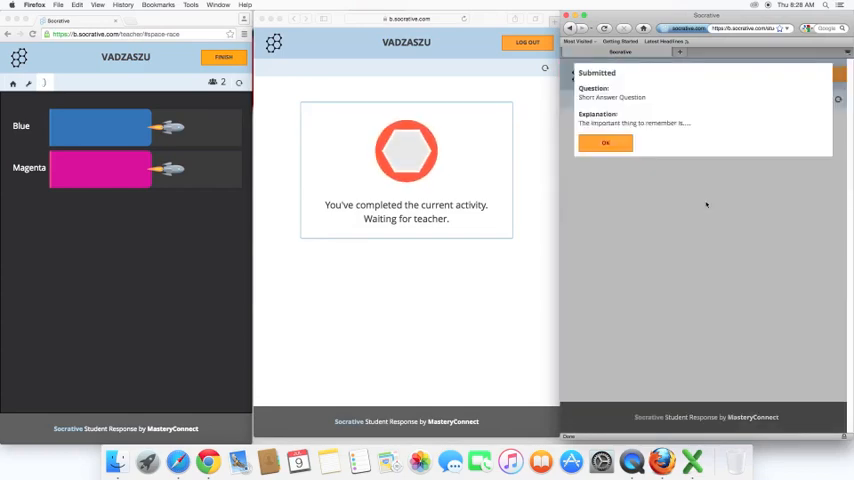
click(604, 144)
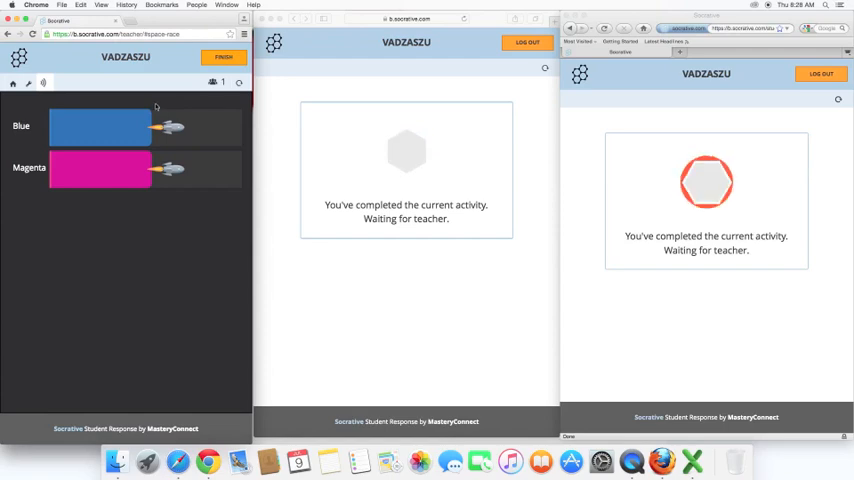
- Finish the Space Race and return to the teacher dashboard
click(224, 56)
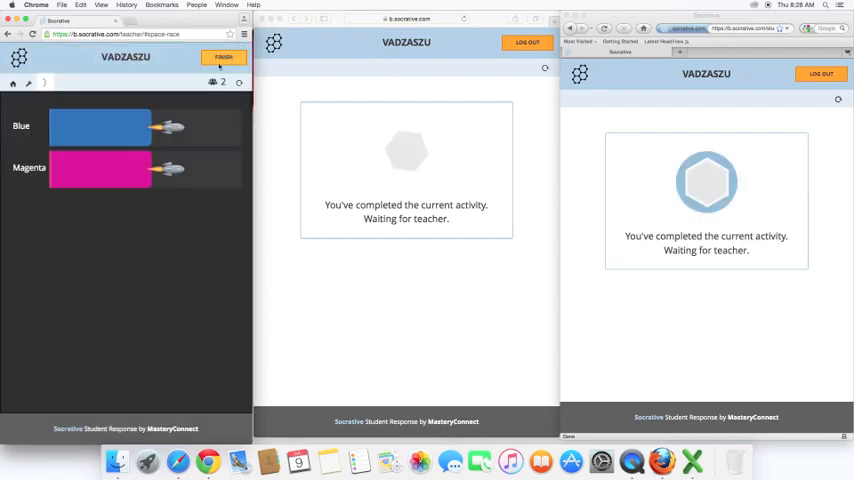
click(224, 56)
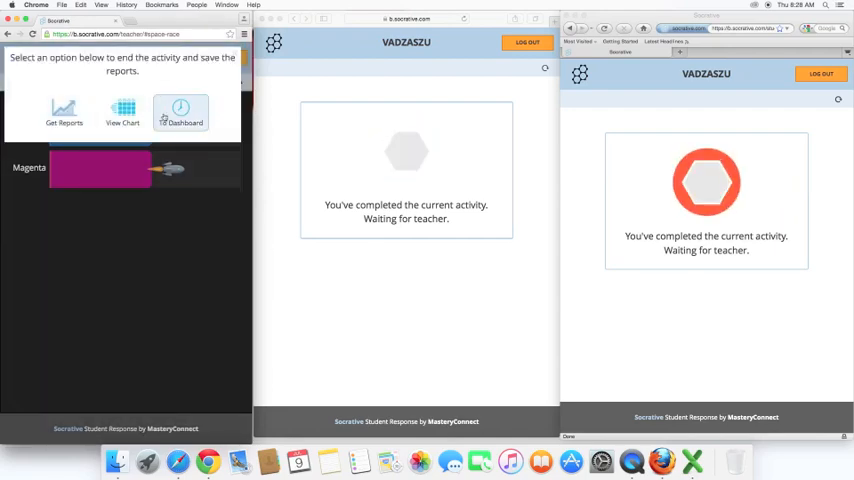
click(180, 112)
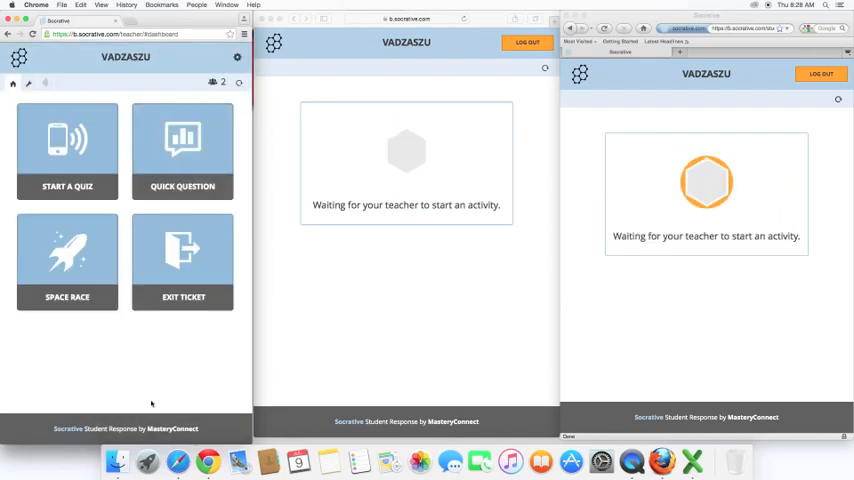